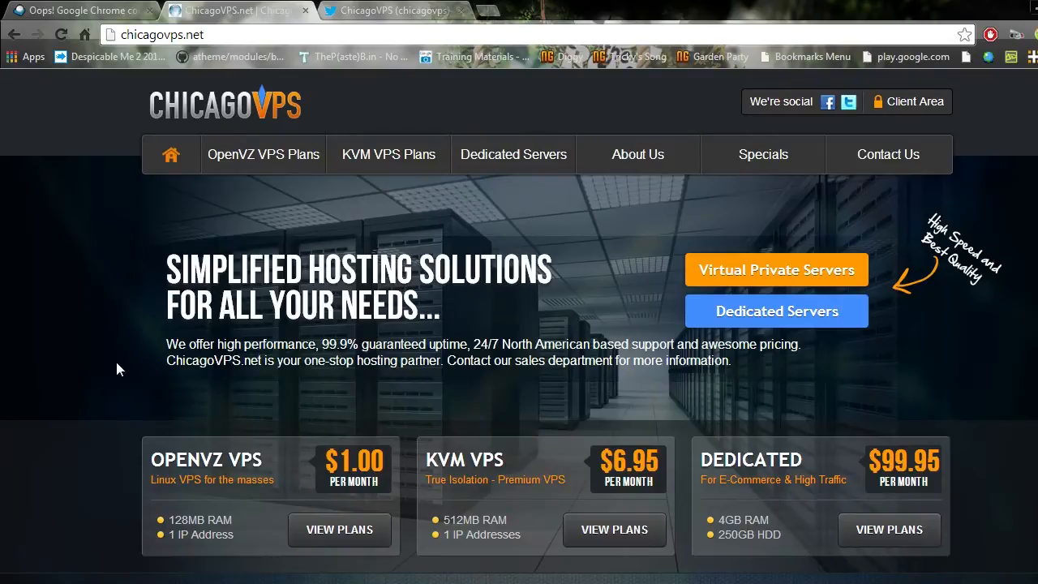
mouse_move(908, 247)
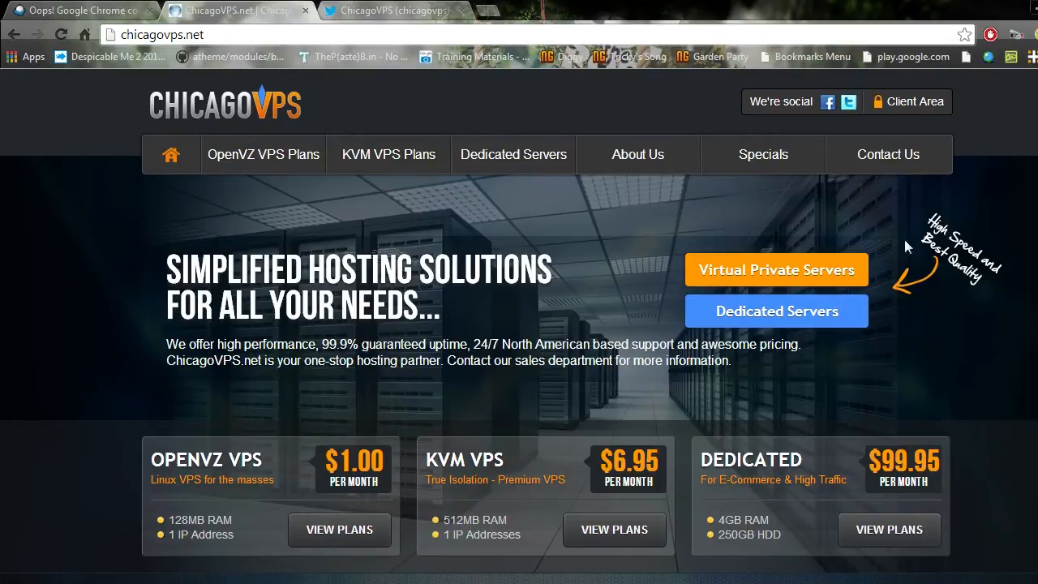
Switch to the failed let.fudgie.undo.it page and retry loading it.
left_click(81, 10)
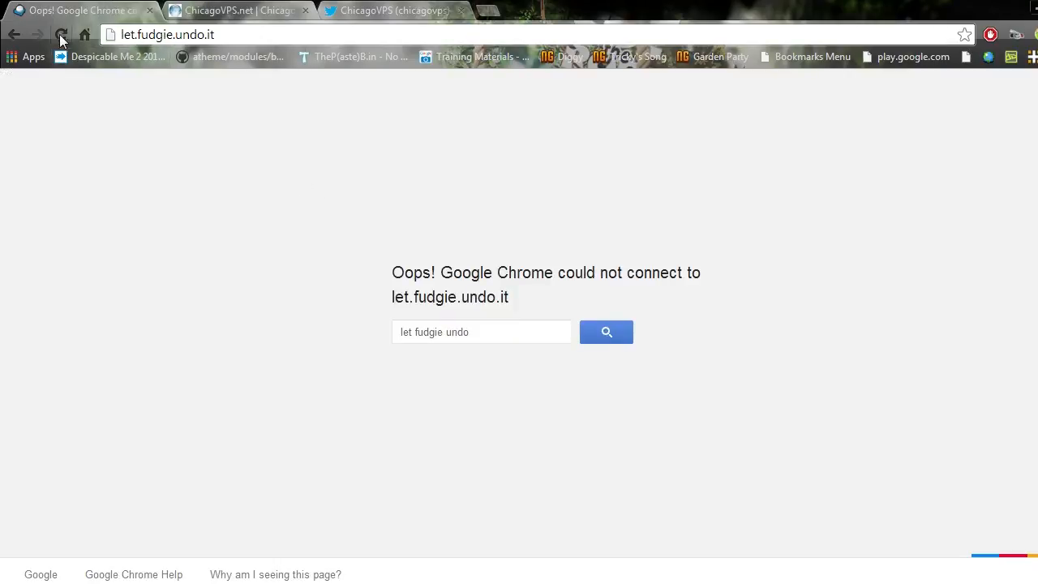
left_click(62, 34)
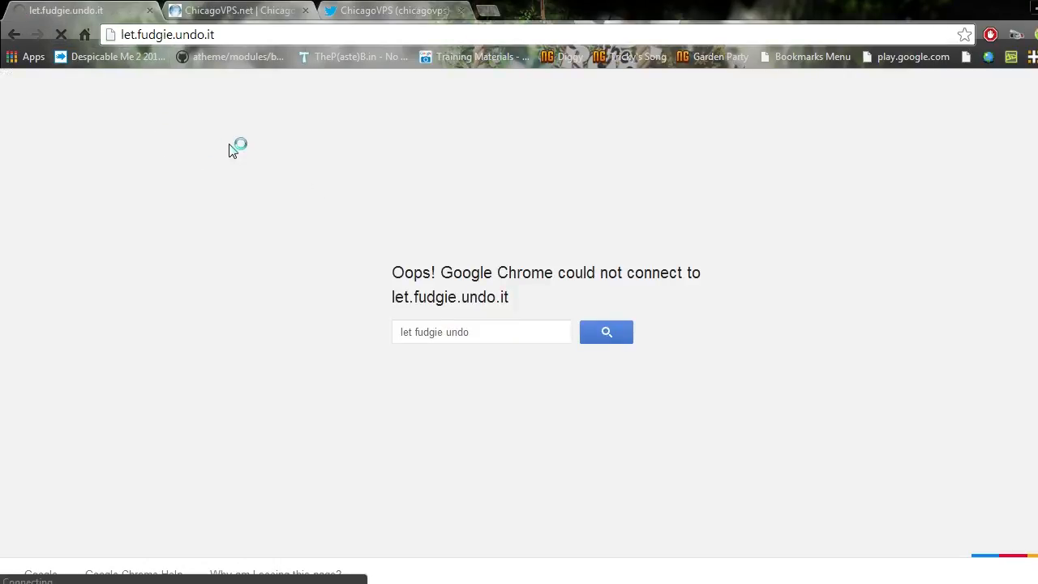
mouse_move(208, 156)
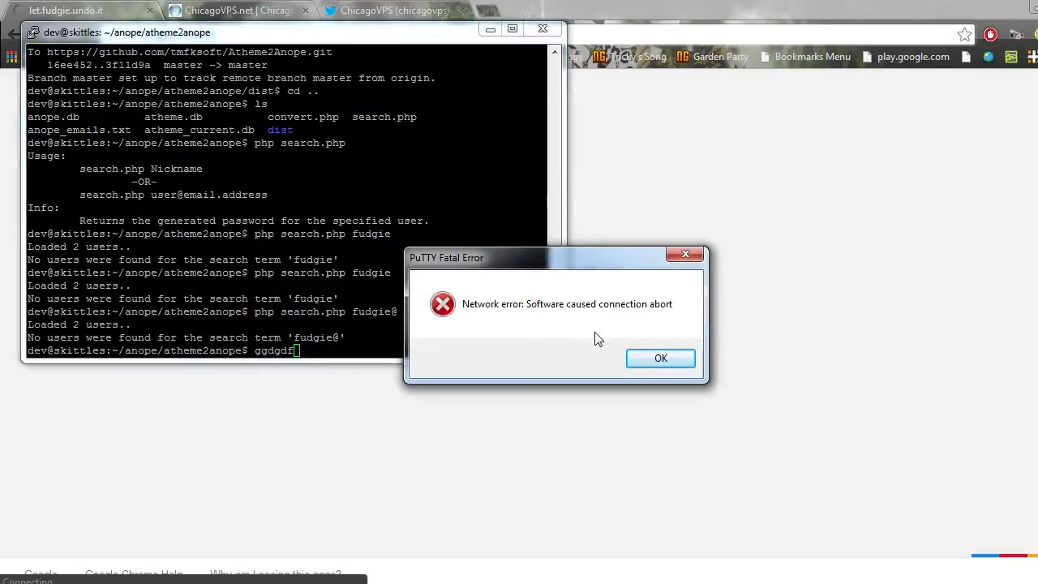
mouse_move(193, 255)
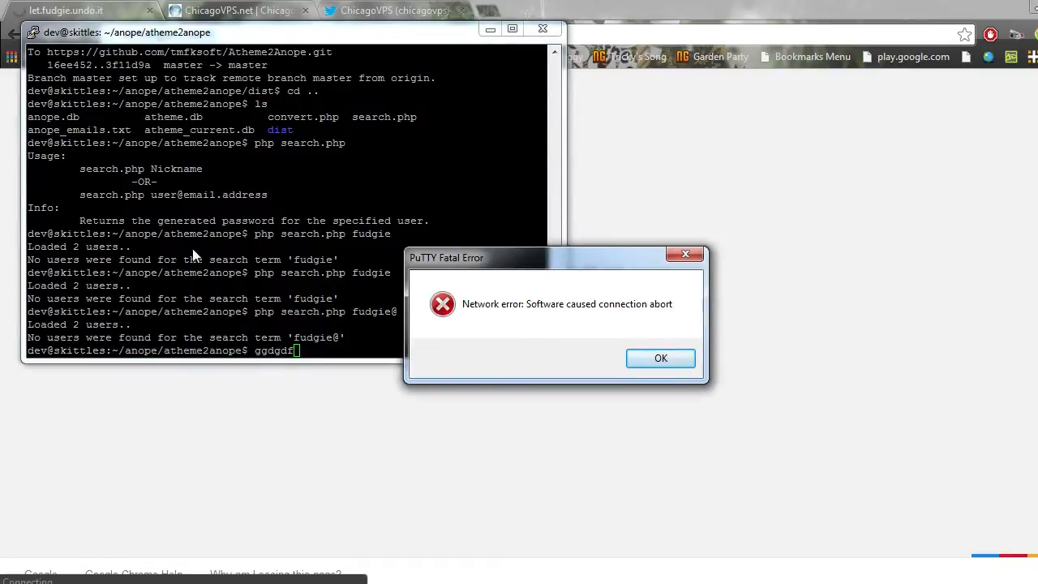
mouse_move(145, 402)
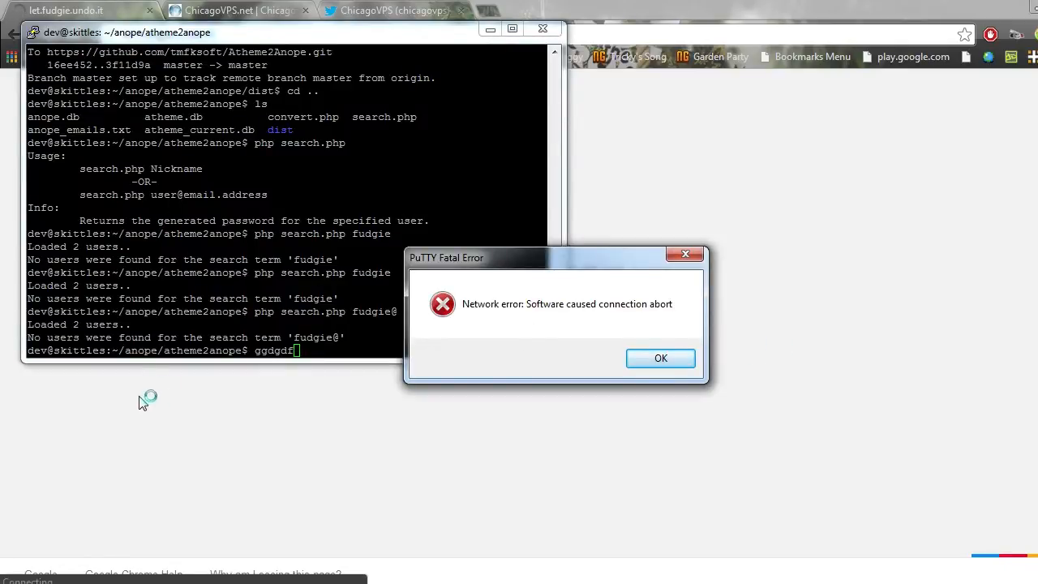
mouse_move(182, 471)
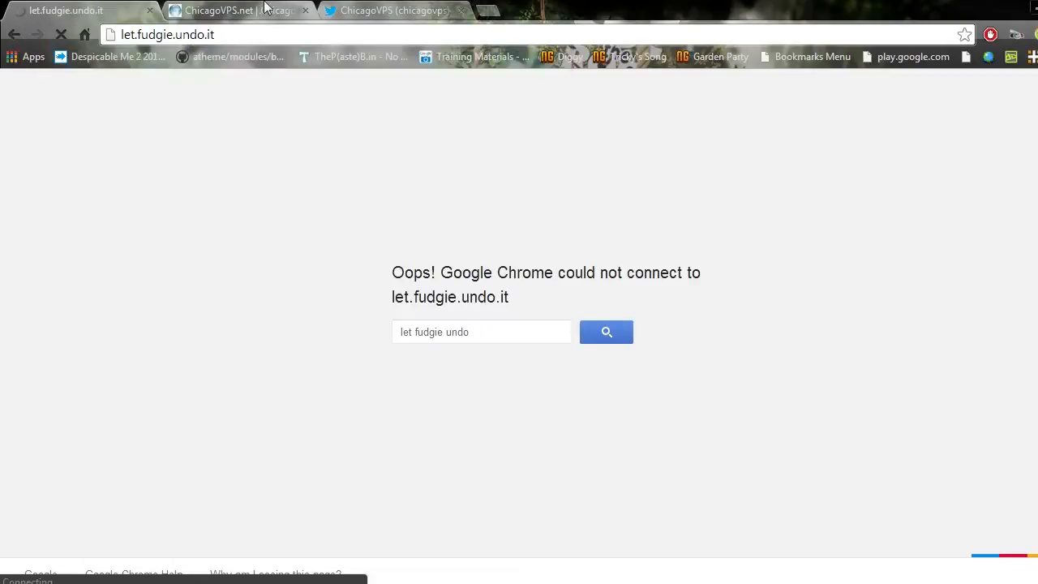
Switch to the ChicagoVPS.net homepage and look over its VPS and dedicated plans.
left_click(236, 10)
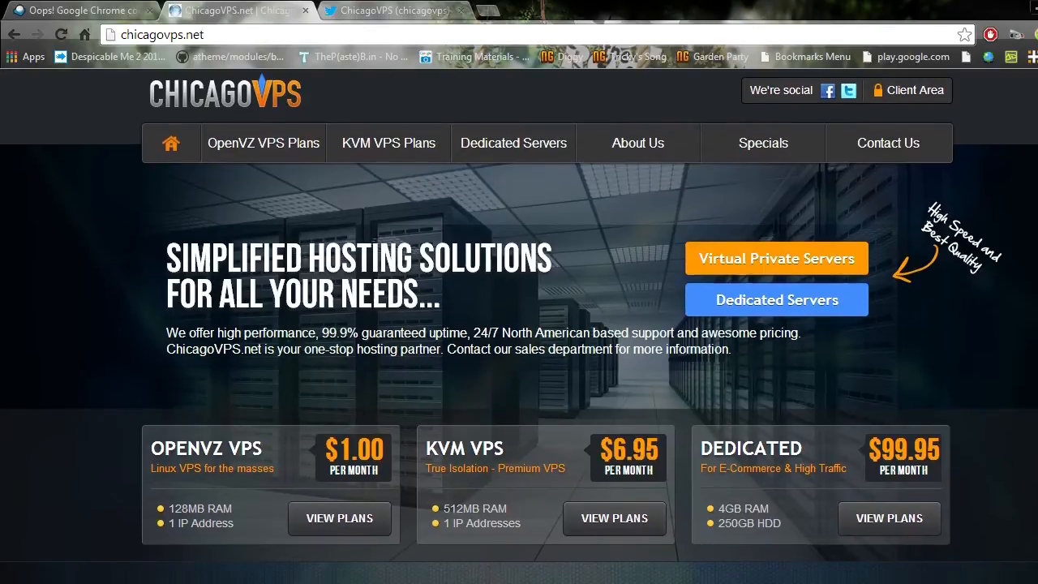
scroll("down", 3)
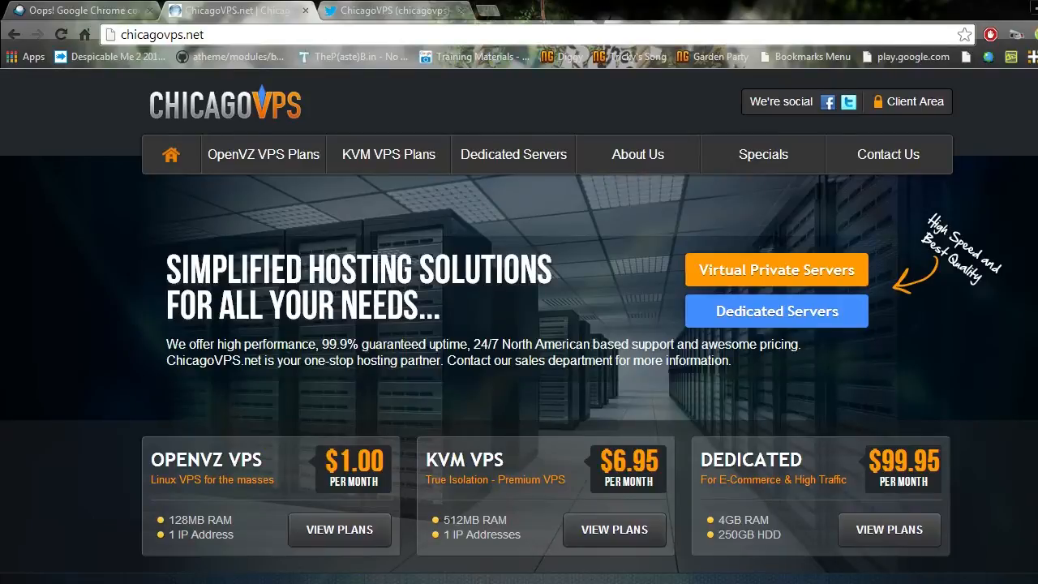
mouse_move(318, 84)
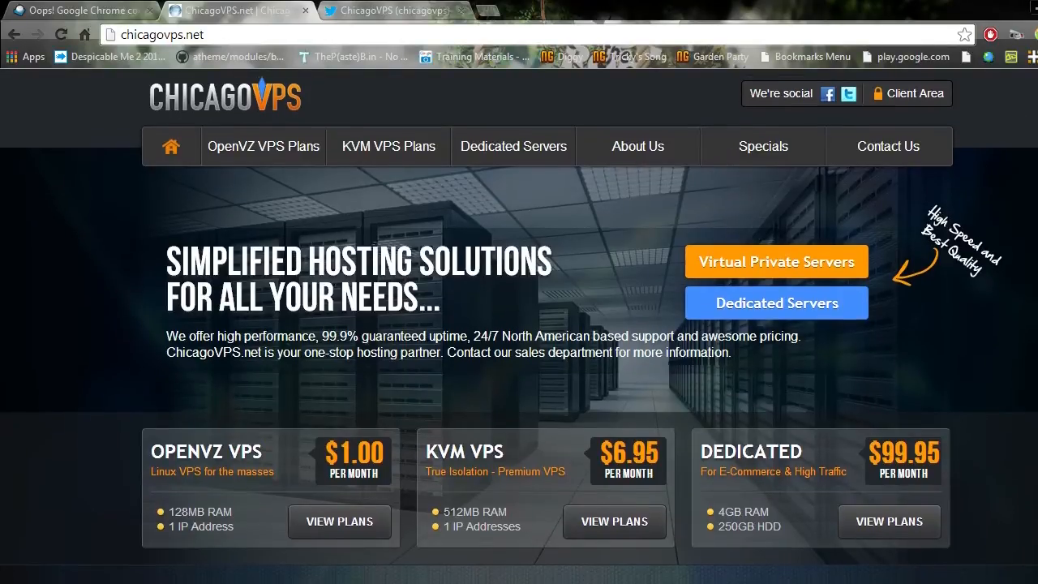
Scroll to the 'Why Choose ChicagoVPS' features: security, uptime, support and welcome text.
scroll("down", 3)
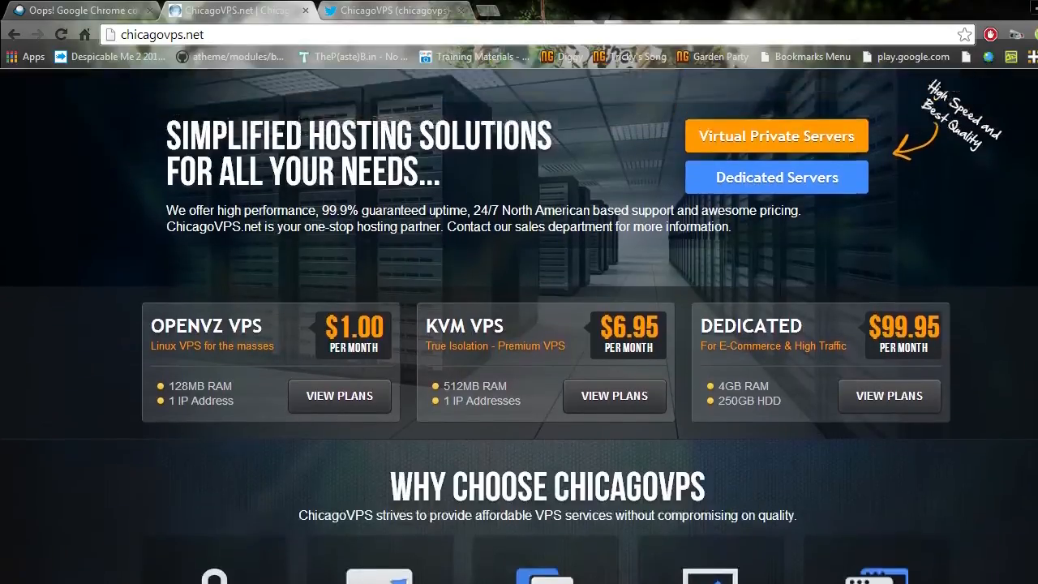
scroll("down", 3)
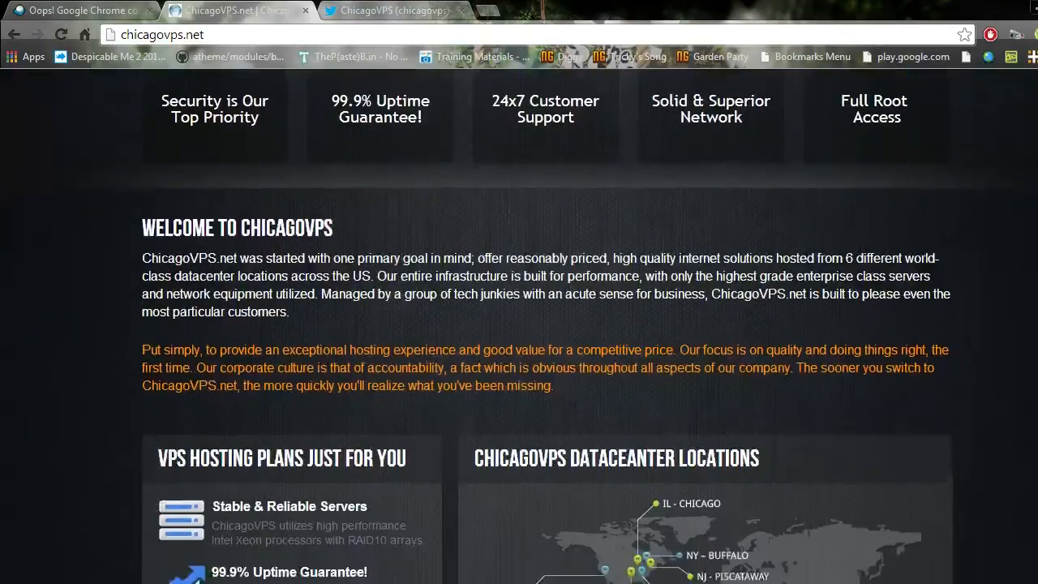
scroll("up", 3)
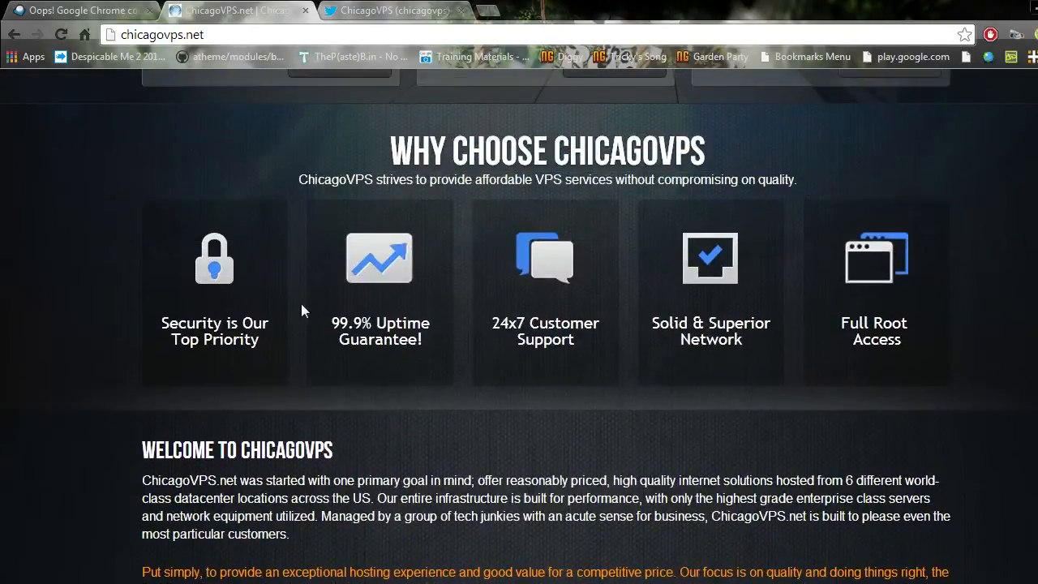
mouse_move(445, 373)
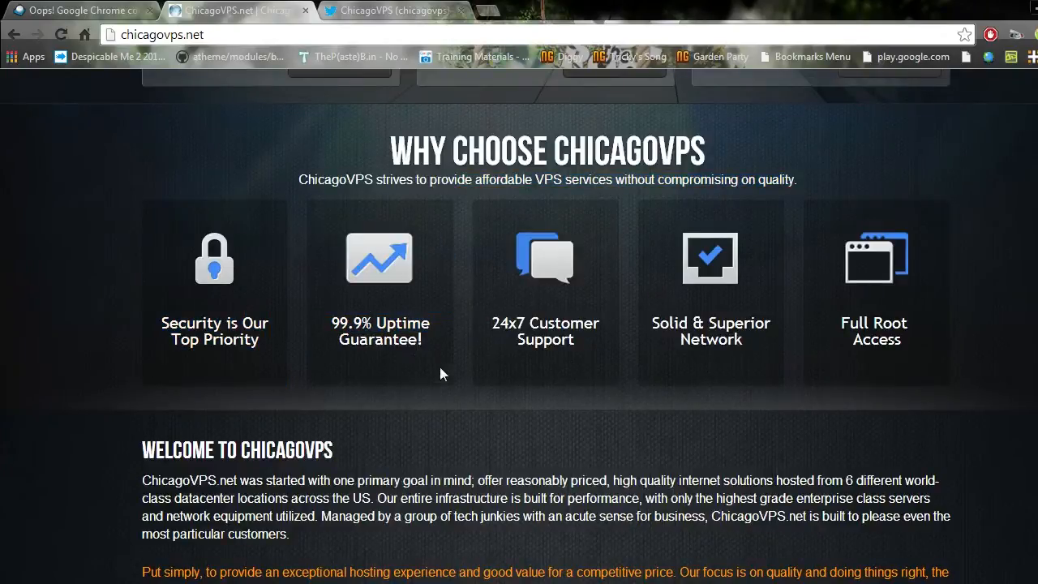
mouse_move(453, 360)
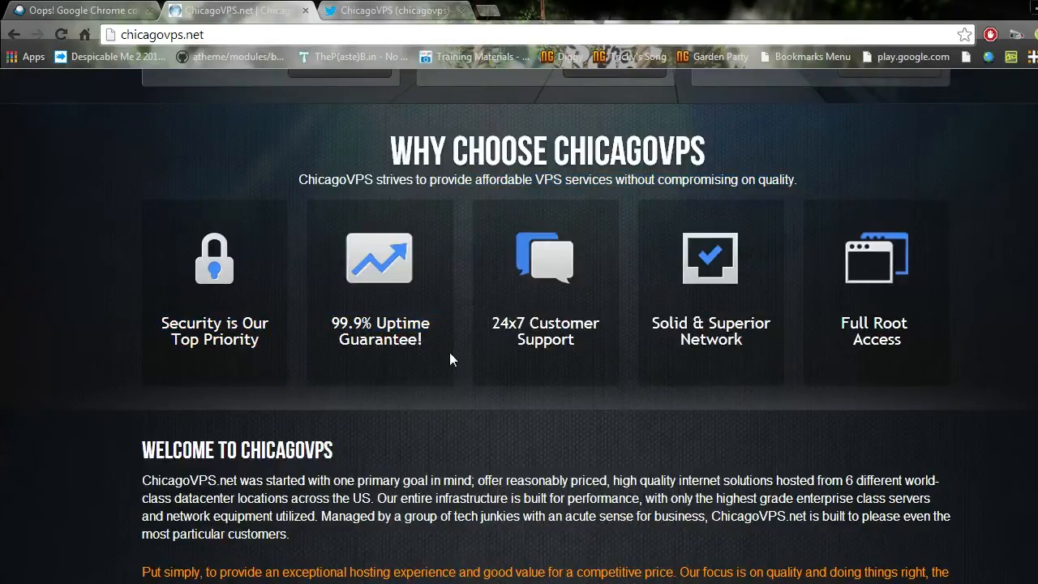
mouse_move(178, 315)
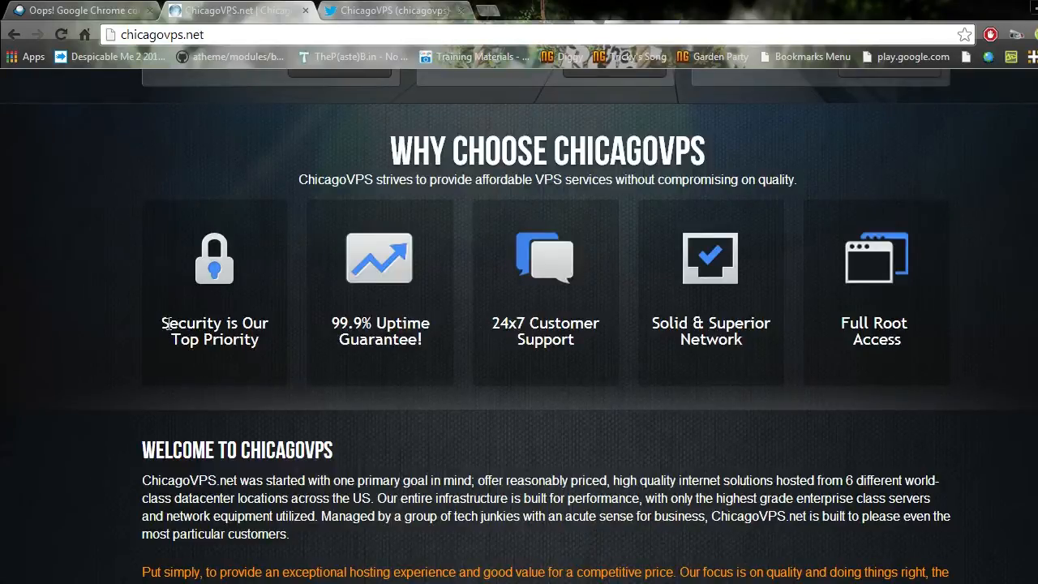
double_click(214, 323)
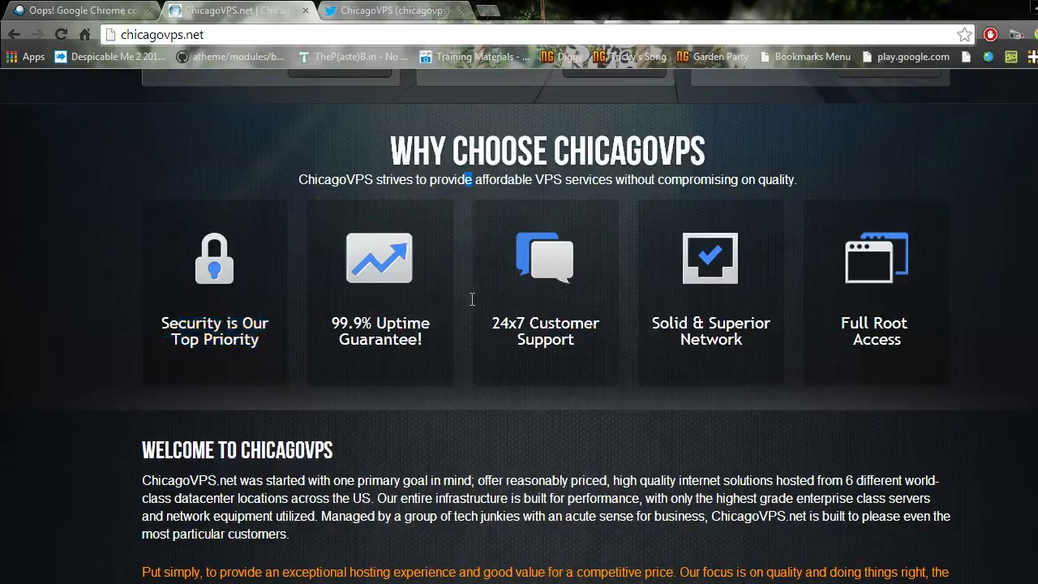
mouse_move(186, 302)
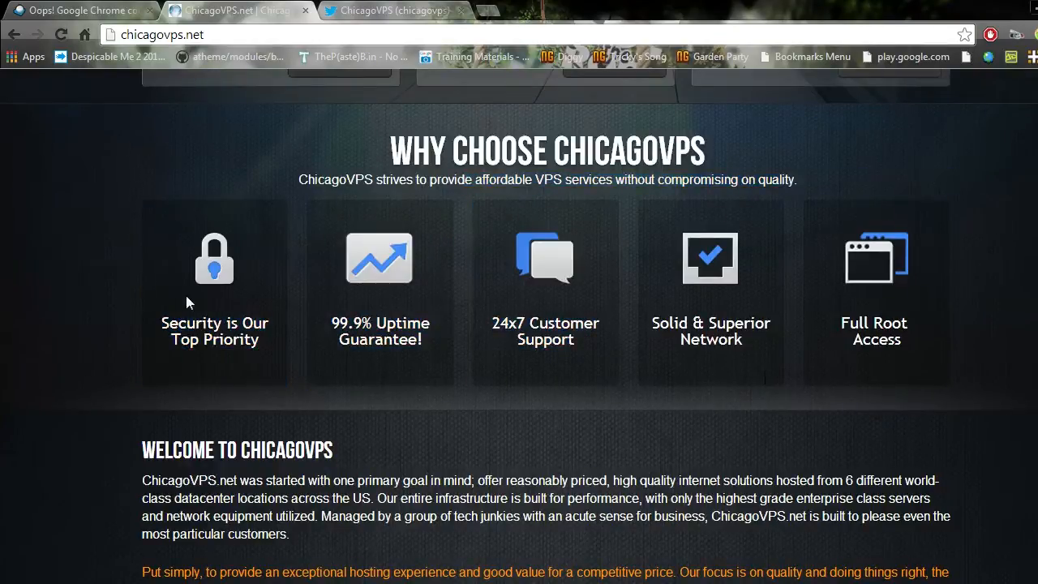
mouse_move(865, 331)
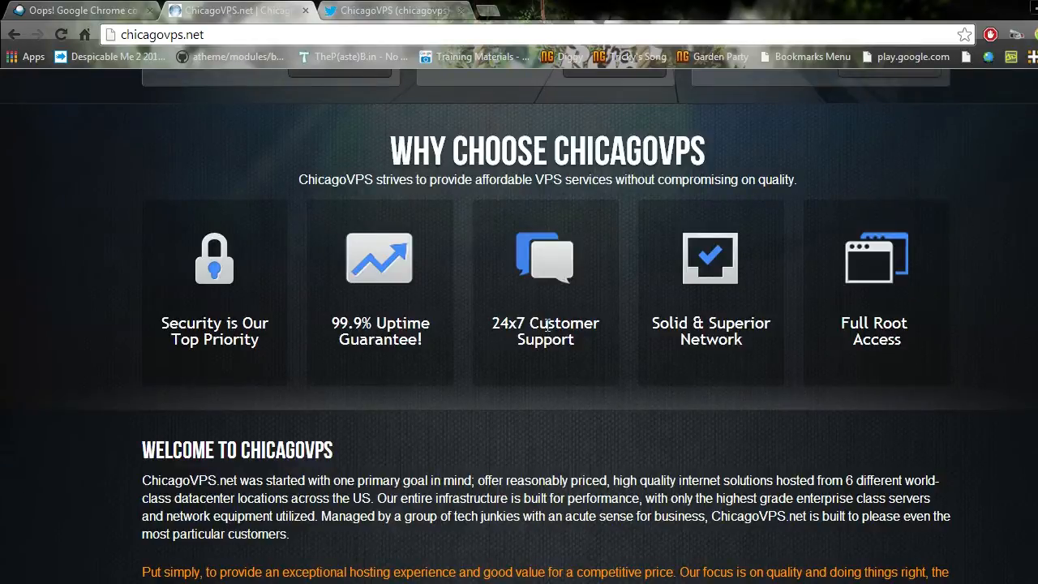
mouse_move(483, 349)
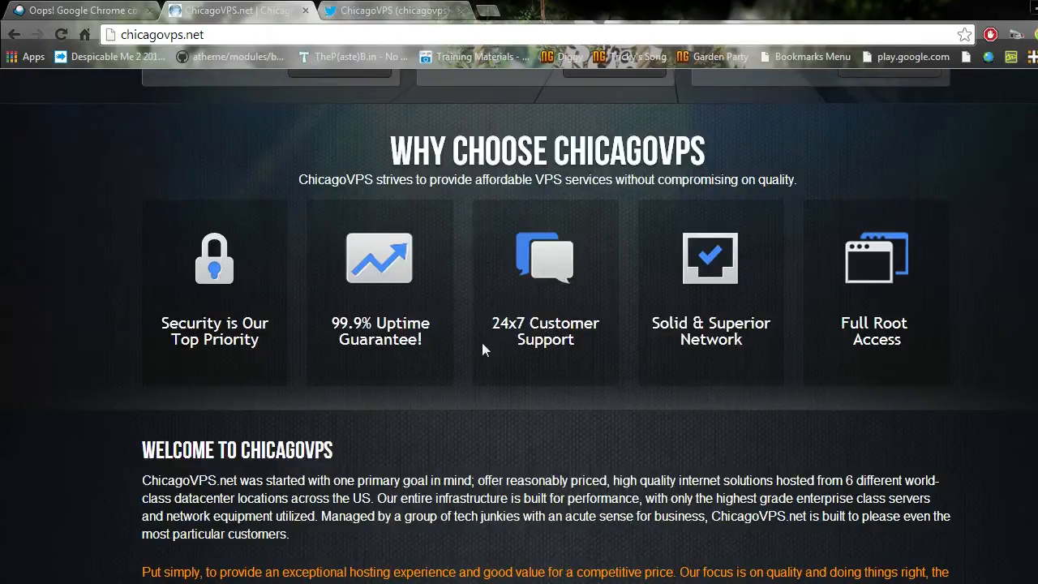
mouse_move(487, 331)
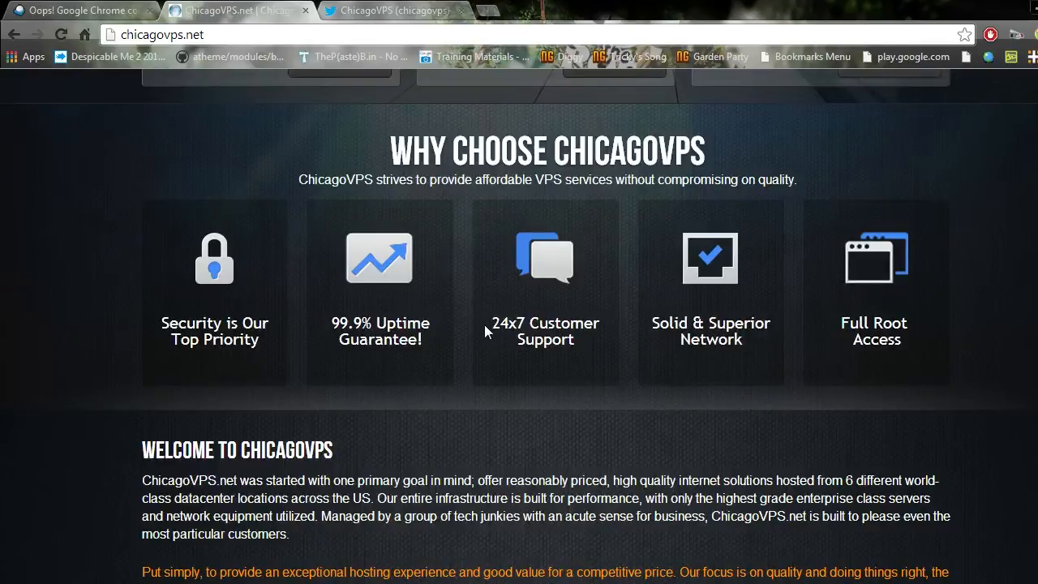
mouse_move(554, 331)
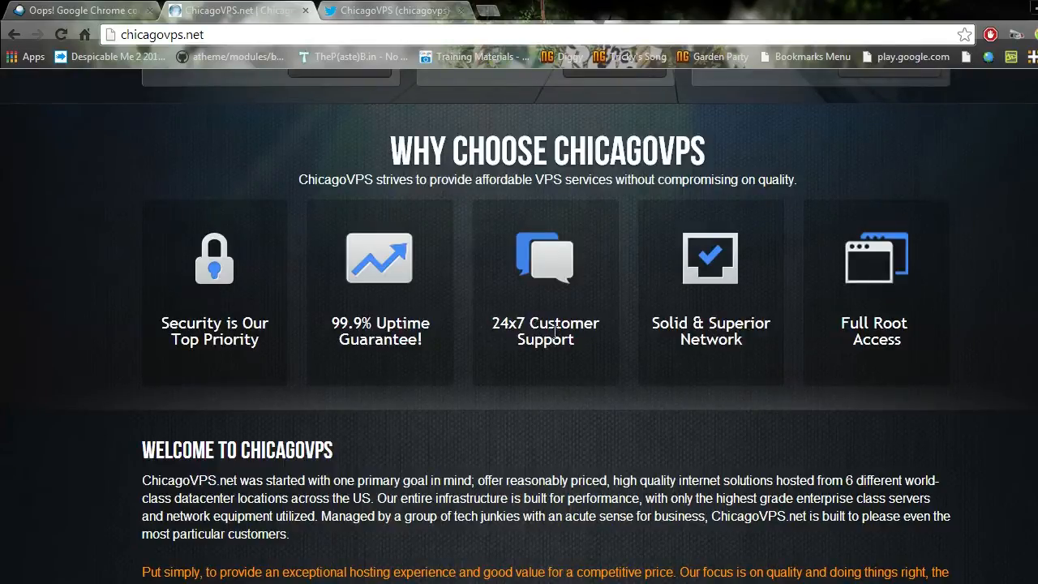
mouse_move(626, 211)
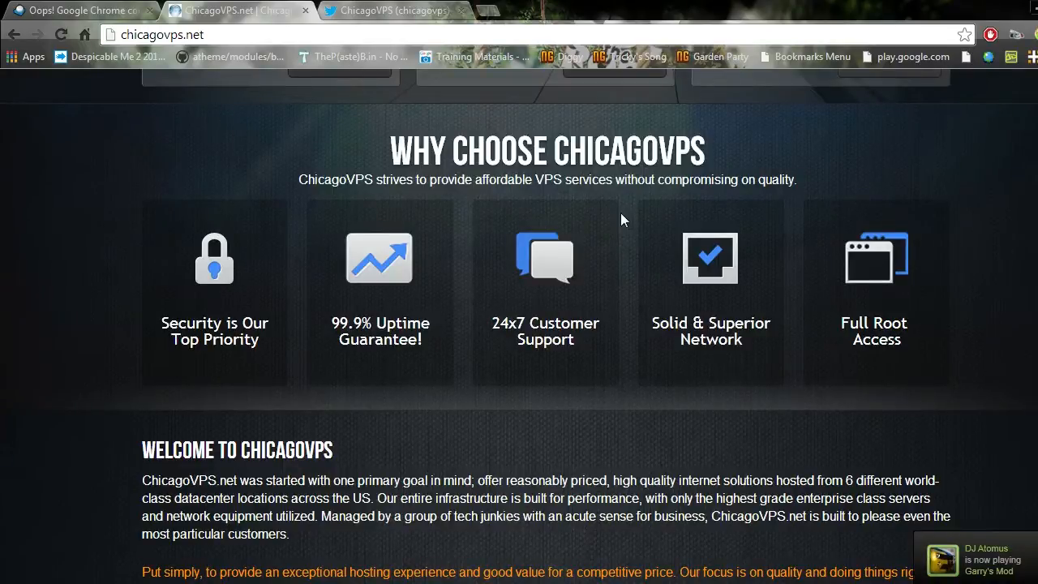
mouse_move(620, 225)
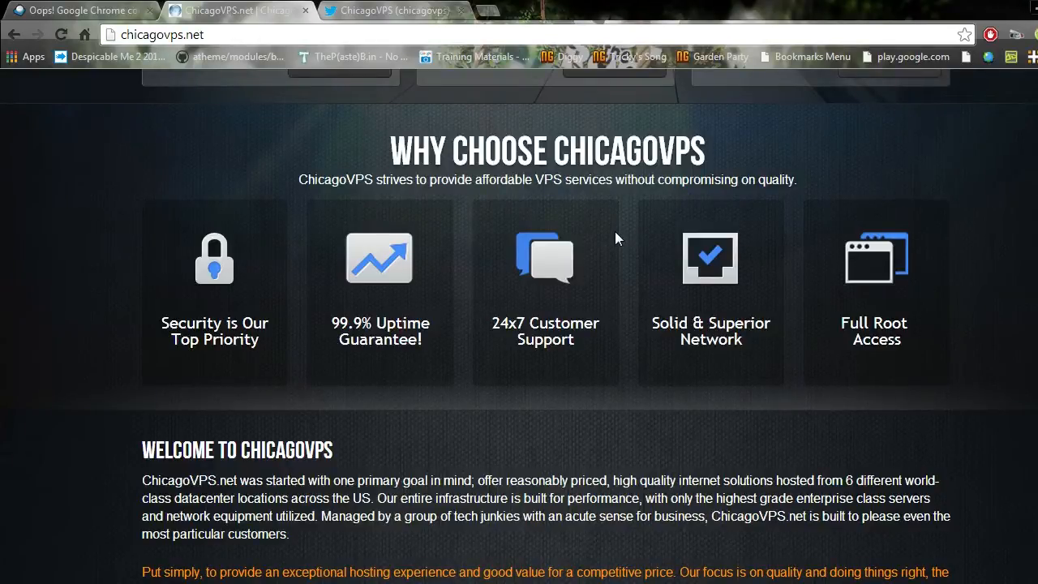
mouse_move(620, 223)
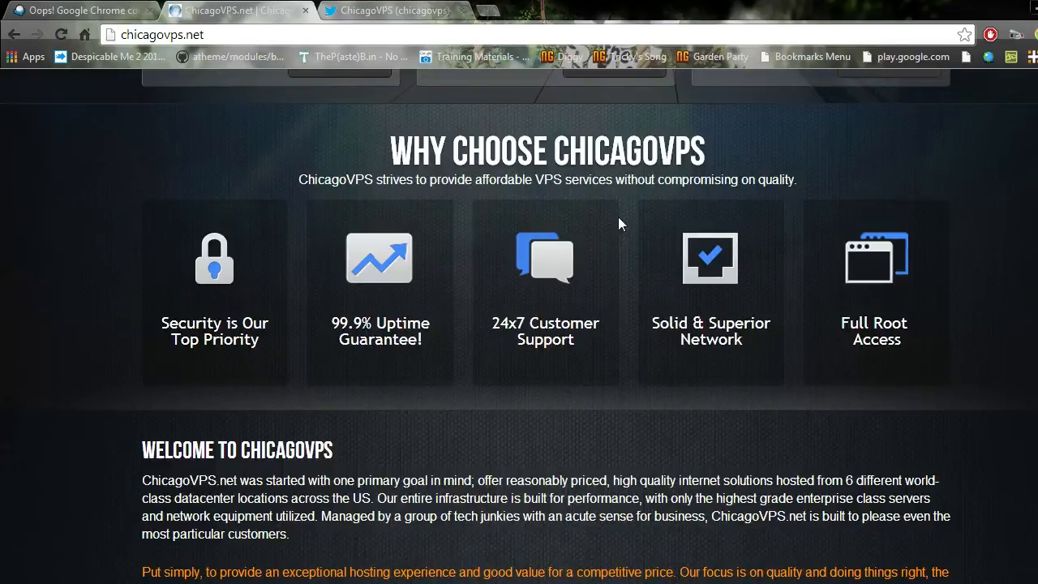
mouse_move(678, 303)
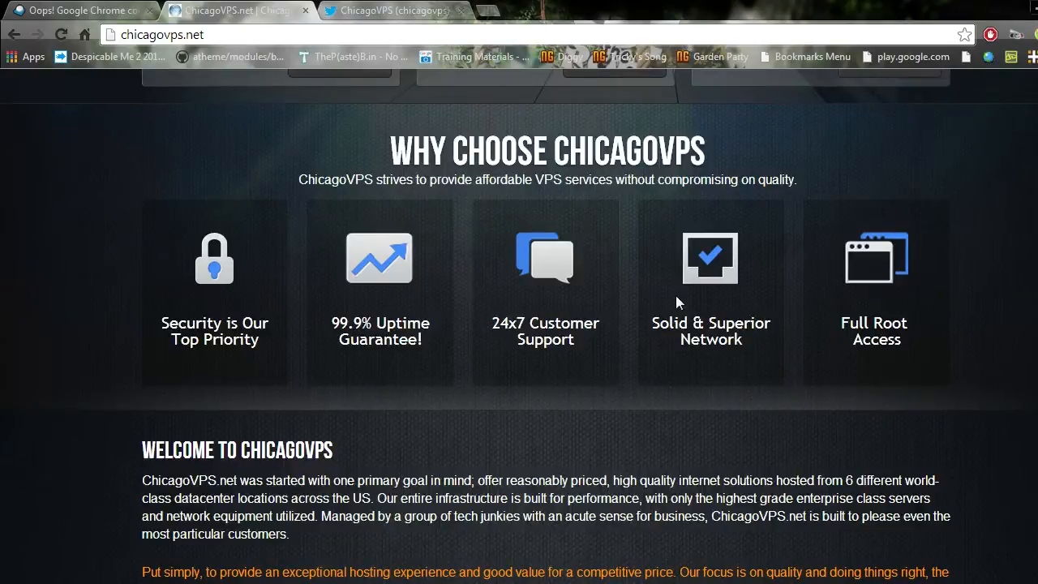
mouse_move(727, 282)
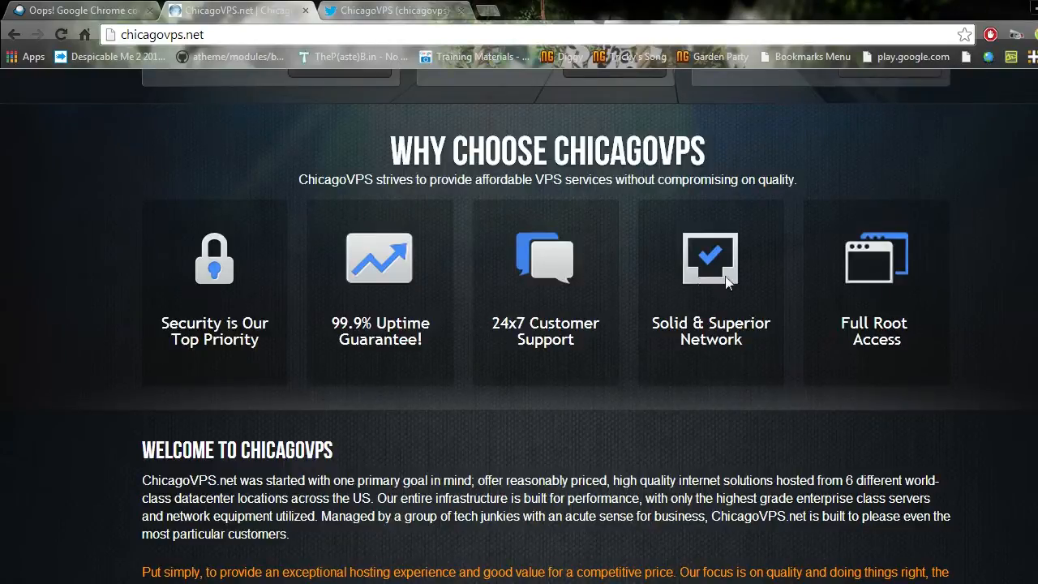
mouse_move(993, 316)
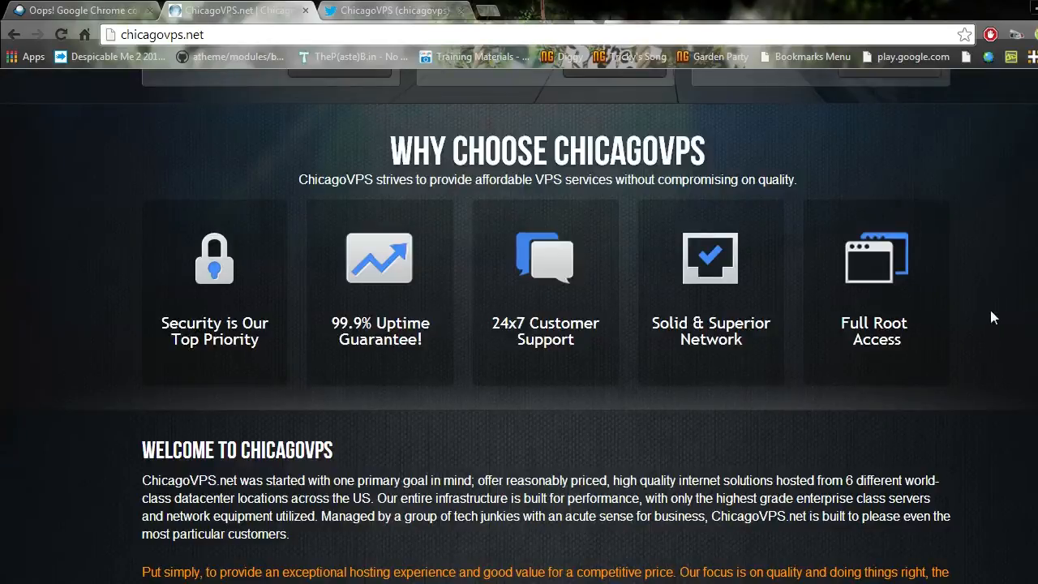
mouse_move(975, 318)
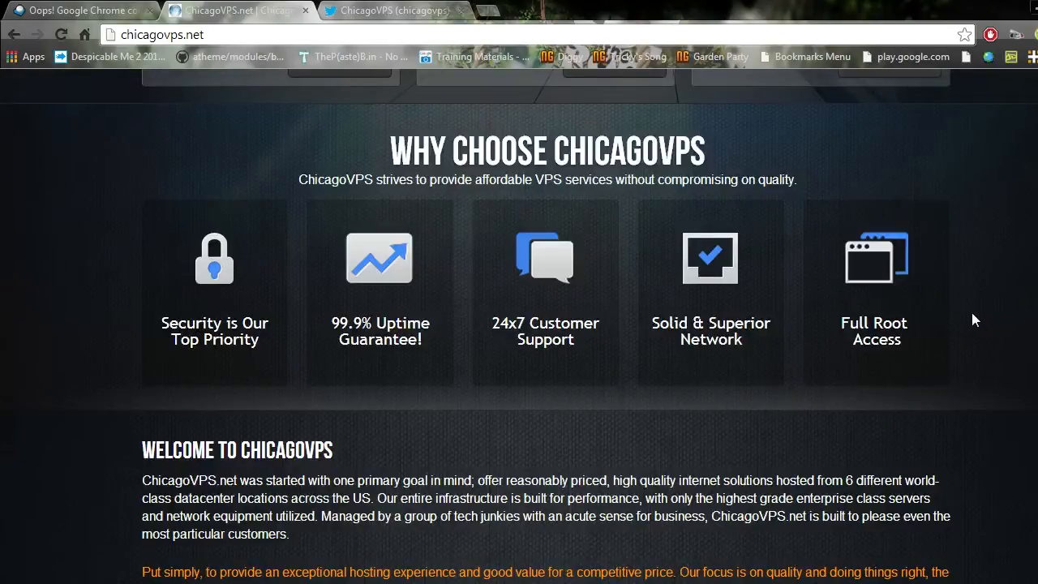
mouse_move(950, 349)
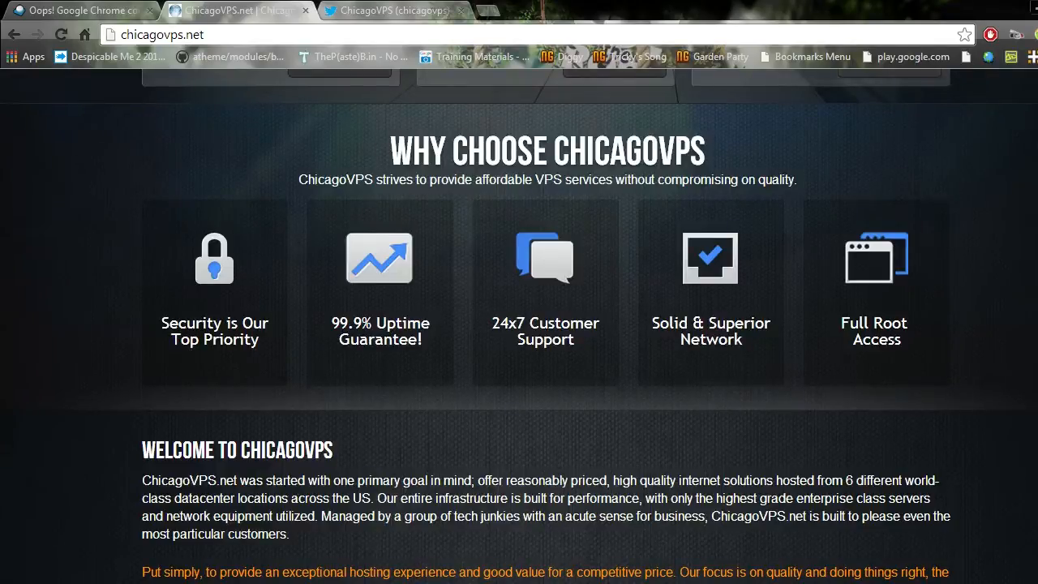
Enter the ChicagoVPS Client Area from the top-right link and look over the account overview.
scroll("up", 3)
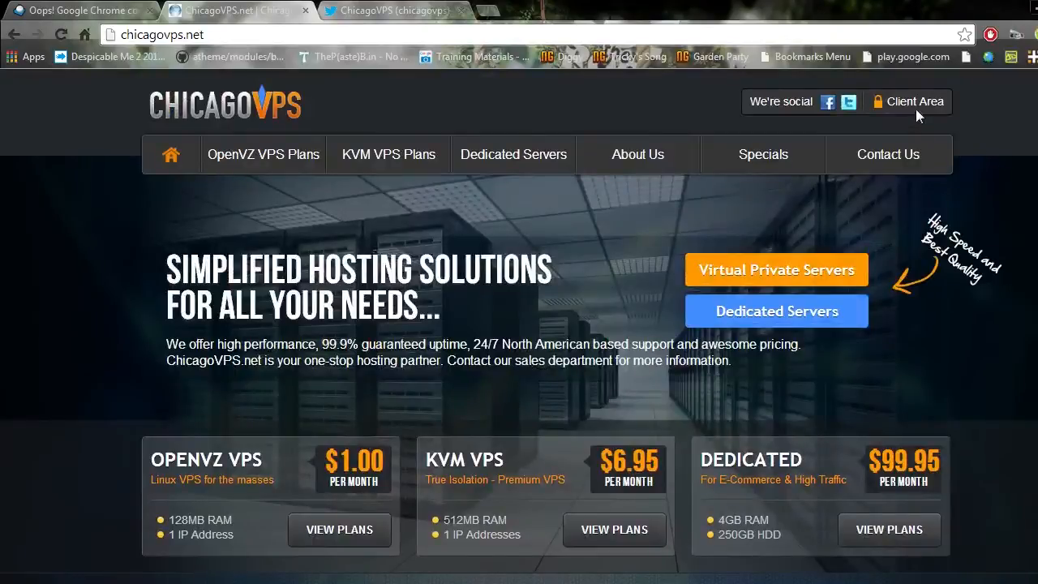
left_click(909, 100)
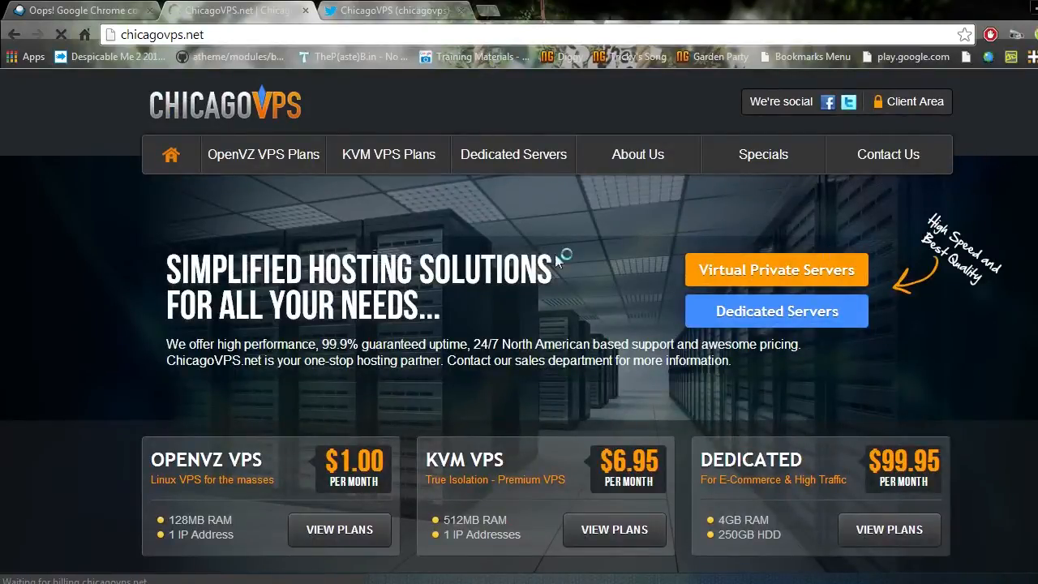
left_click(915, 101)
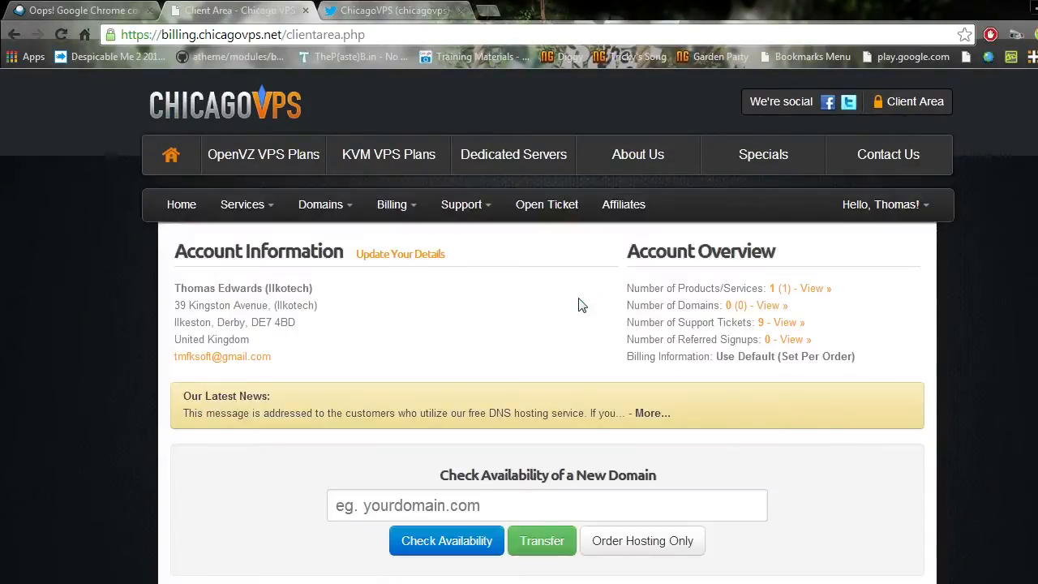
scroll("down", 3)
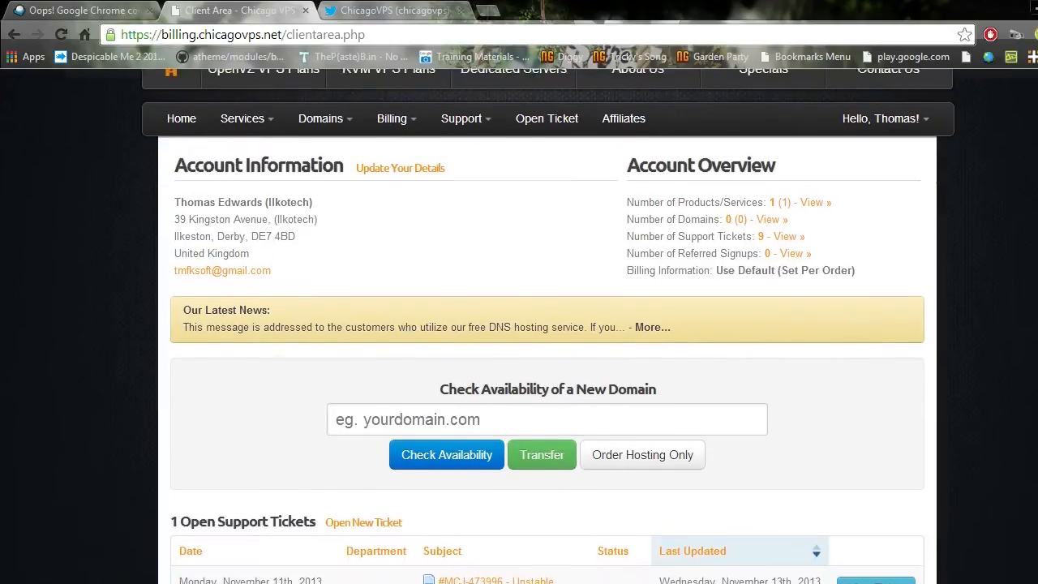
scroll("up", 3)
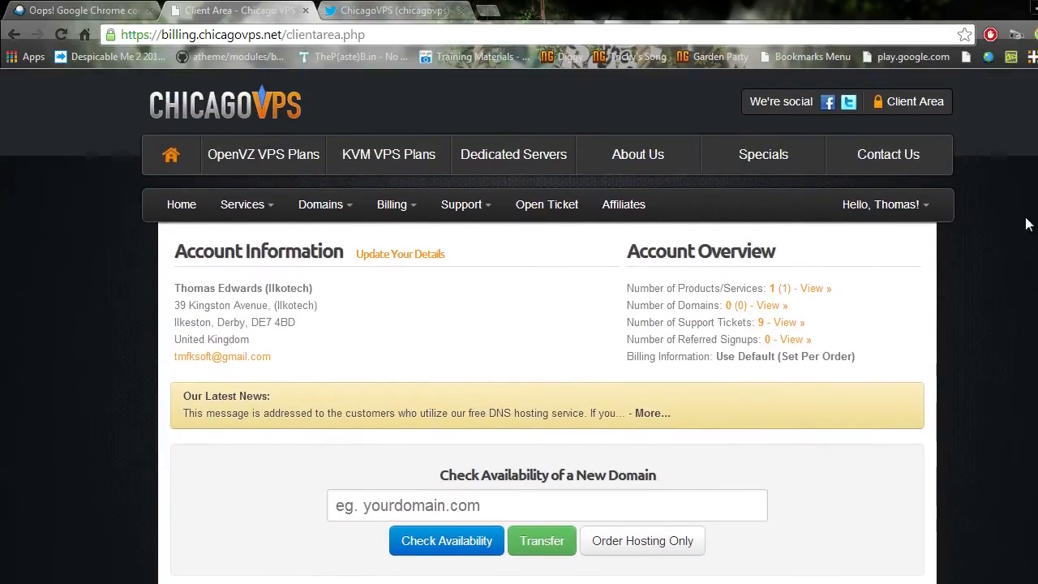
mouse_move(614, 91)
type("minivps.co.uk")
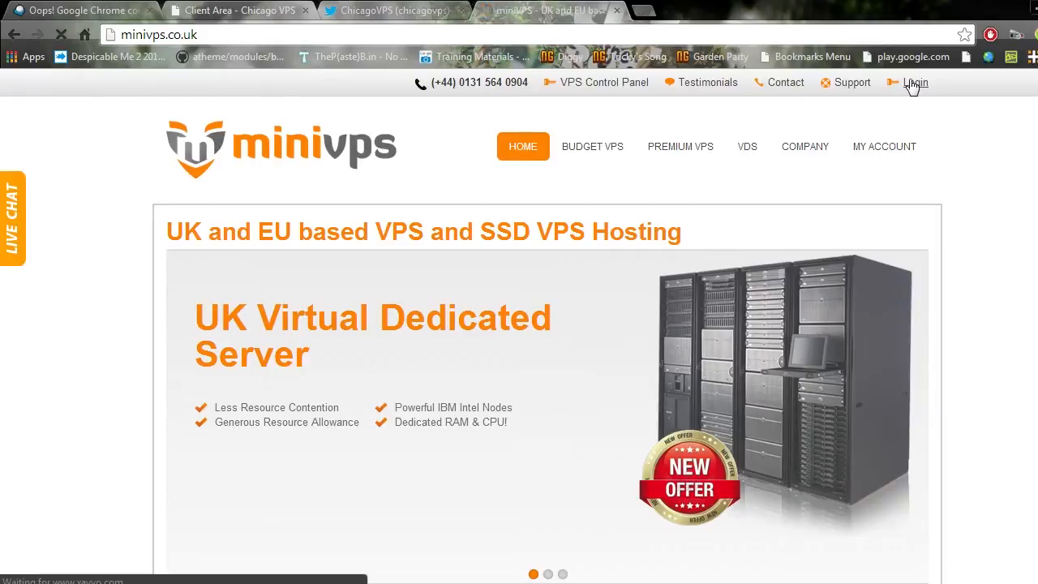
Log into the MiniVPS client area showing zero tickets, zero invoices and £3.00 credit.
left_click(915, 83)
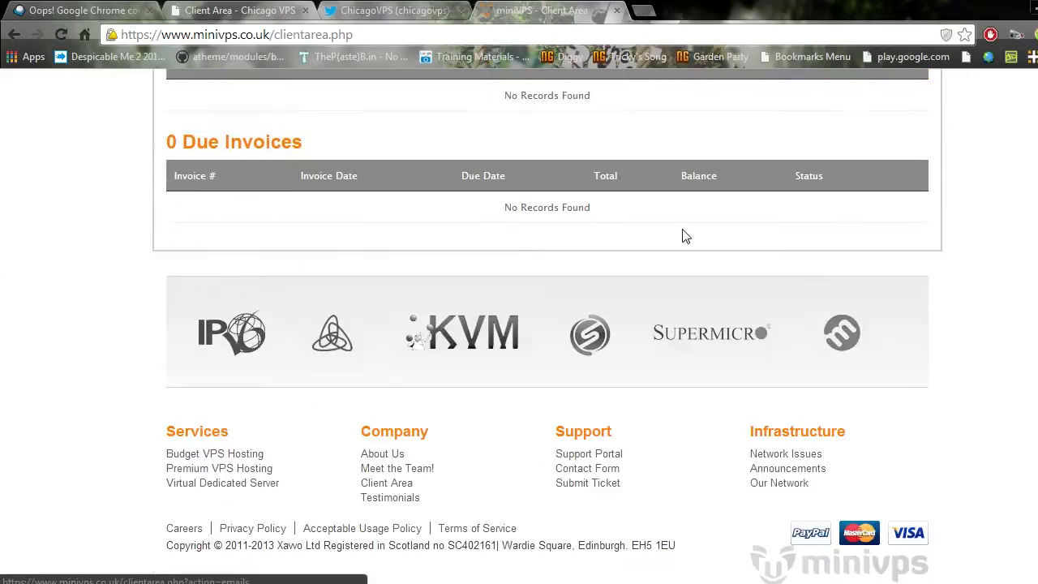
scroll("up", 3)
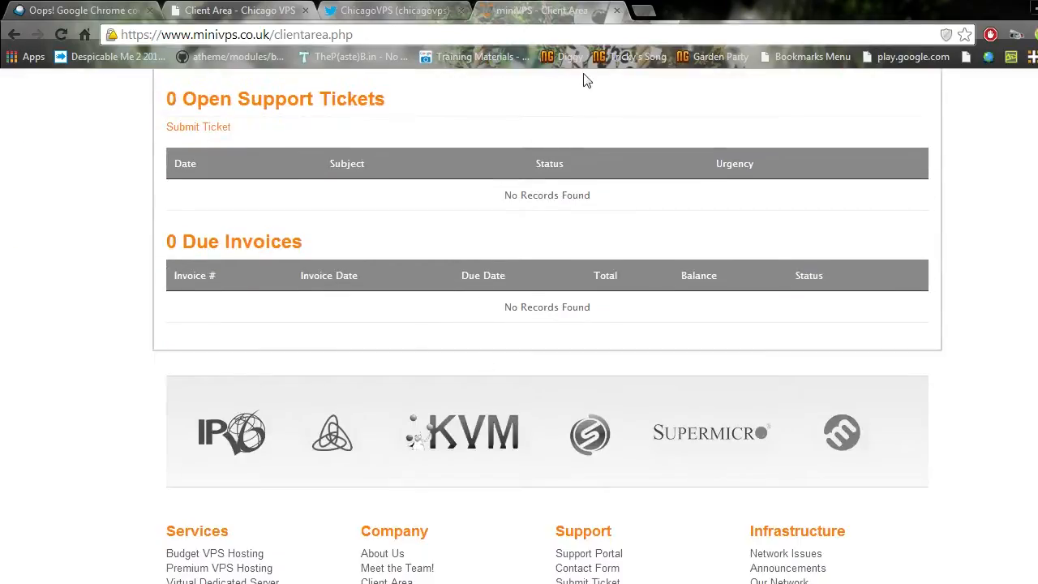
scroll("up", 3)
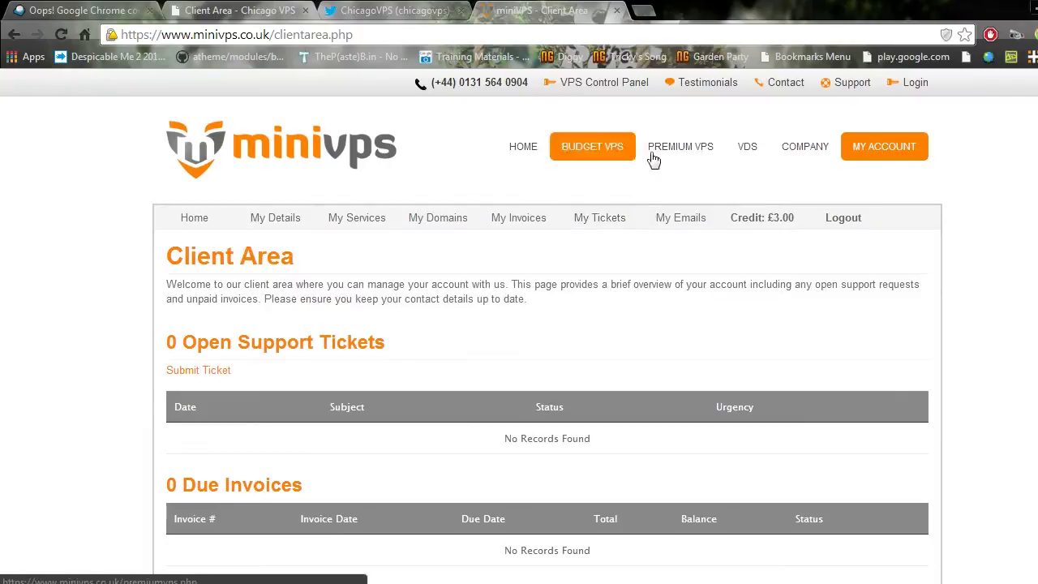
mouse_move(420, 85)
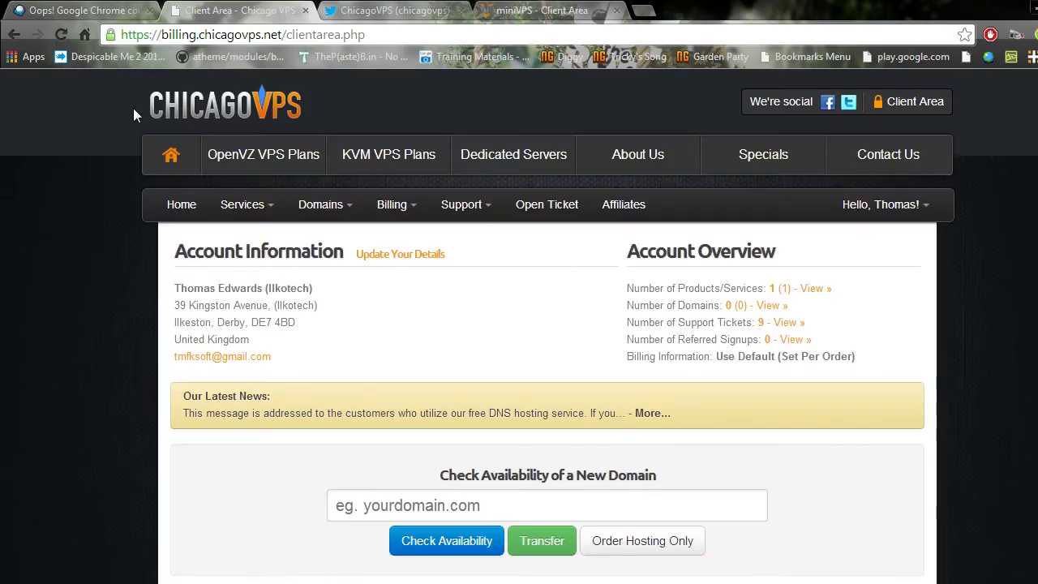
mouse_move(139, 208)
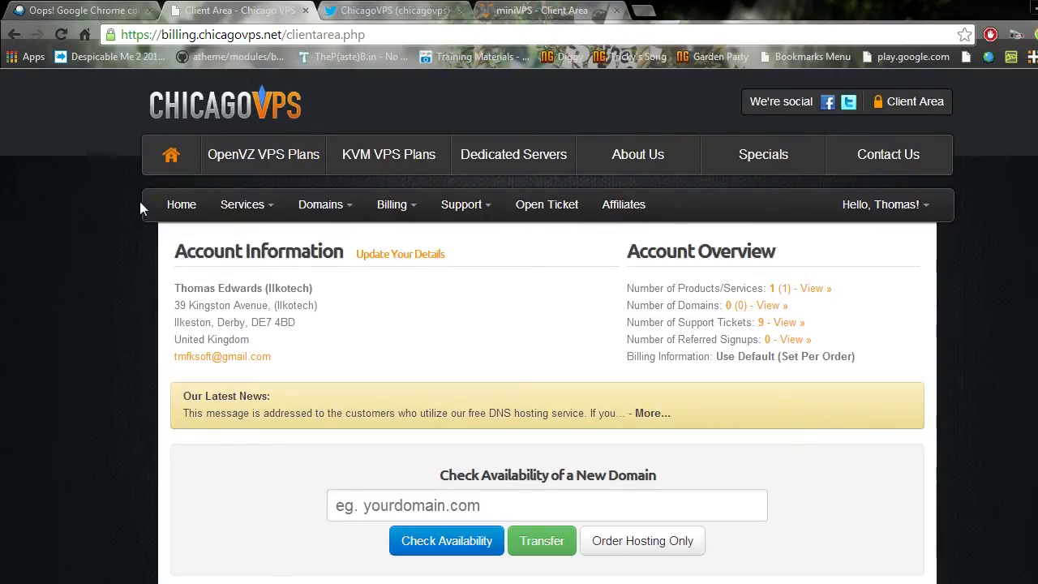
mouse_move(268, 245)
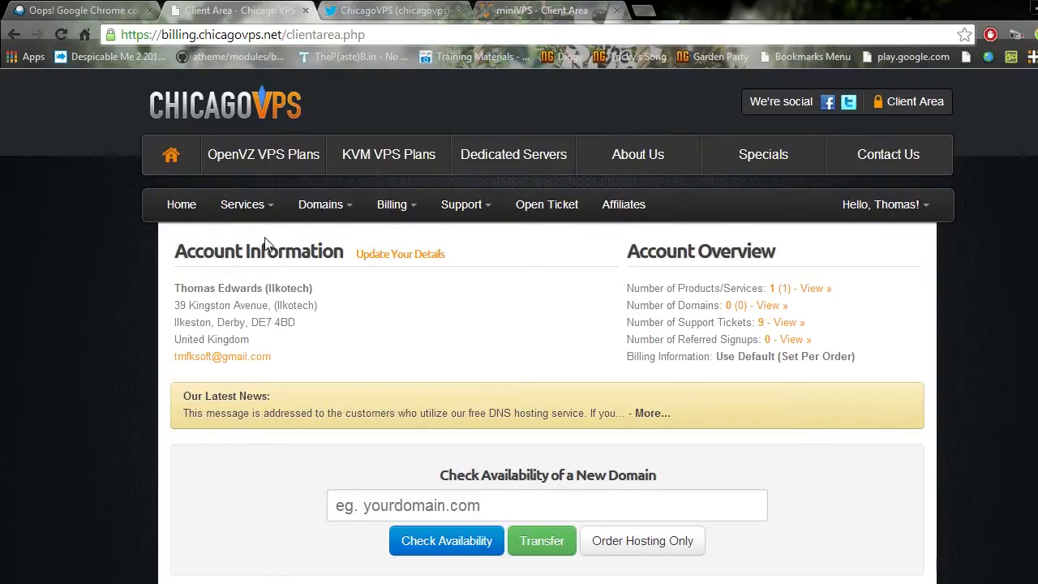
mouse_move(284, 227)
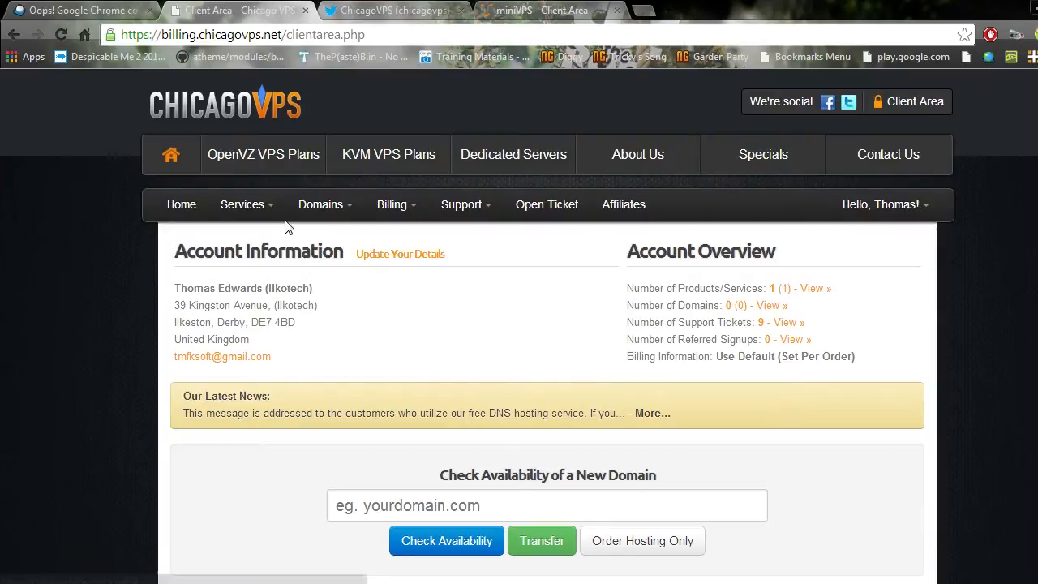
Go to Services > My Services listing the active OpenVZ 2GB VPS at $25.00 semi-annually.
scroll("down", 3)
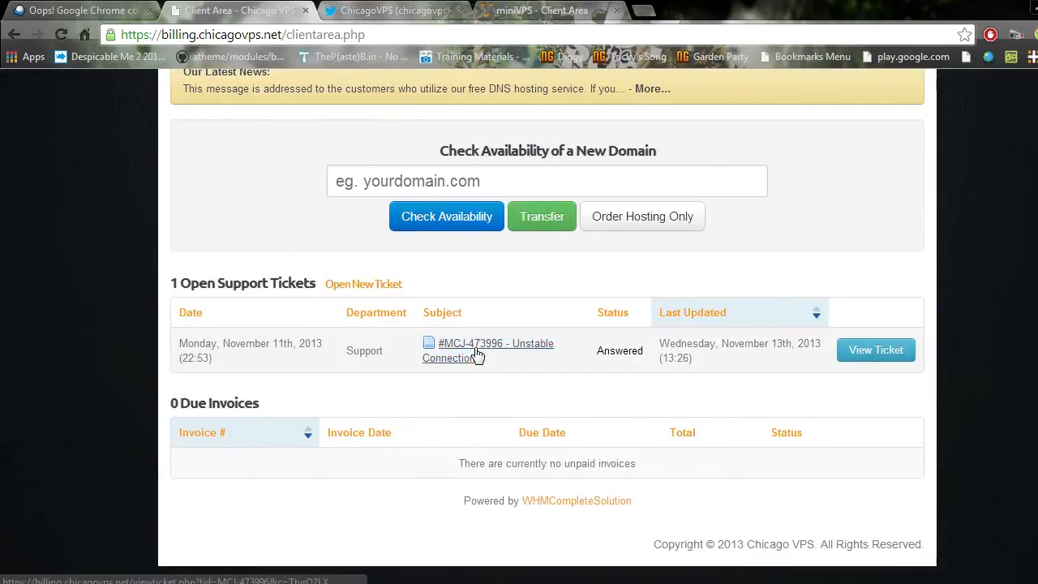
left_click(242, 205)
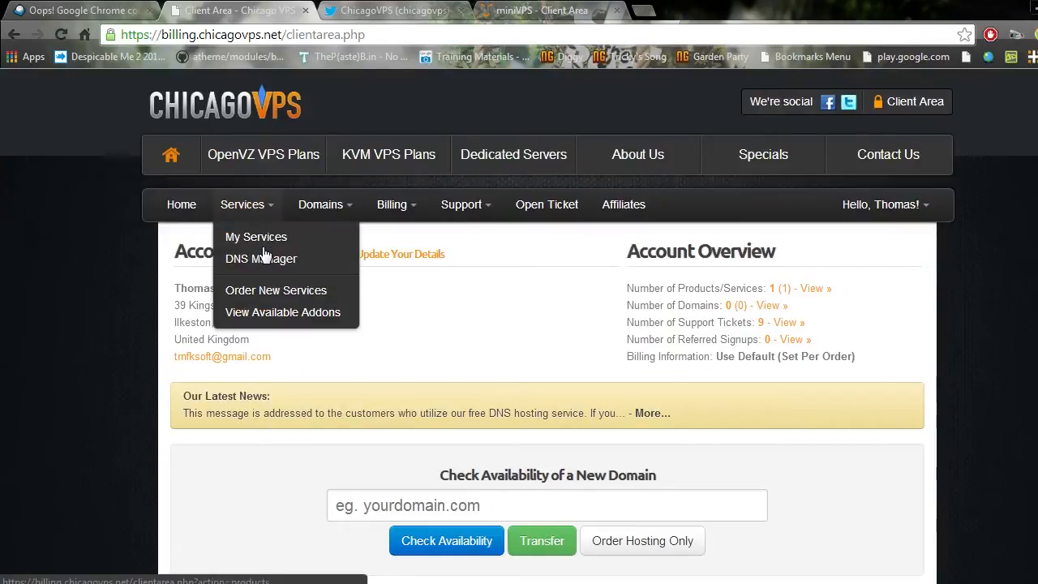
left_click(257, 237)
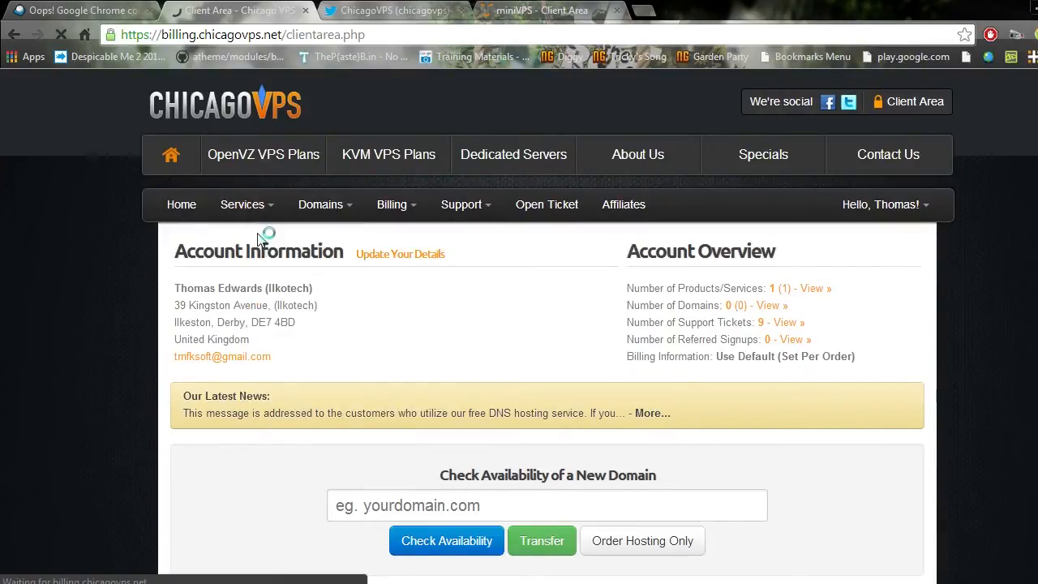
left_click(814, 289)
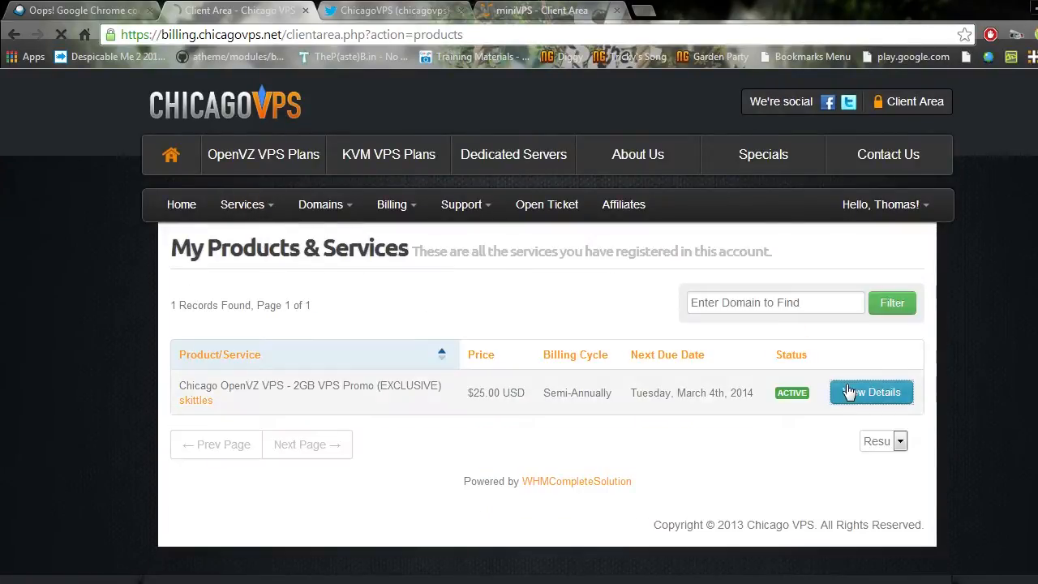
left_click(871, 391)
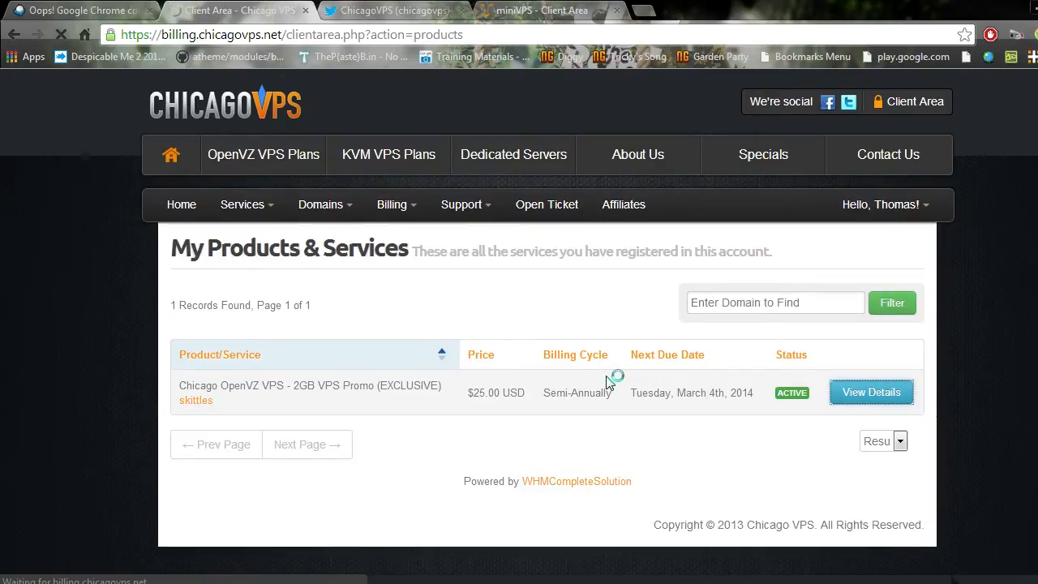
View the 2GB VPS Promo details and select the 'Connection error' text under Management Actions.
left_click(871, 391)
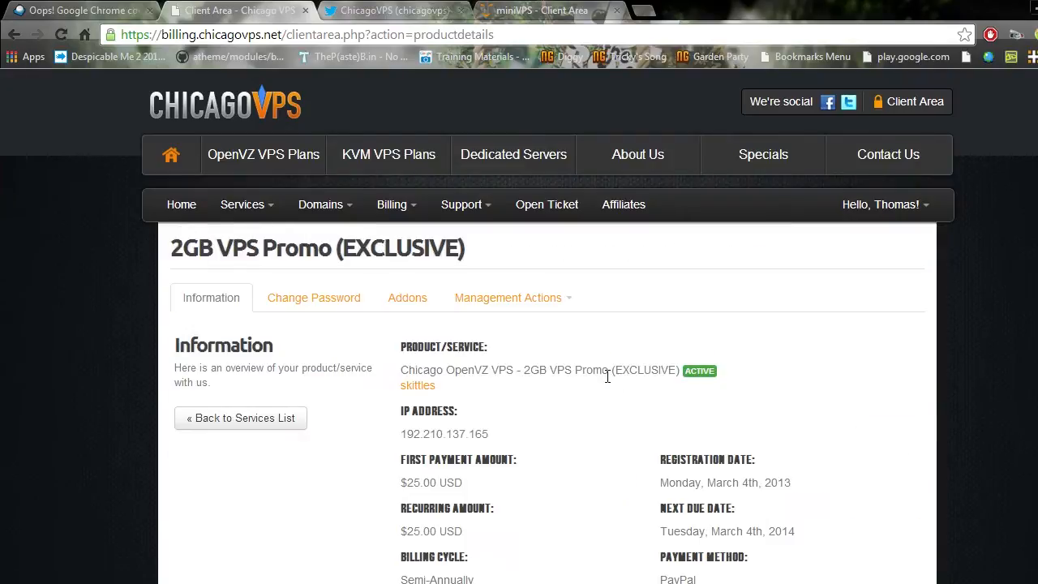
mouse_move(636, 438)
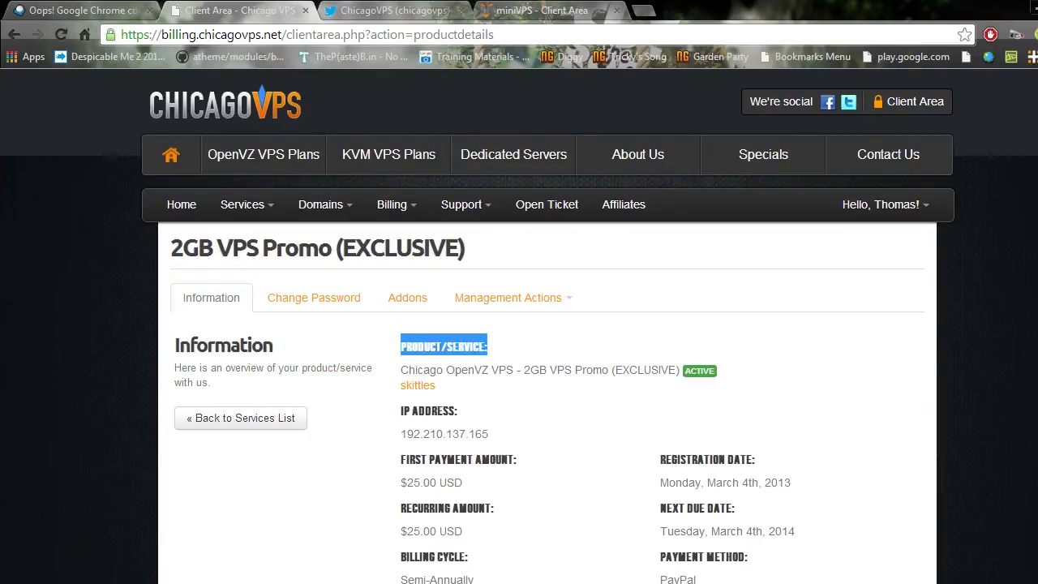
scroll("down", 3)
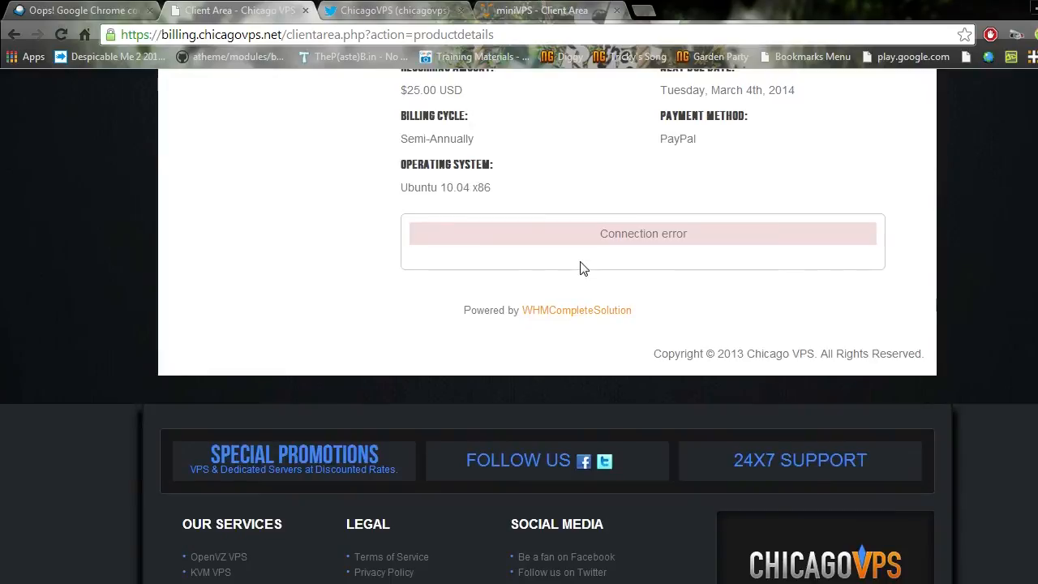
double_click(642, 233)
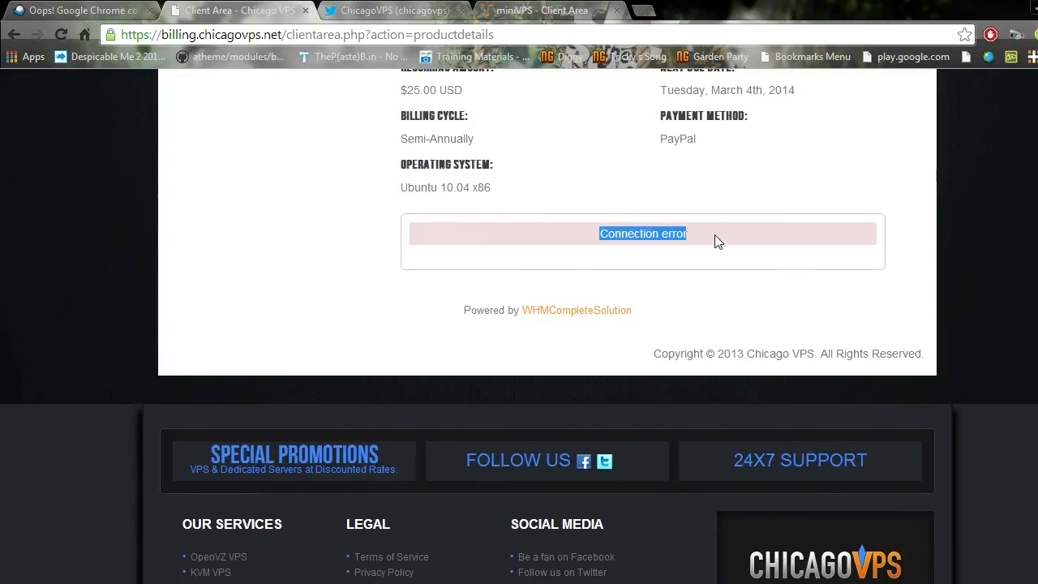
scroll("up", 3)
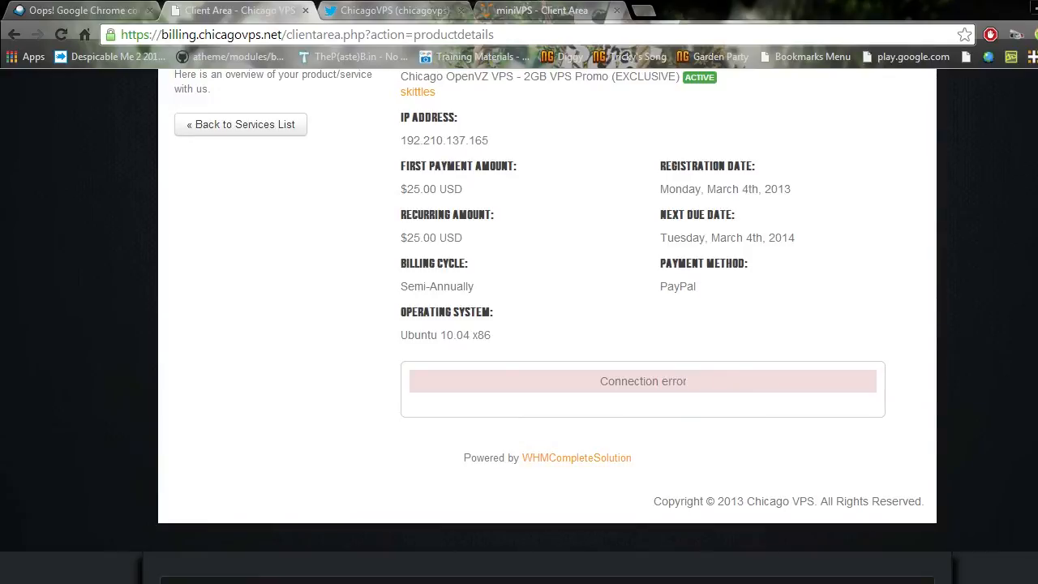
scroll("up", 3)
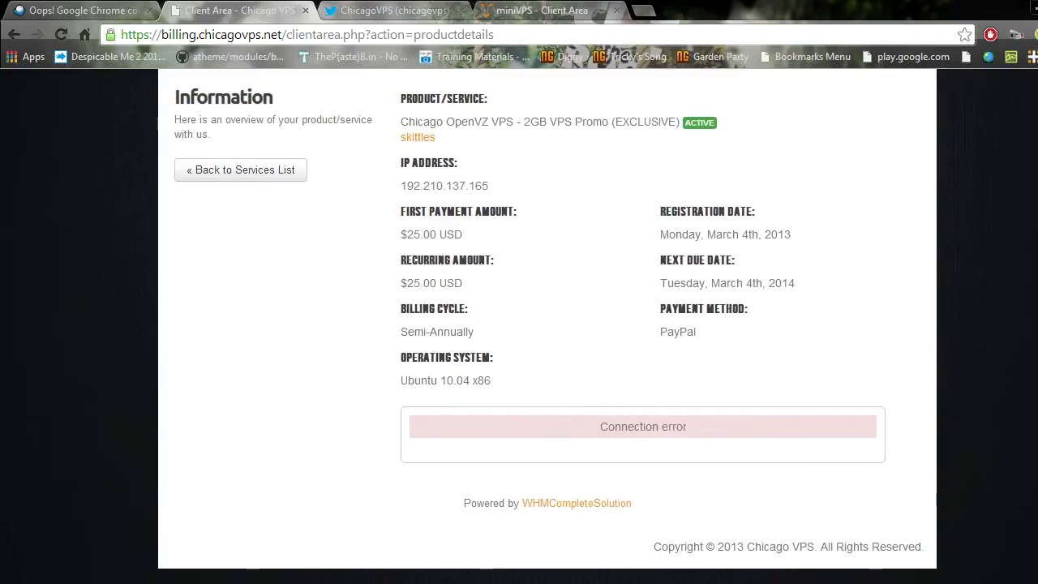
mouse_move(847, 442)
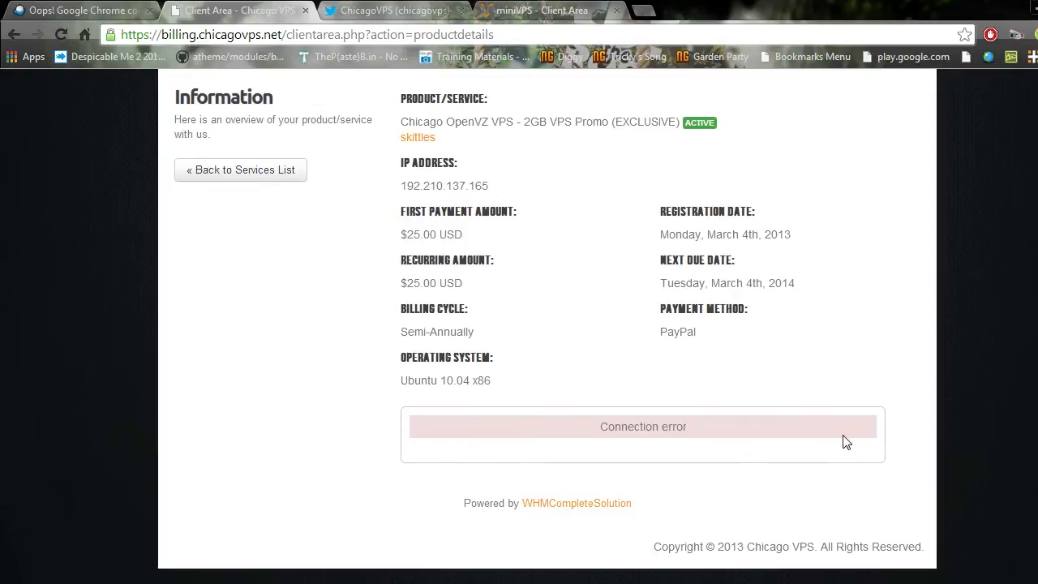
mouse_move(550, 457)
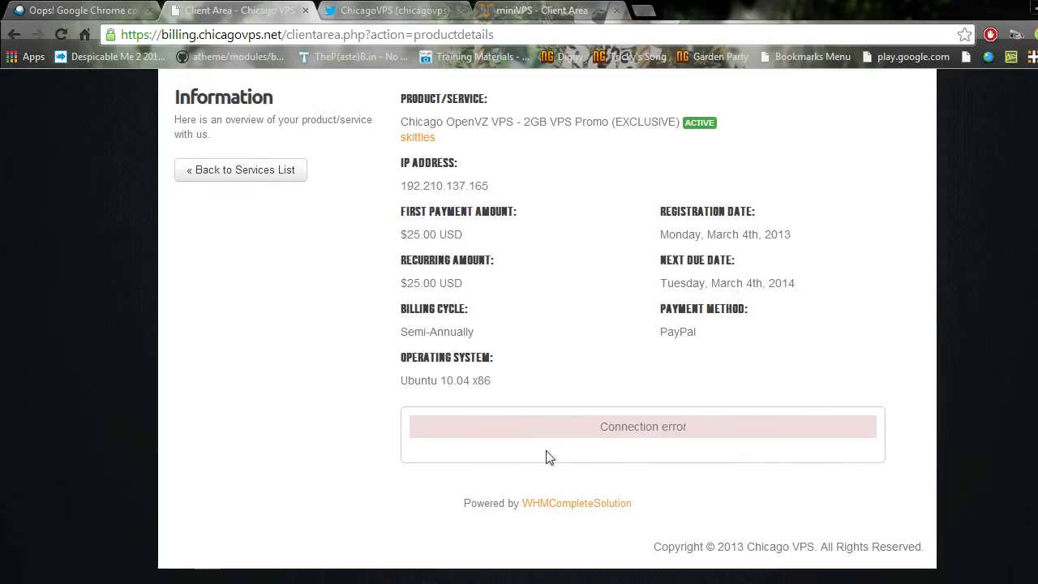
mouse_move(578, 503)
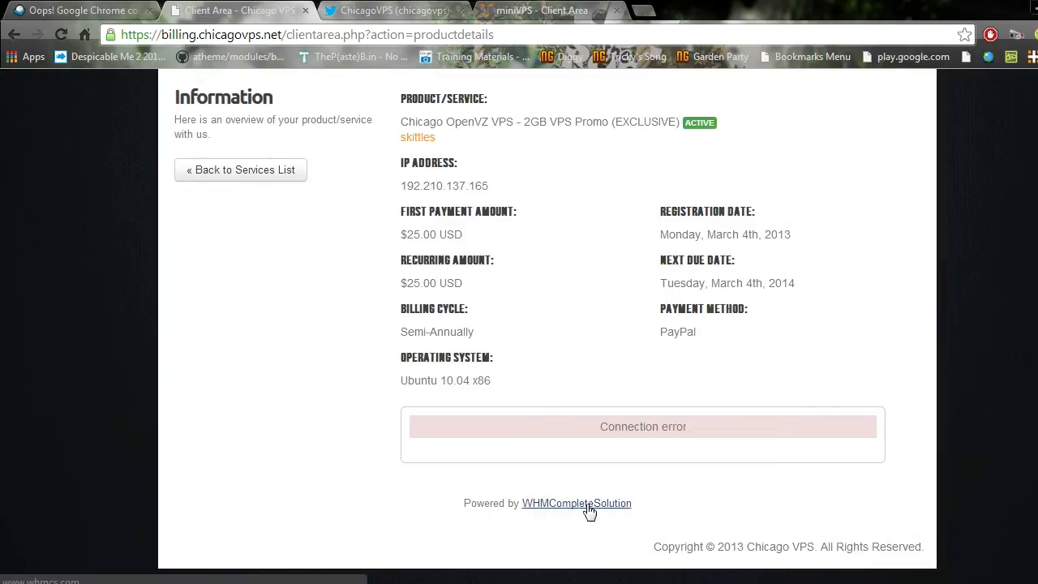
mouse_move(665, 477)
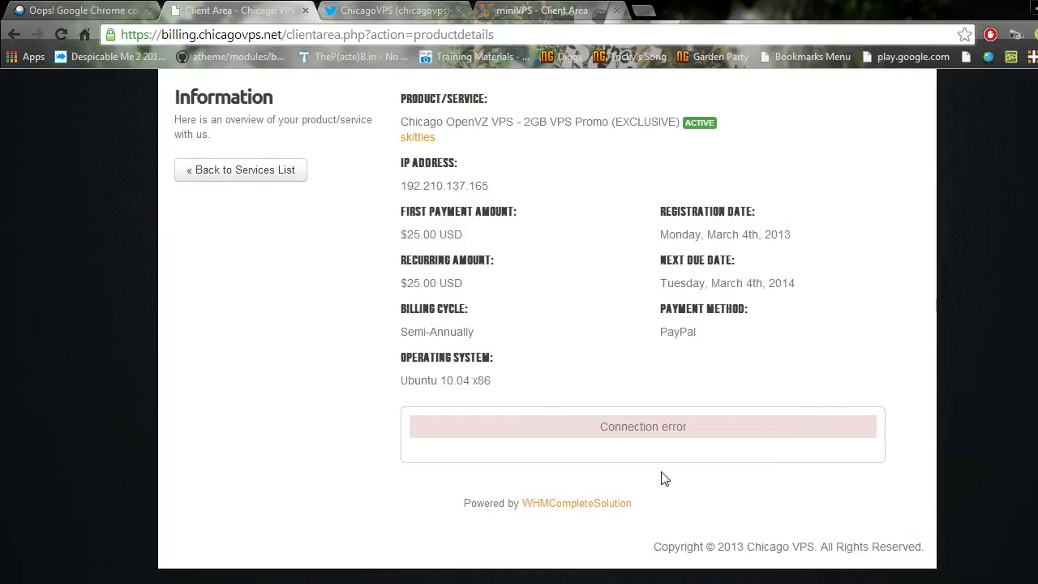
mouse_move(587, 329)
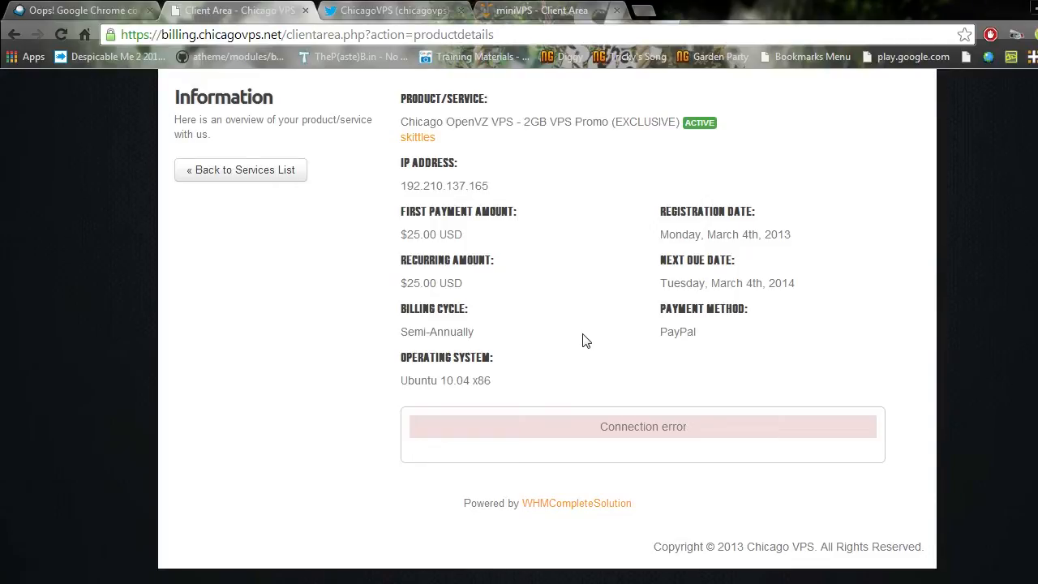
scroll("up", 3)
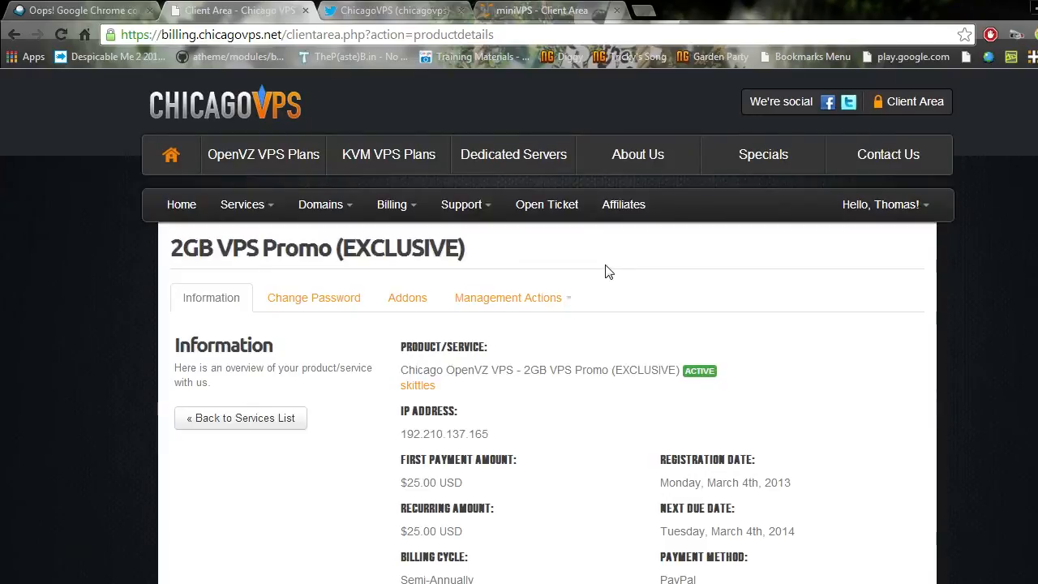
scroll("down", 3)
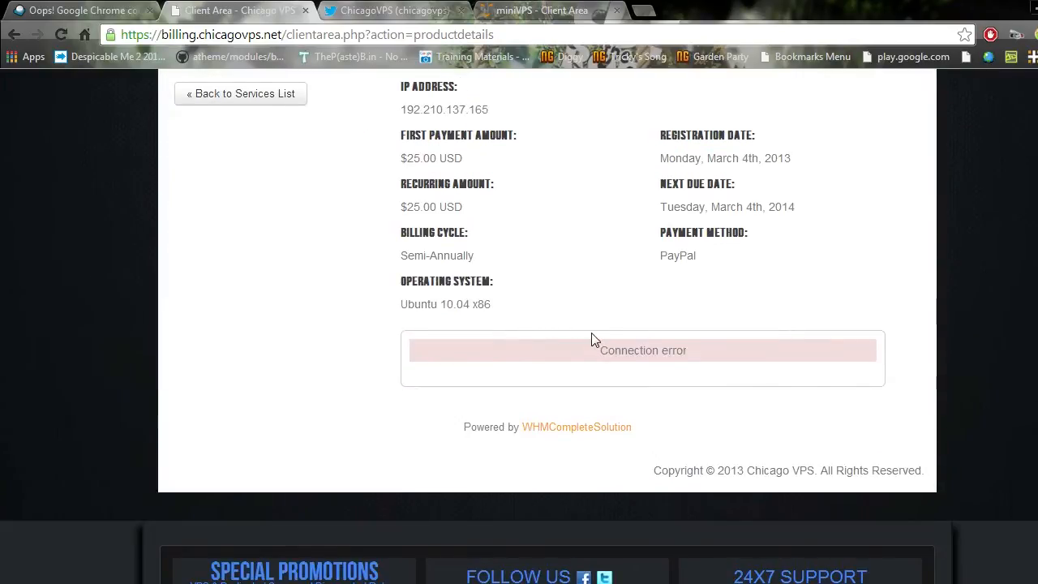
mouse_move(672, 365)
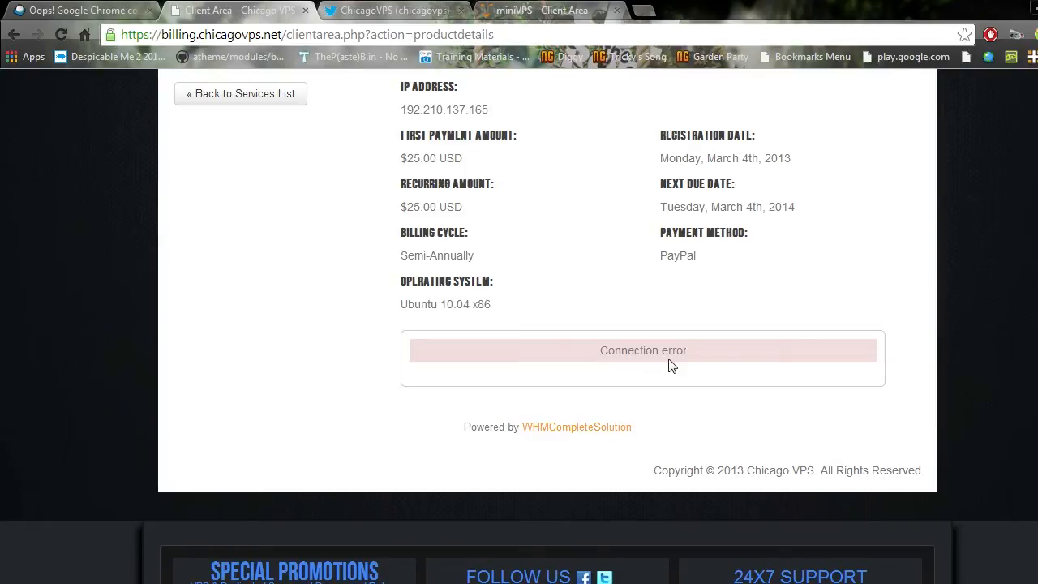
mouse_move(669, 325)
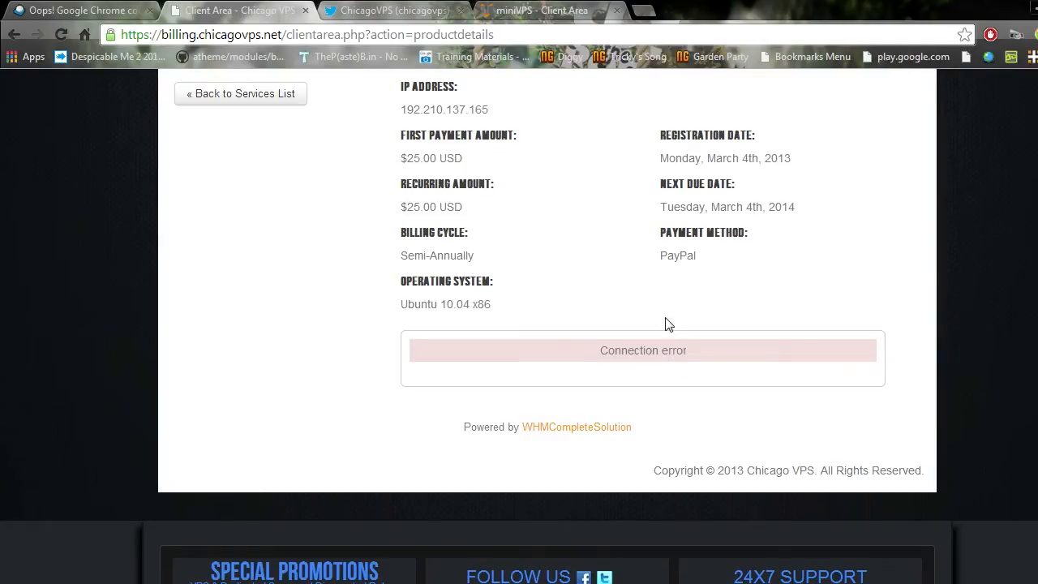
mouse_move(668, 332)
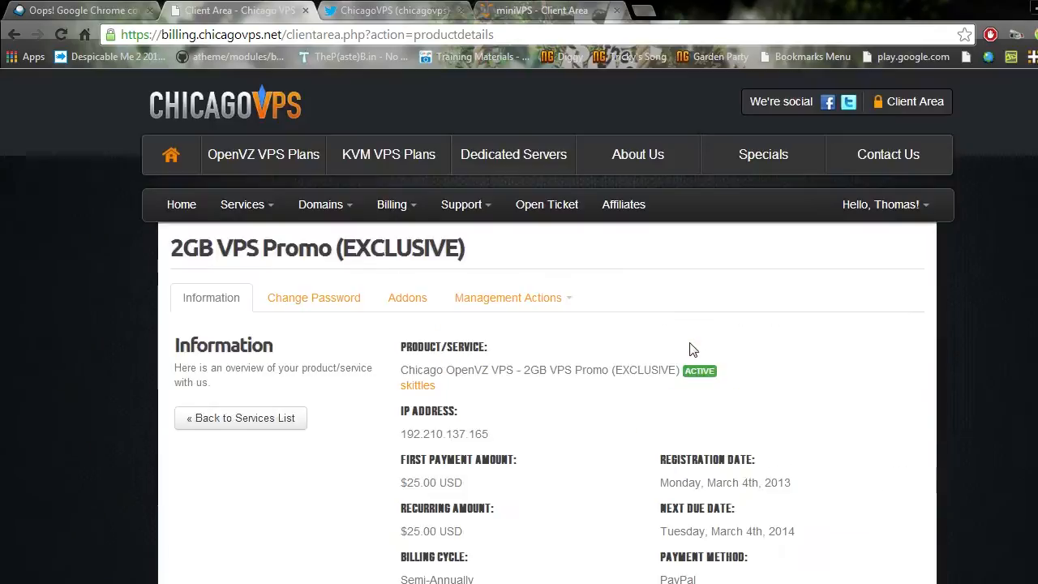
Go to Support > Tickets and scroll through the nine past support tickets.
left_click(461, 205)
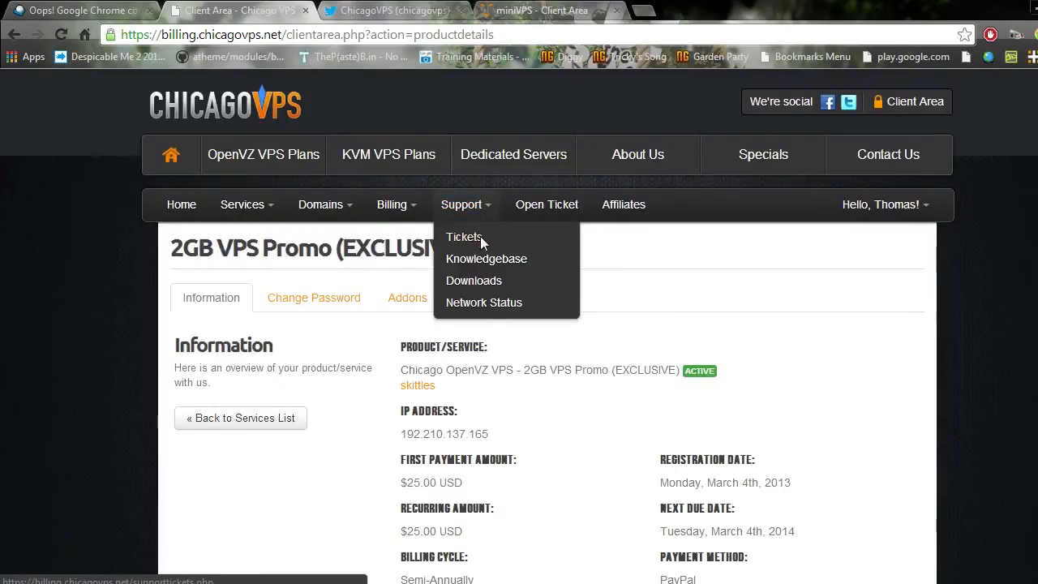
left_click(464, 236)
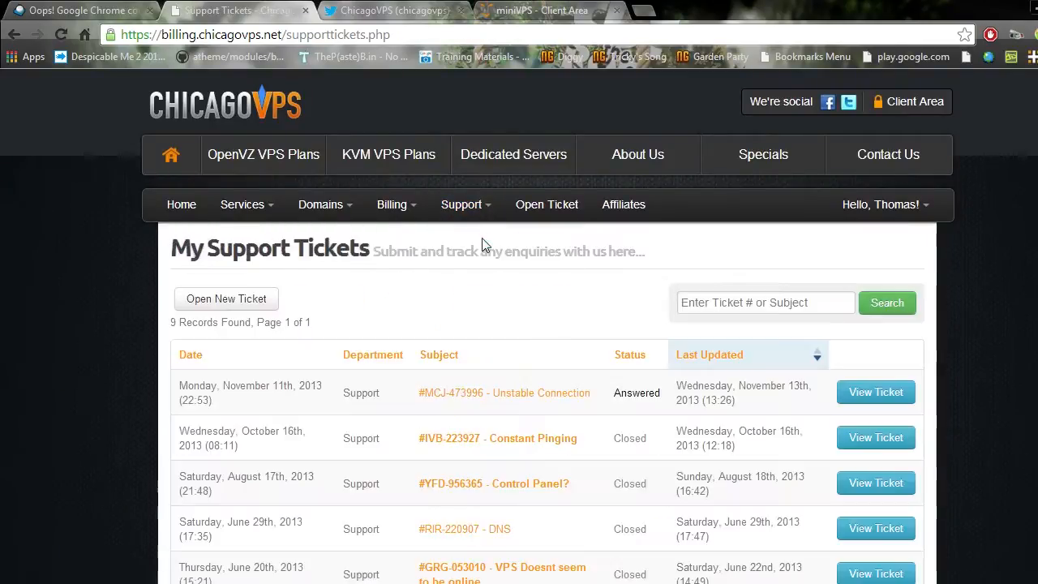
scroll("down", 3)
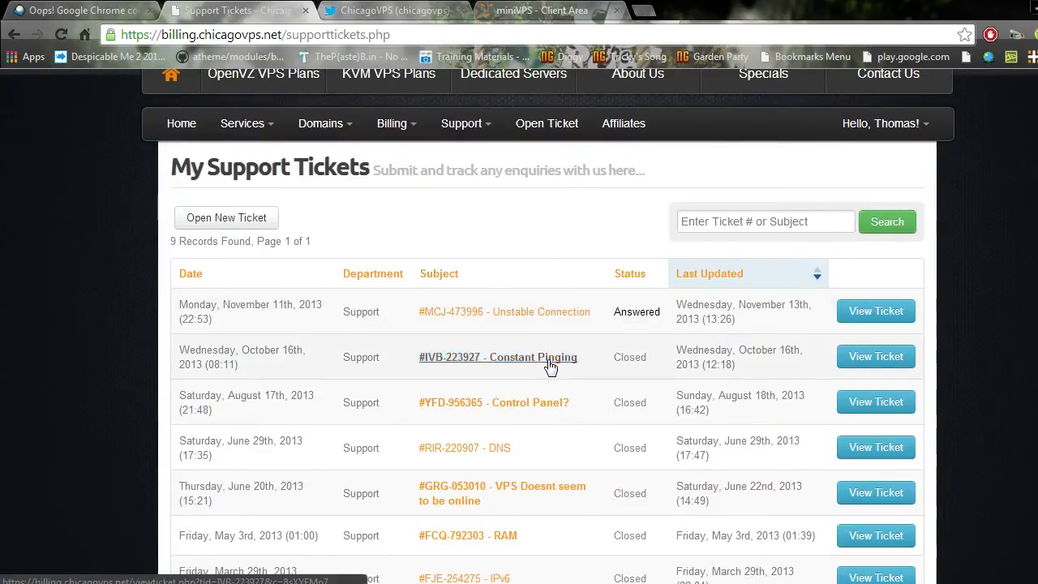
scroll("down", 3)
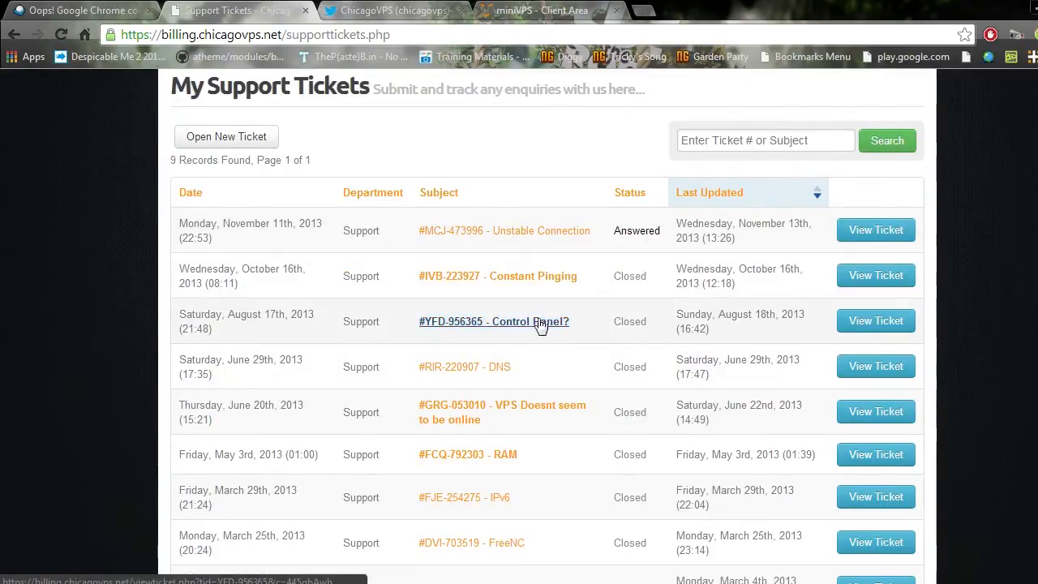
scroll("down", 3)
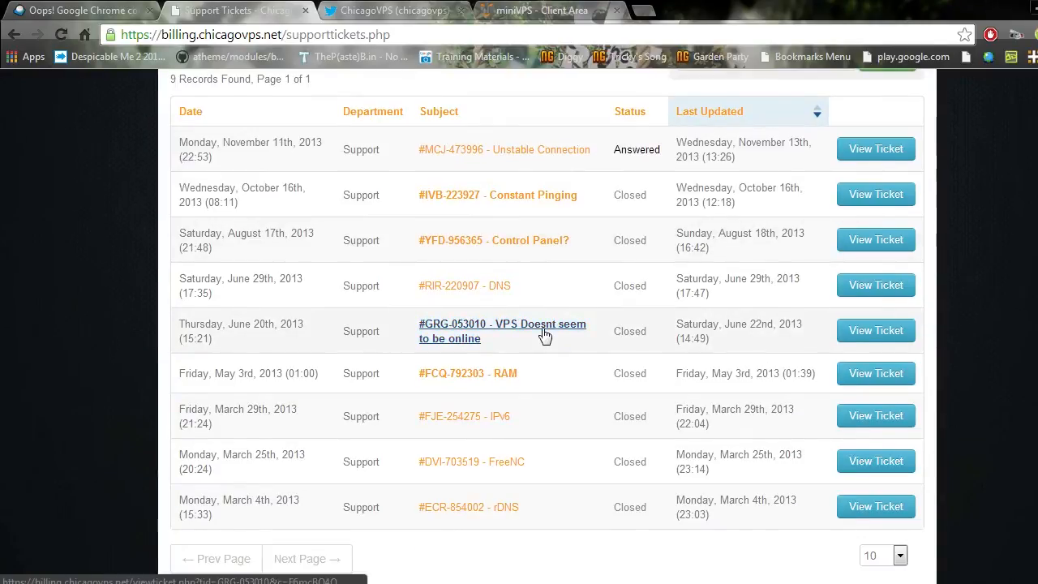
mouse_move(542, 366)
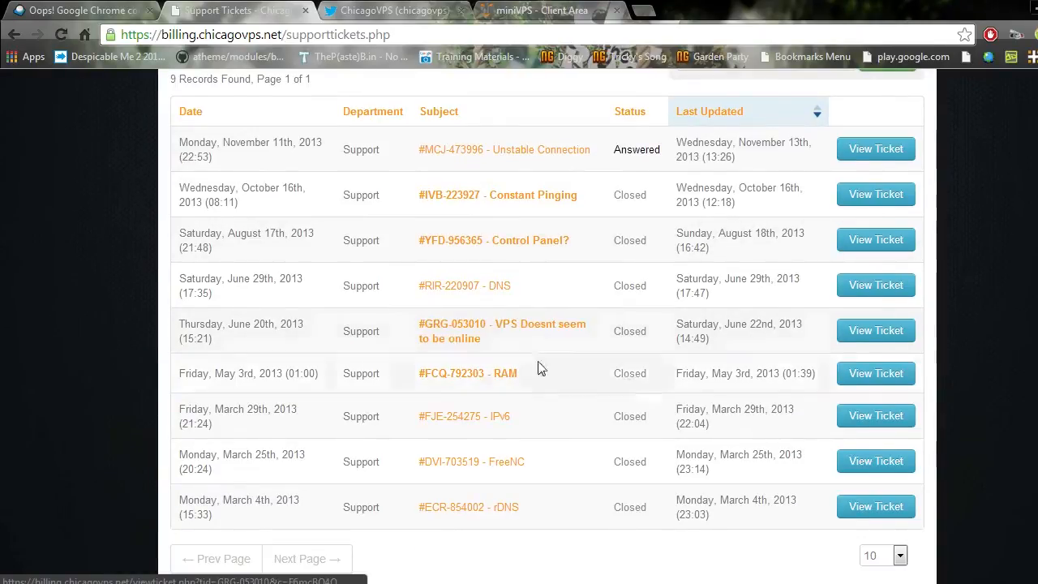
scroll("down", 3)
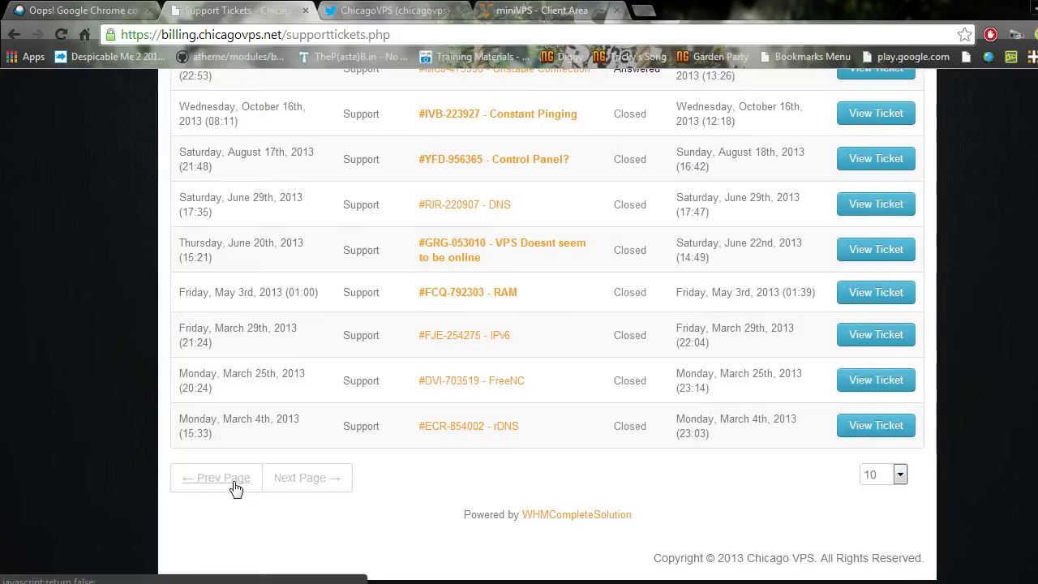
scroll("up", 3)
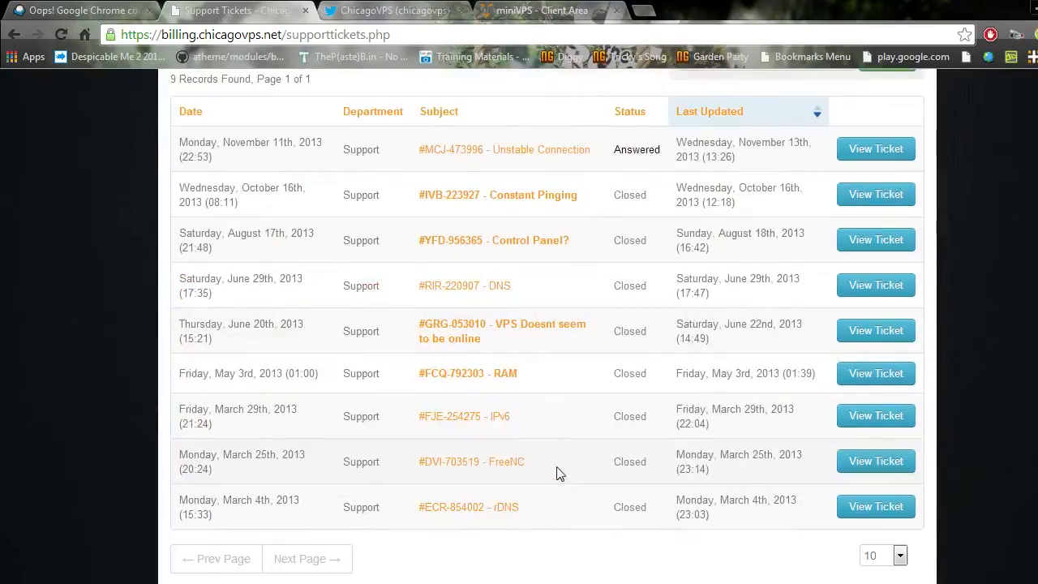
mouse_move(331, 503)
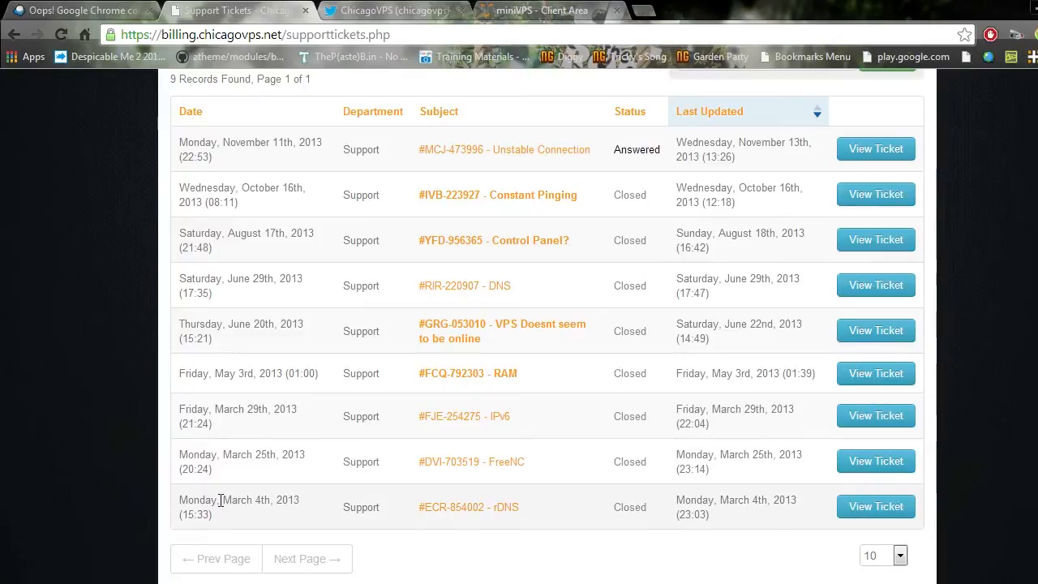
mouse_move(399, 458)
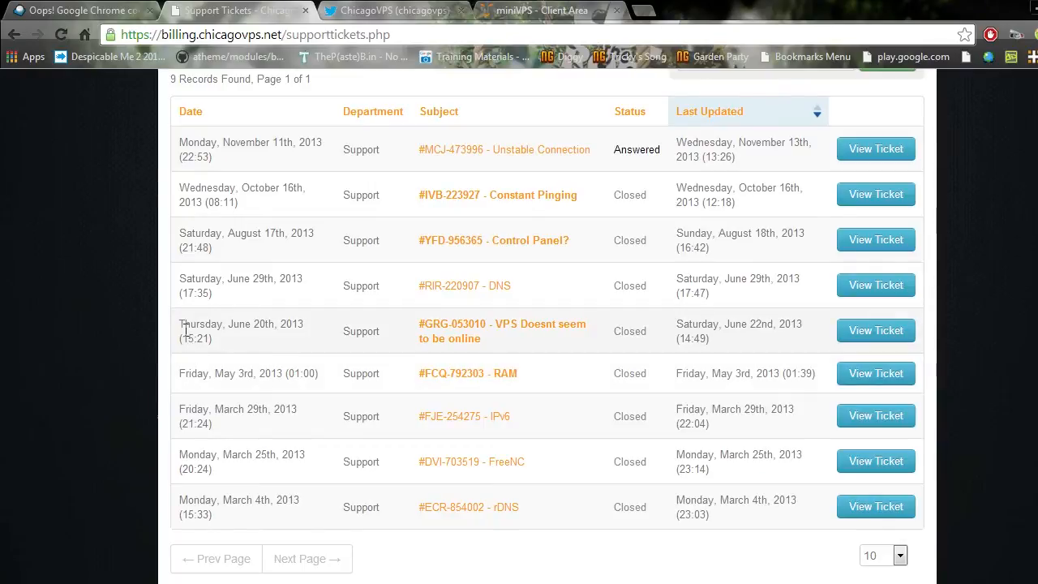
mouse_move(389, 331)
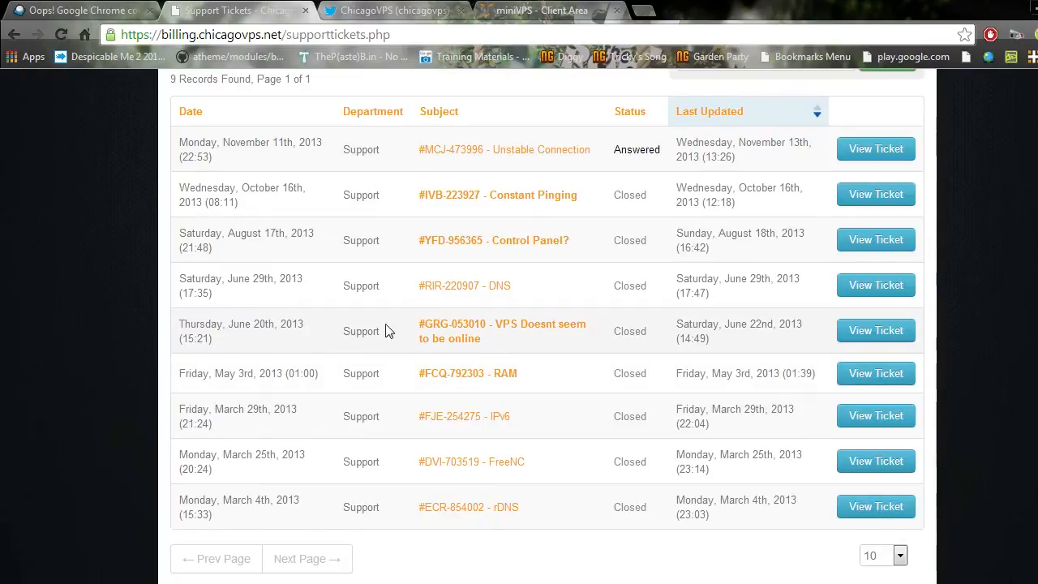
mouse_move(876, 331)
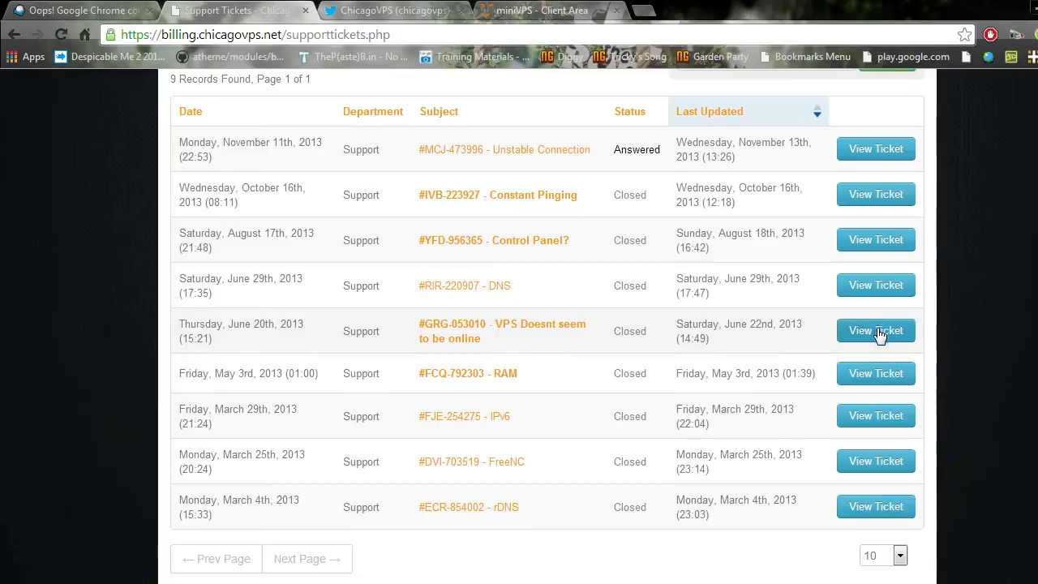
View ticket #GRG-053010 and highlight the staff's 'we appreciate your business very much' line.
left_click(876, 331)
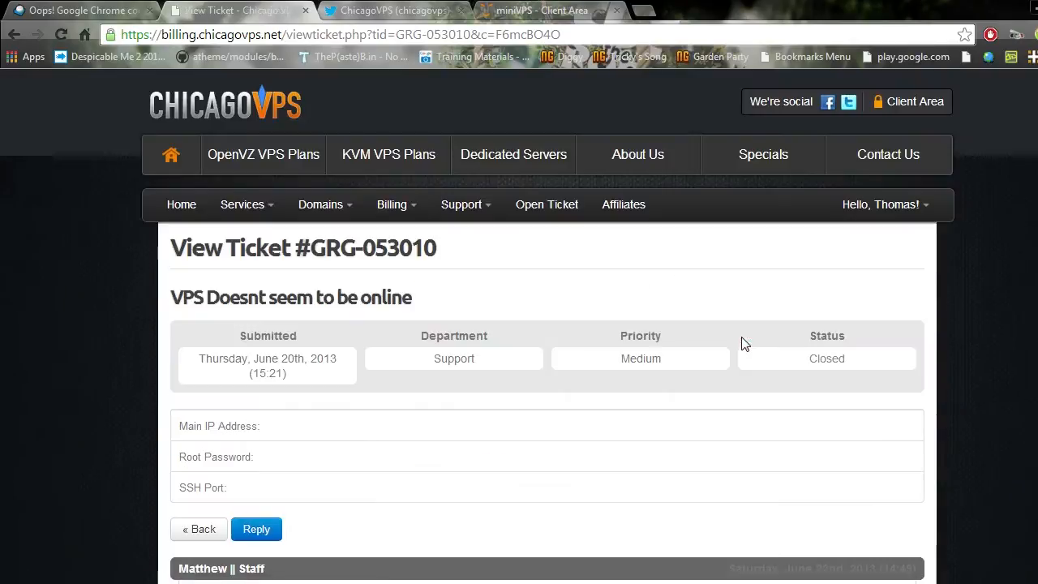
scroll("down", 3)
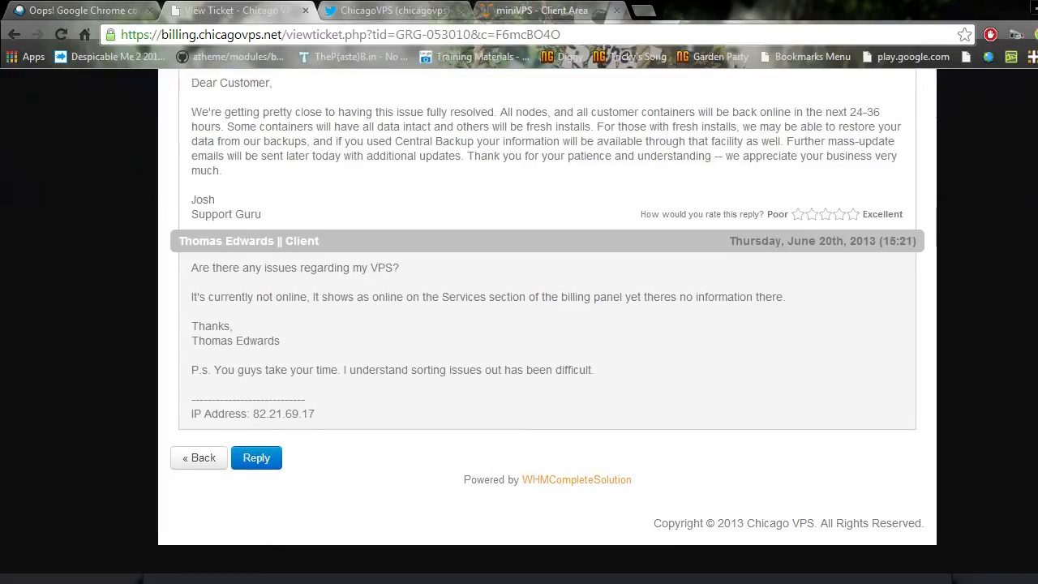
scroll("up", 3)
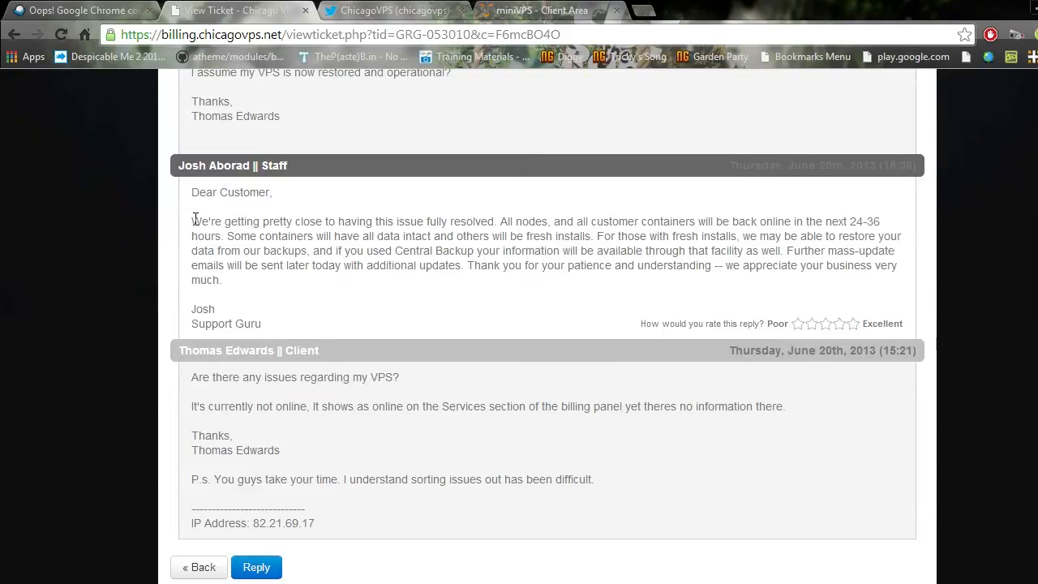
left_click_drag(720, 267, 222, 279)
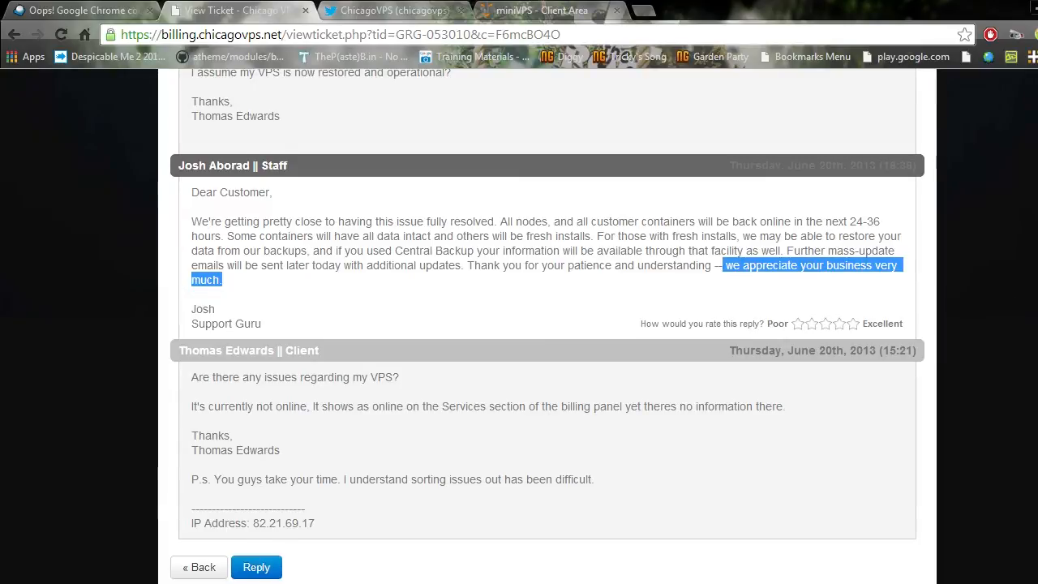
scroll("up", 3)
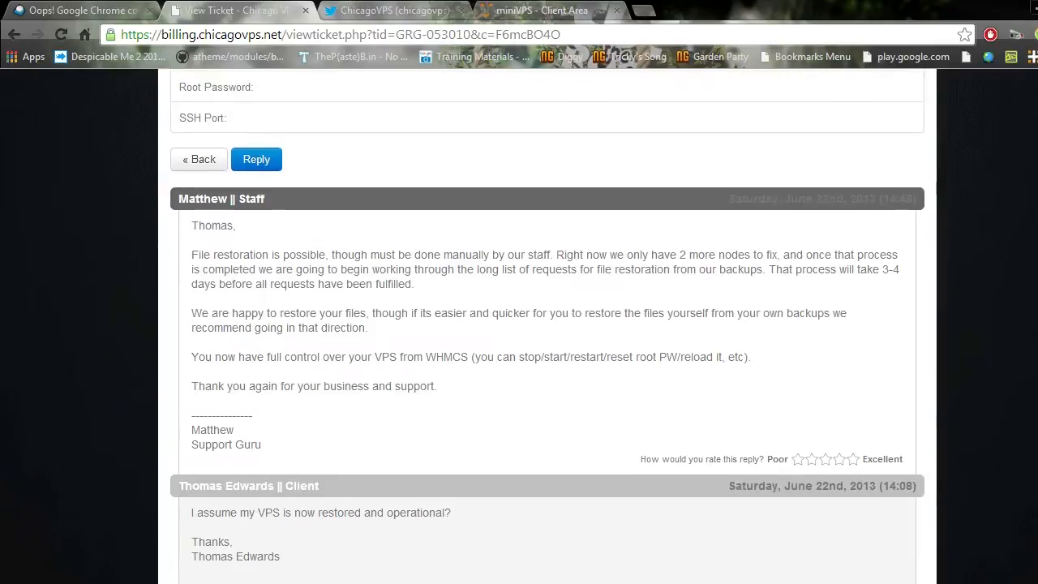
scroll("down", 3)
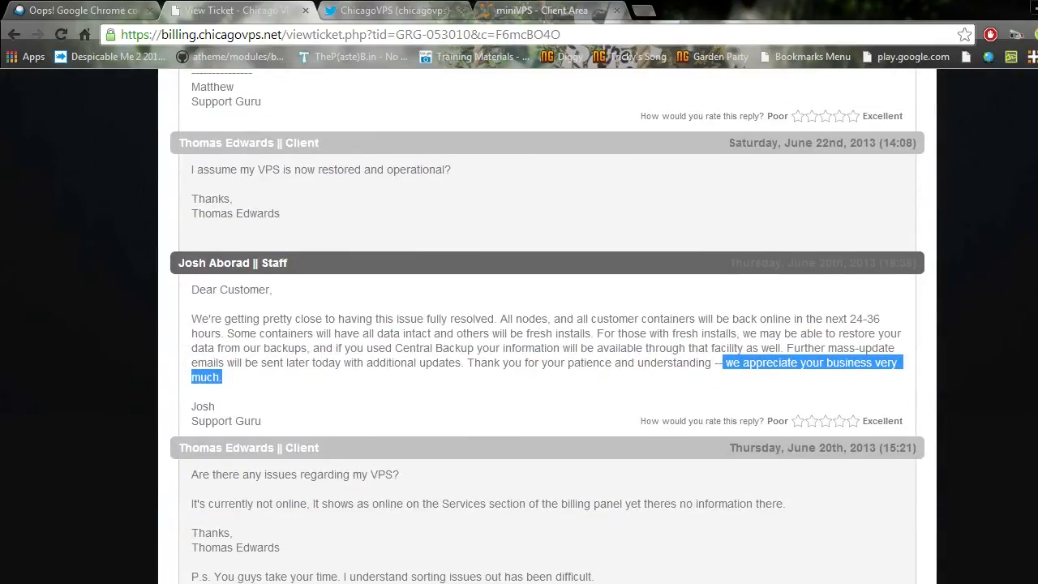
scroll("up", 3)
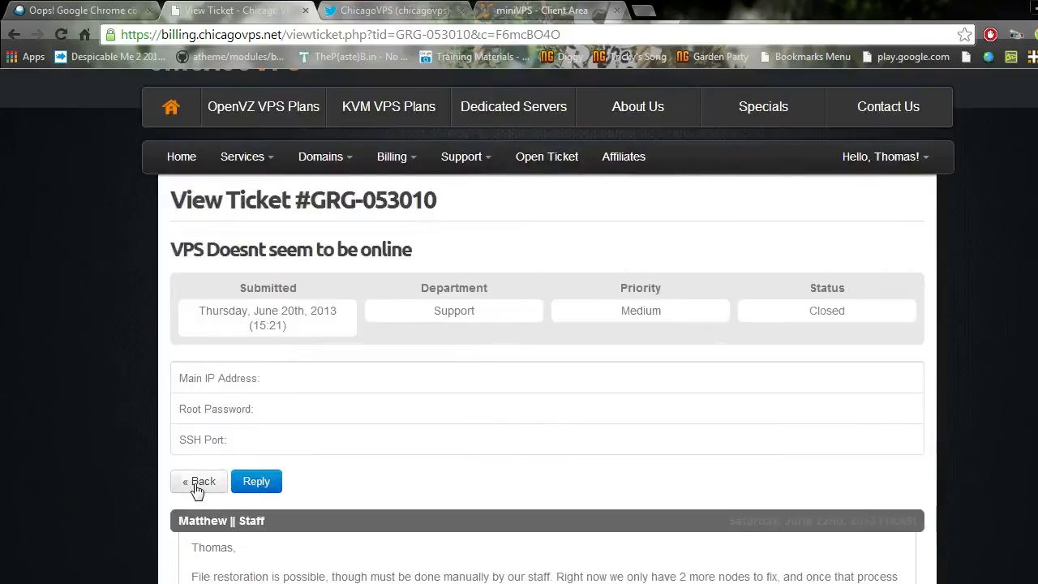
Return to the tickets list and read the closed 'Control Panel?' ticket #YFD-956365.
left_click(198, 481)
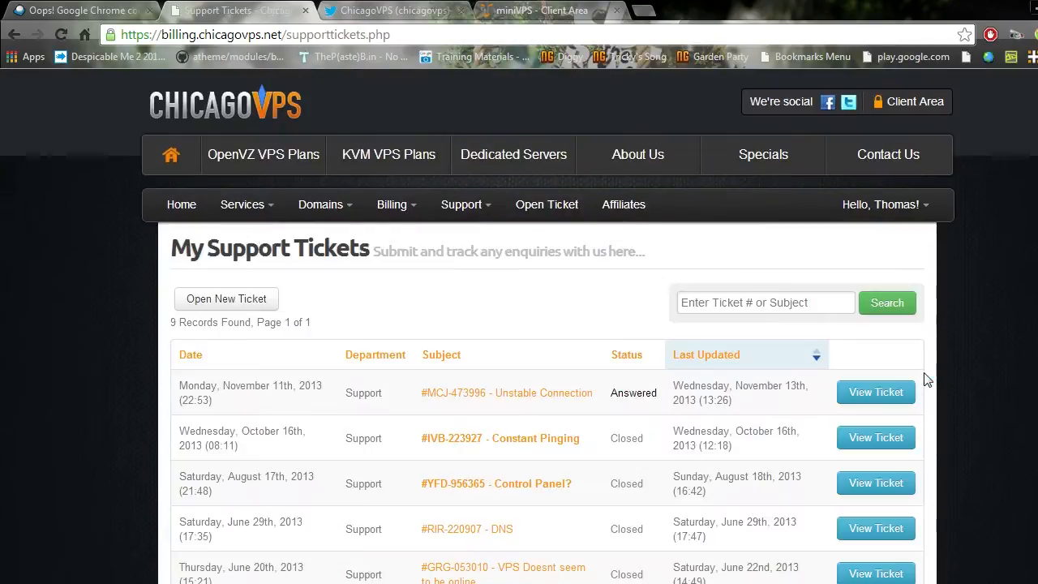
scroll("down", 3)
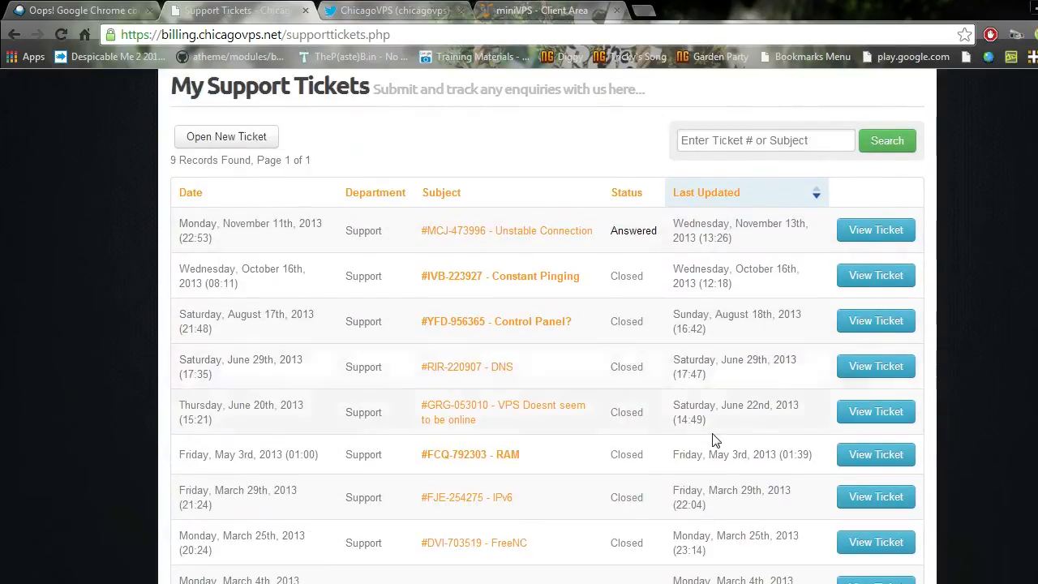
mouse_move(876, 321)
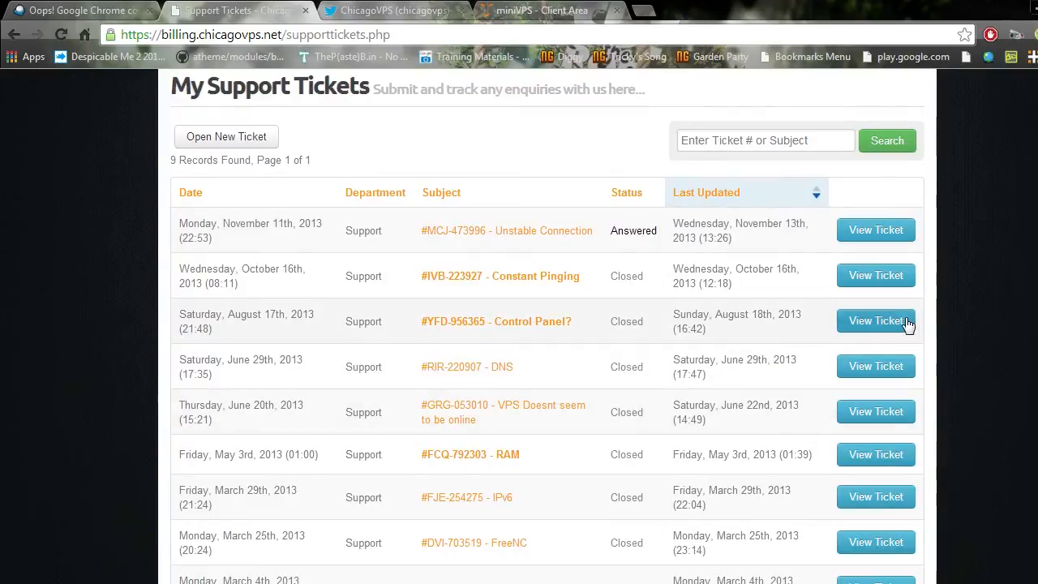
left_click(877, 321)
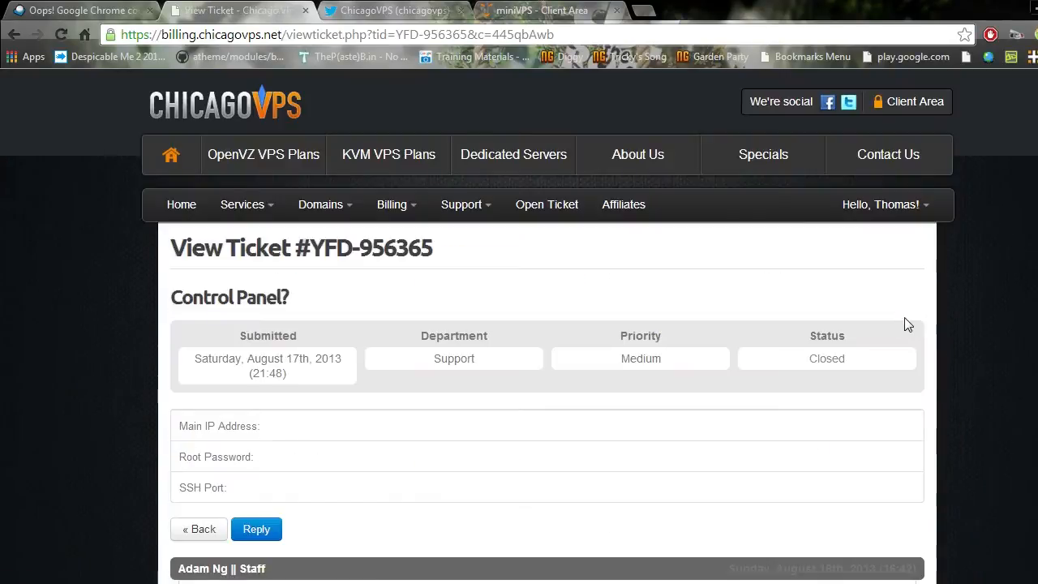
scroll("down", 3)
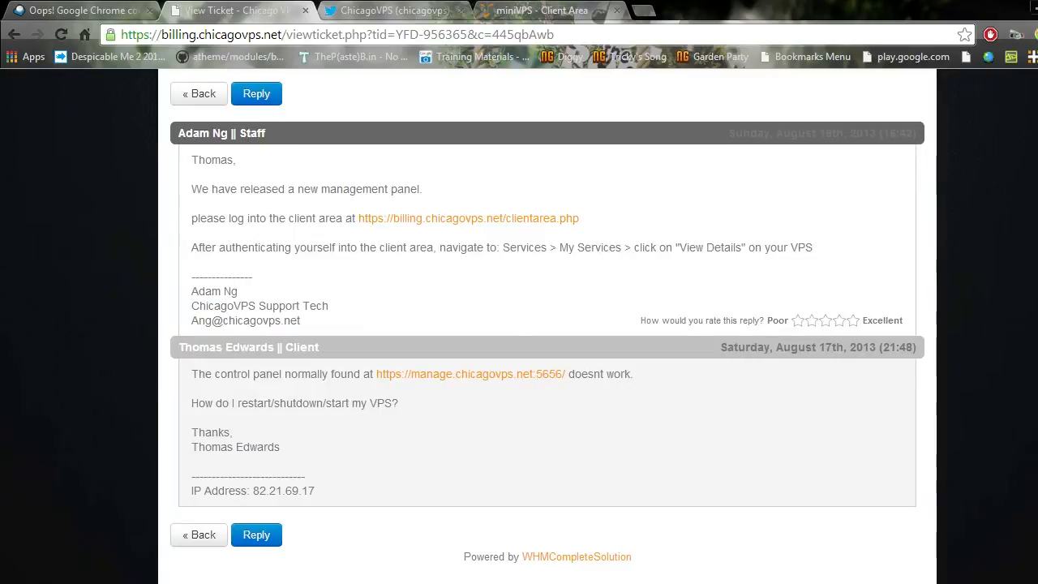
mouse_move(539, 396)
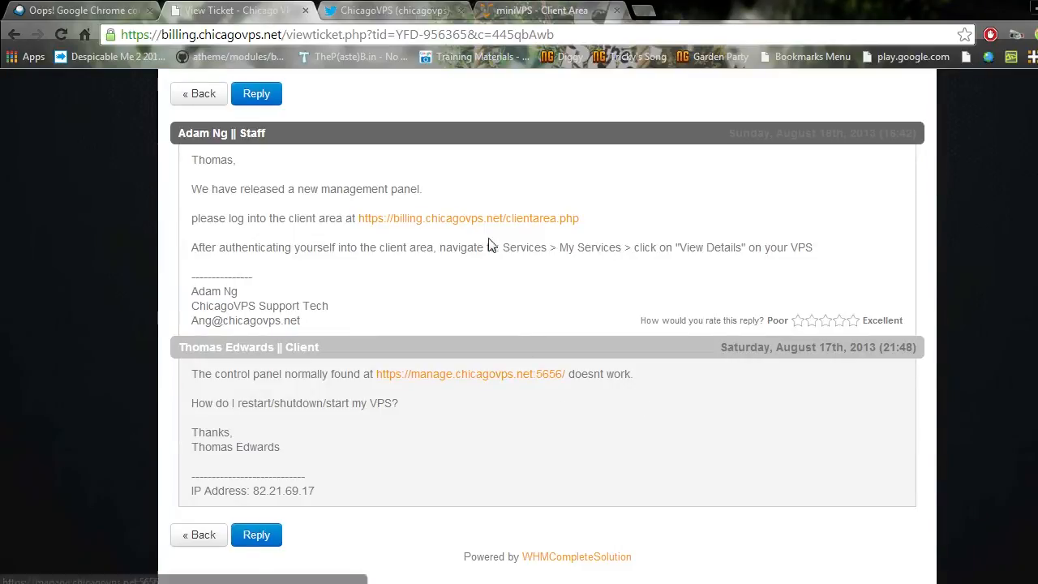
mouse_move(707, 347)
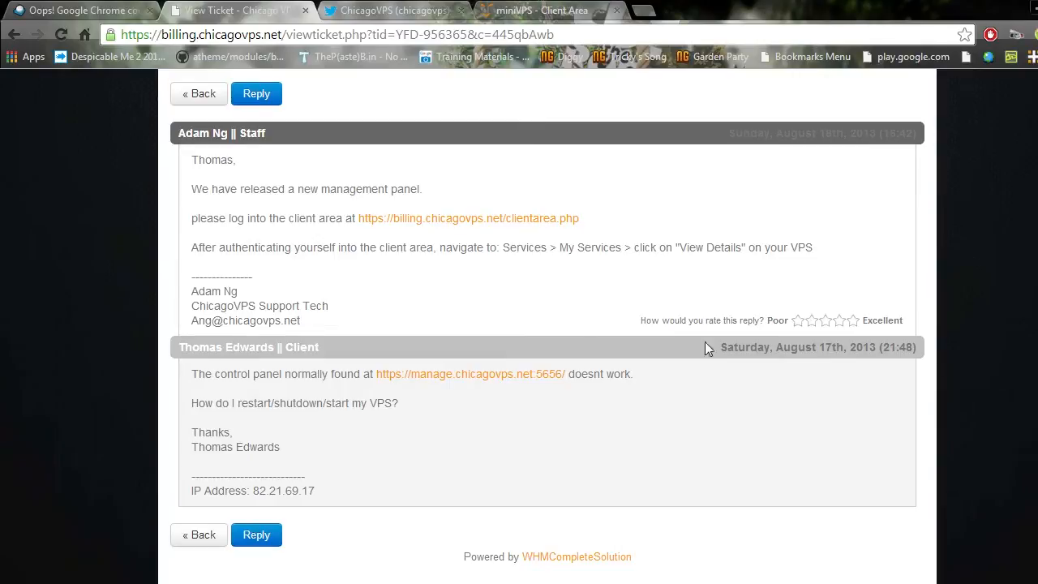
scroll("up", 3)
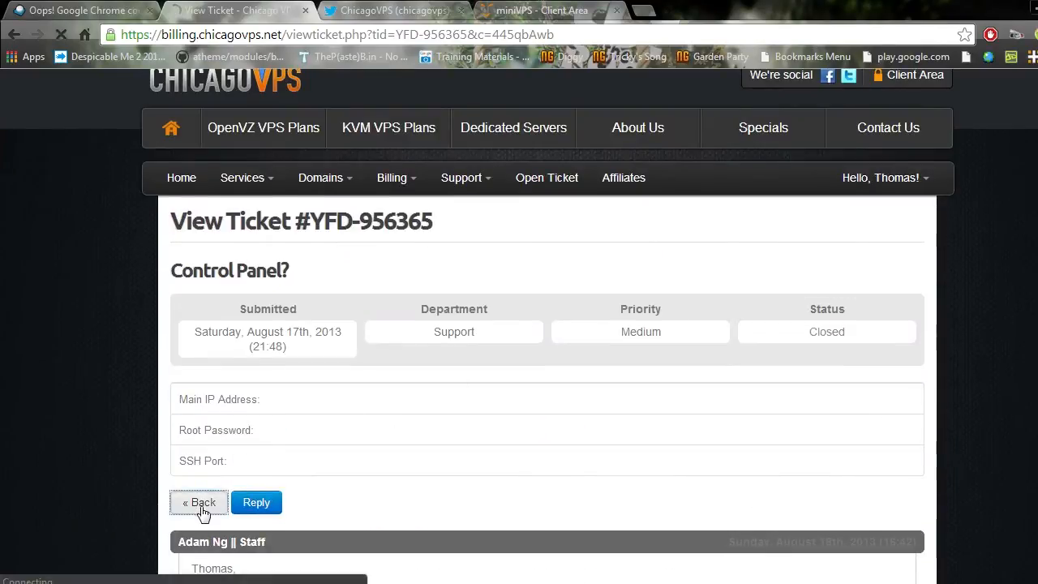
Go back to the My Support Tickets list showing all nine requests.
left_click(198, 503)
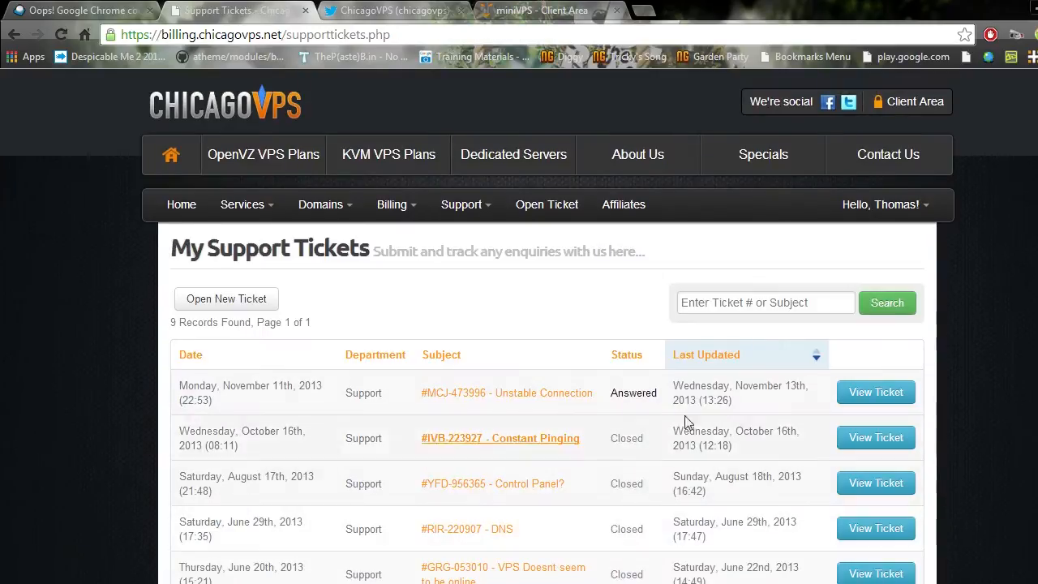
scroll("down", 3)
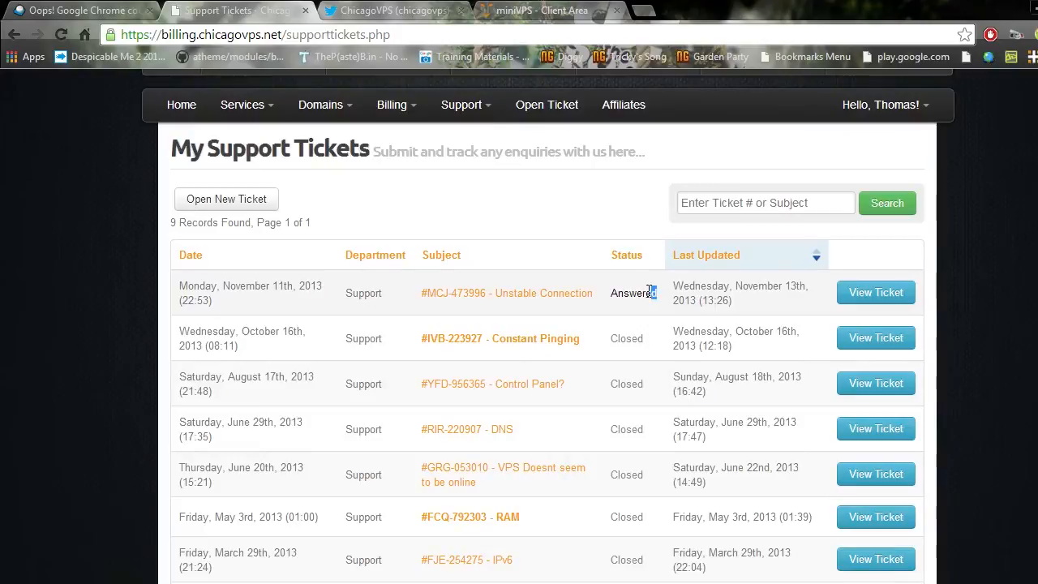
mouse_move(499, 339)
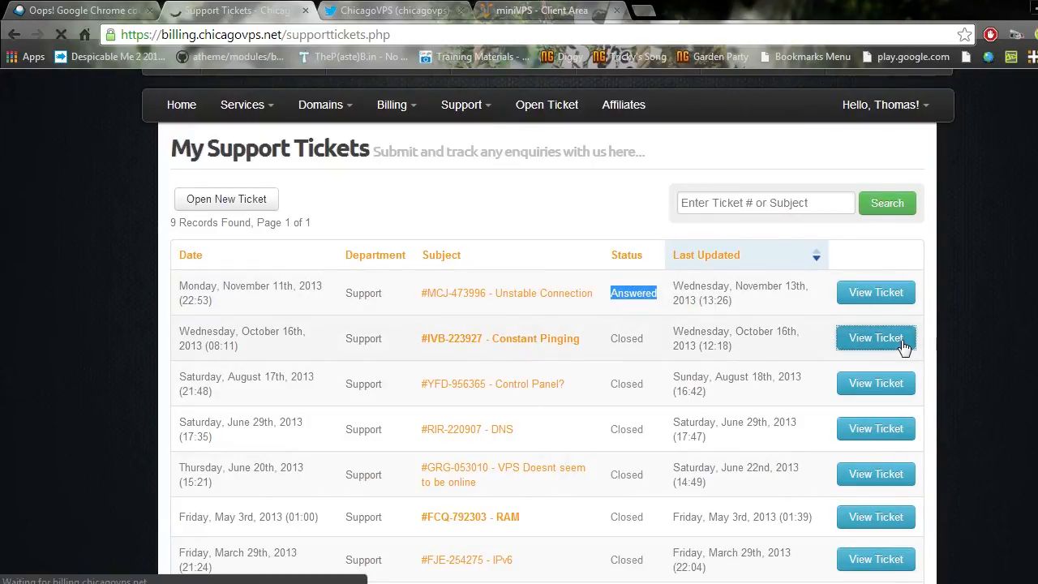
left_click(876, 339)
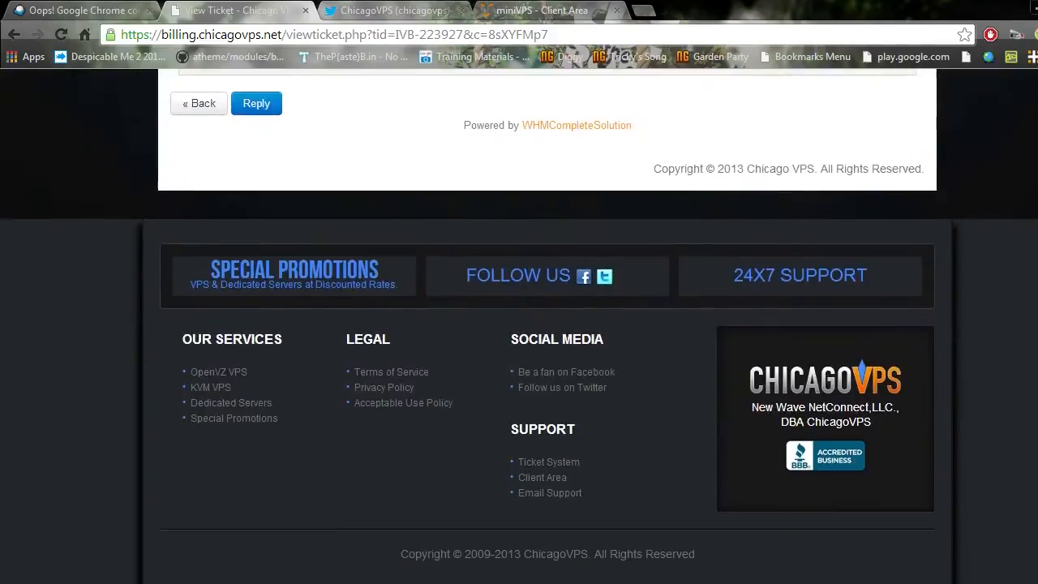
scroll("up", 3)
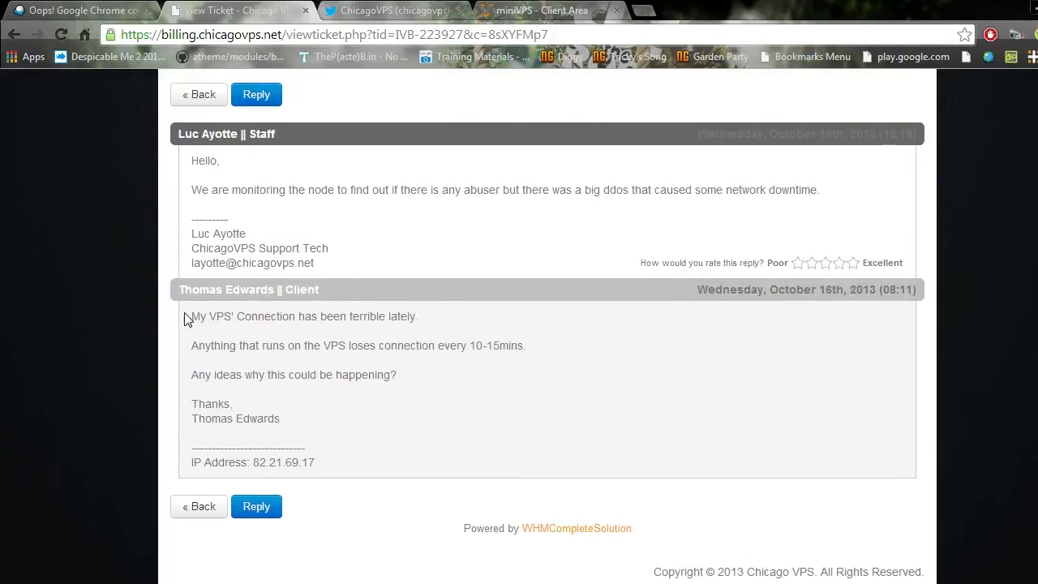
mouse_move(639, 373)
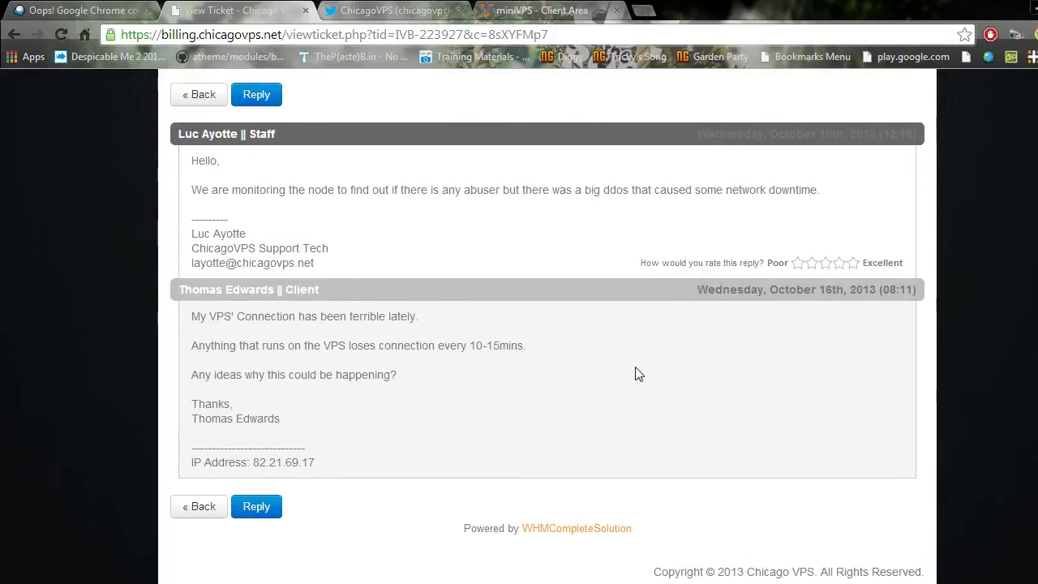
mouse_move(195, 345)
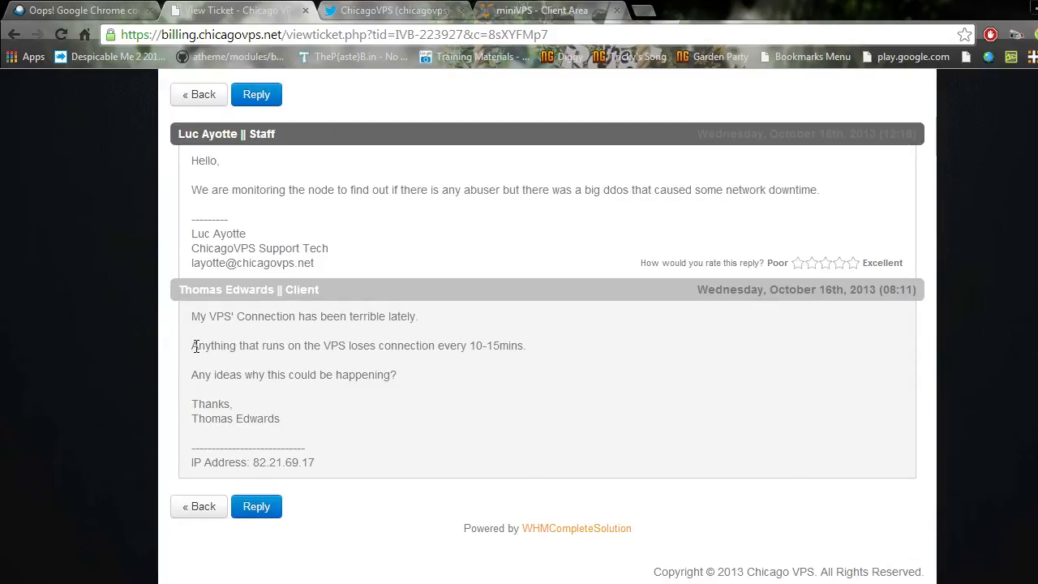
mouse_move(581, 353)
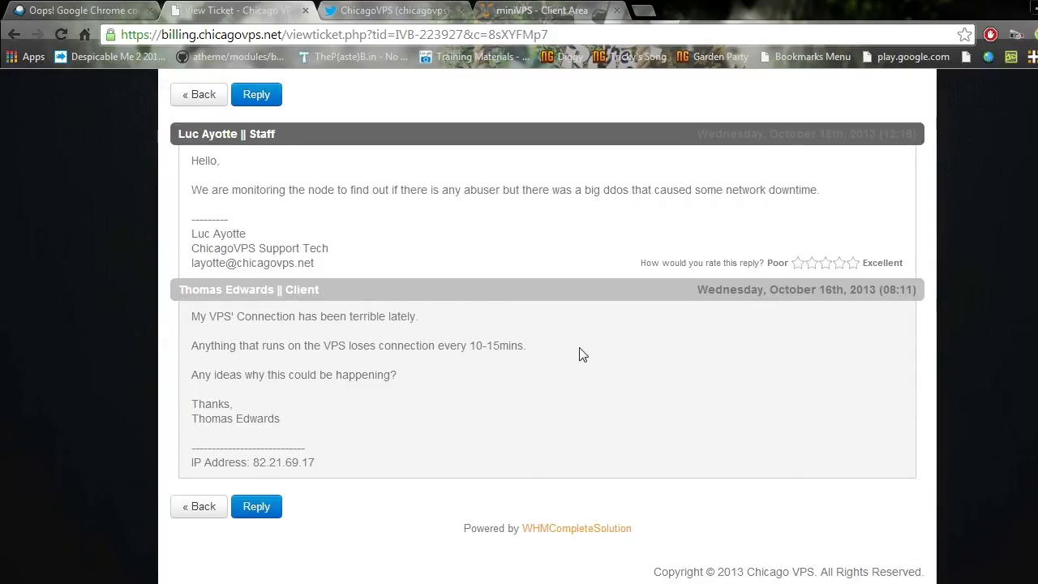
mouse_move(178, 250)
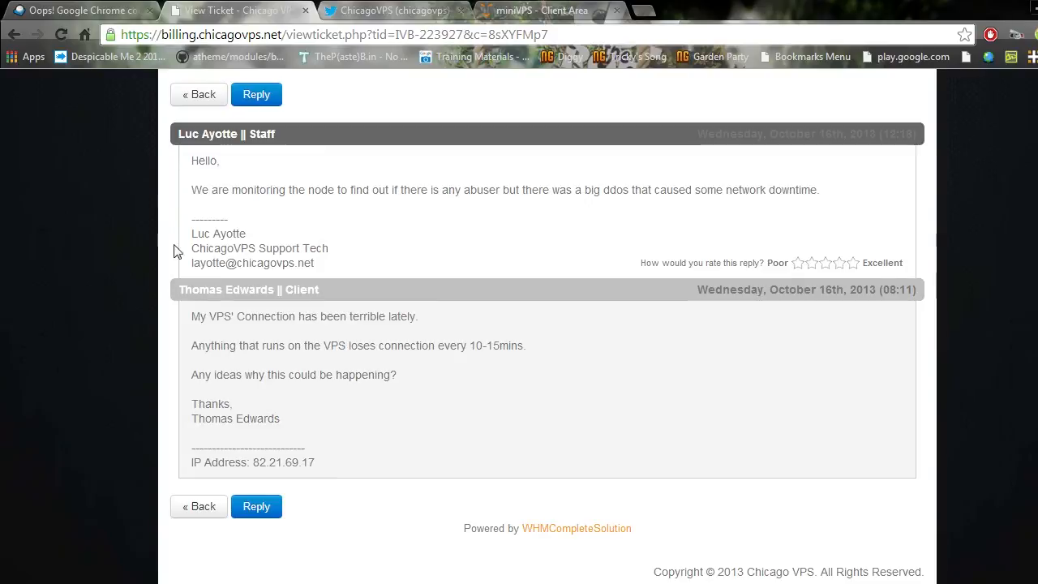
mouse_move(347, 207)
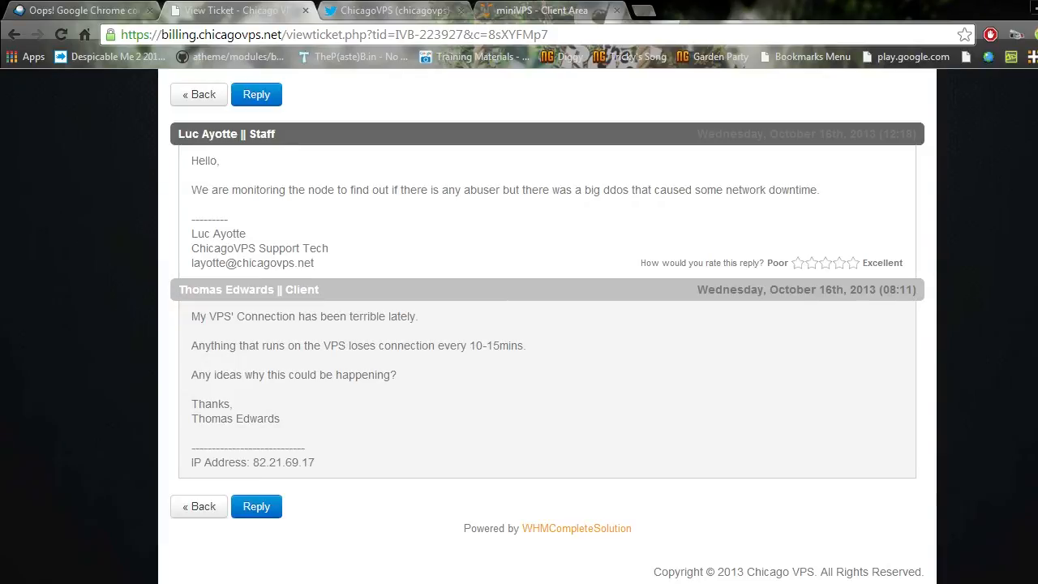
scroll("up", 3)
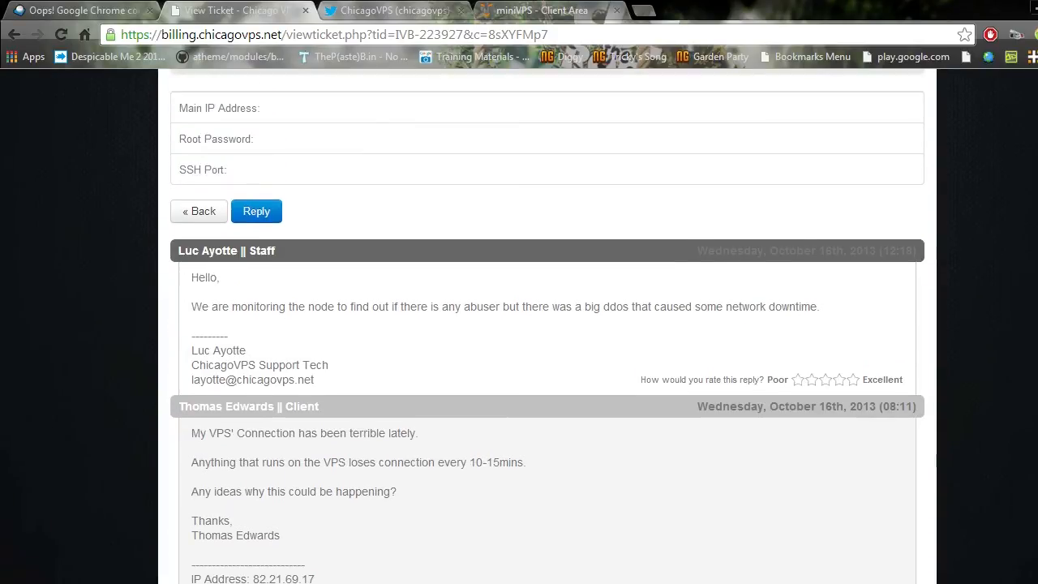
scroll("up", 3)
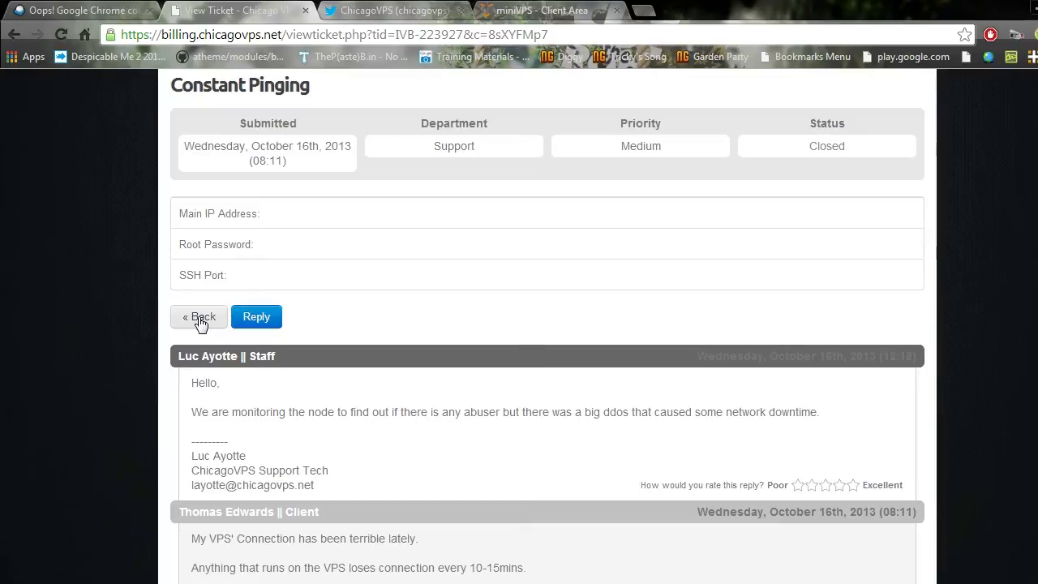
left_click(199, 317)
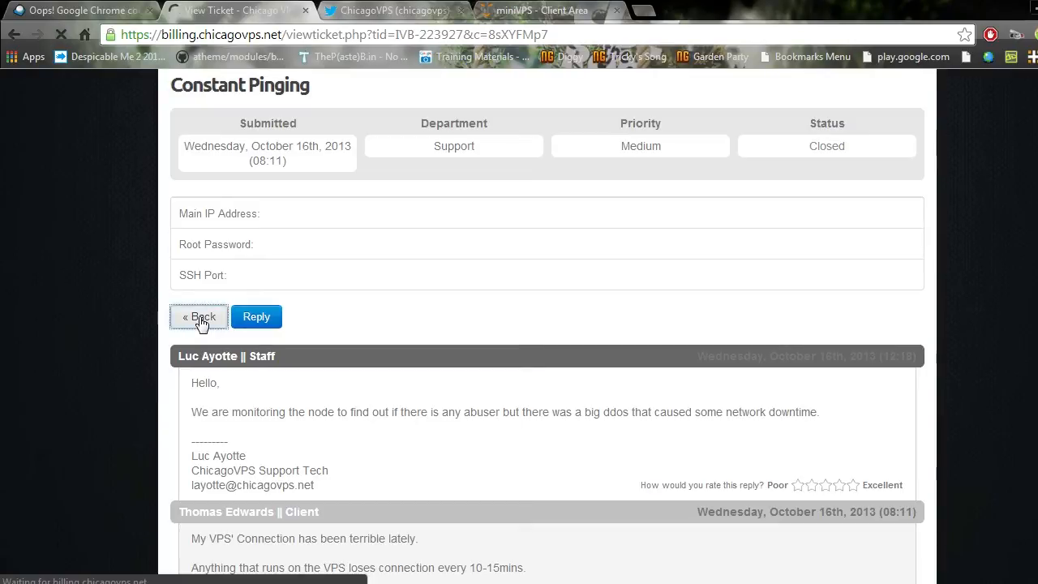
left_click(200, 316)
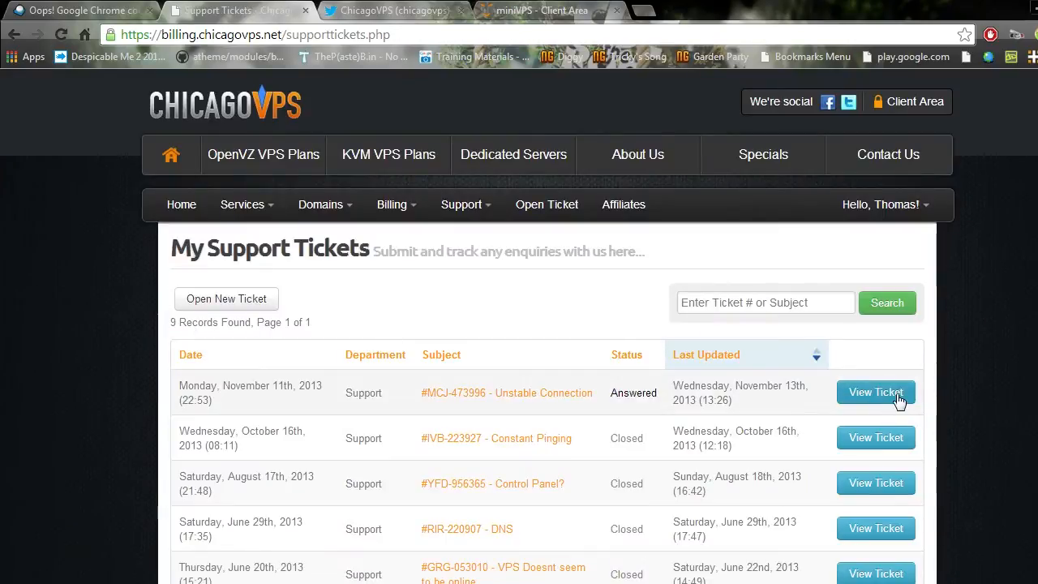
left_click(876, 391)
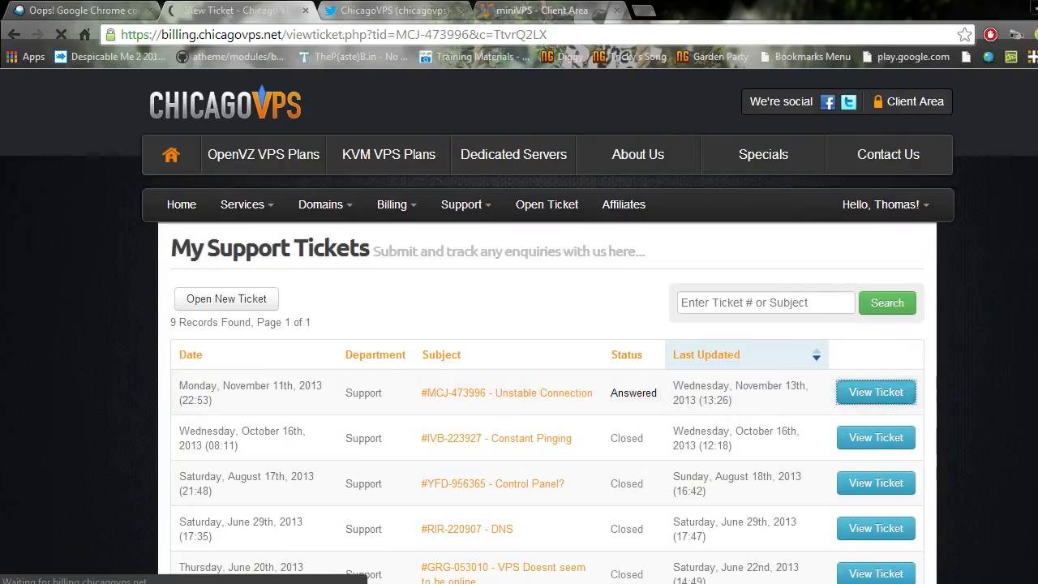
left_click(876, 391)
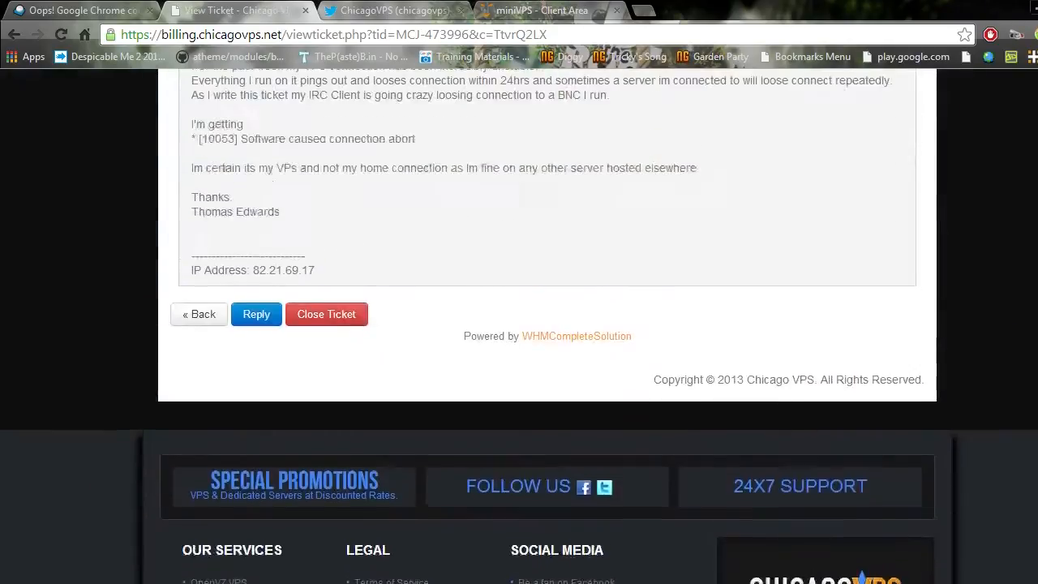
scroll("up", 3)
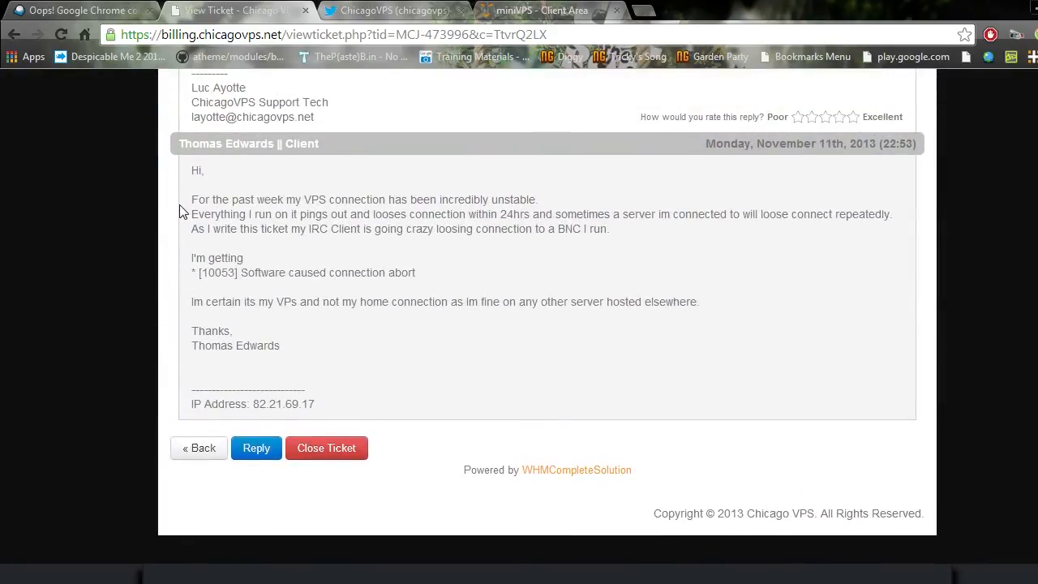
mouse_move(766, 245)
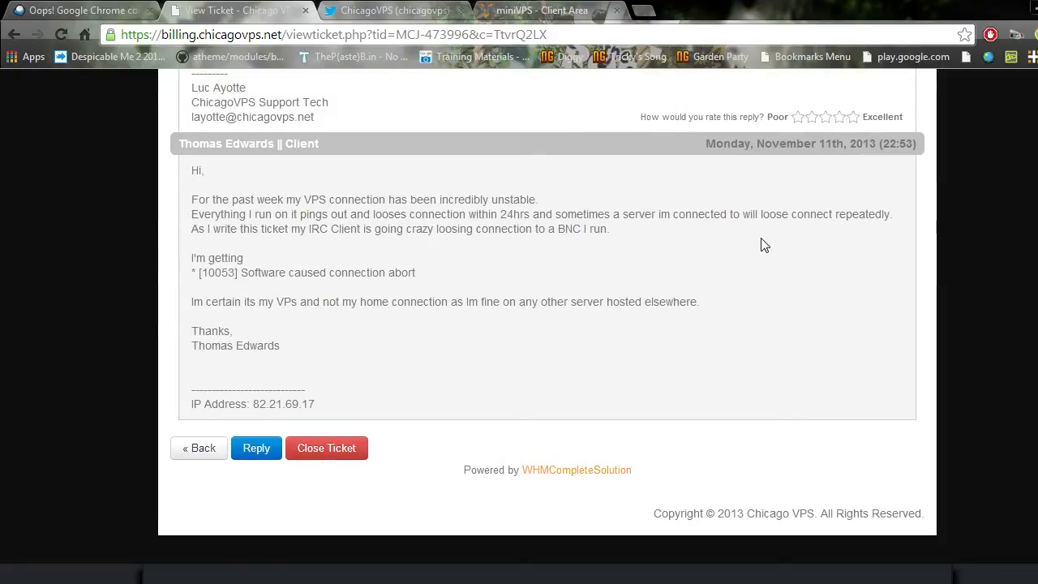
mouse_move(763, 251)
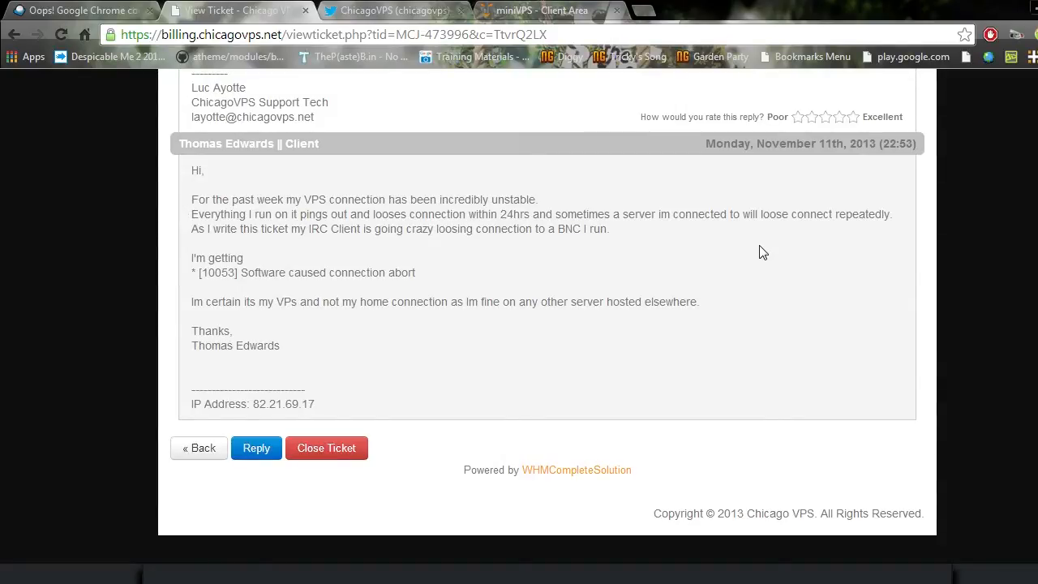
mouse_move(755, 234)
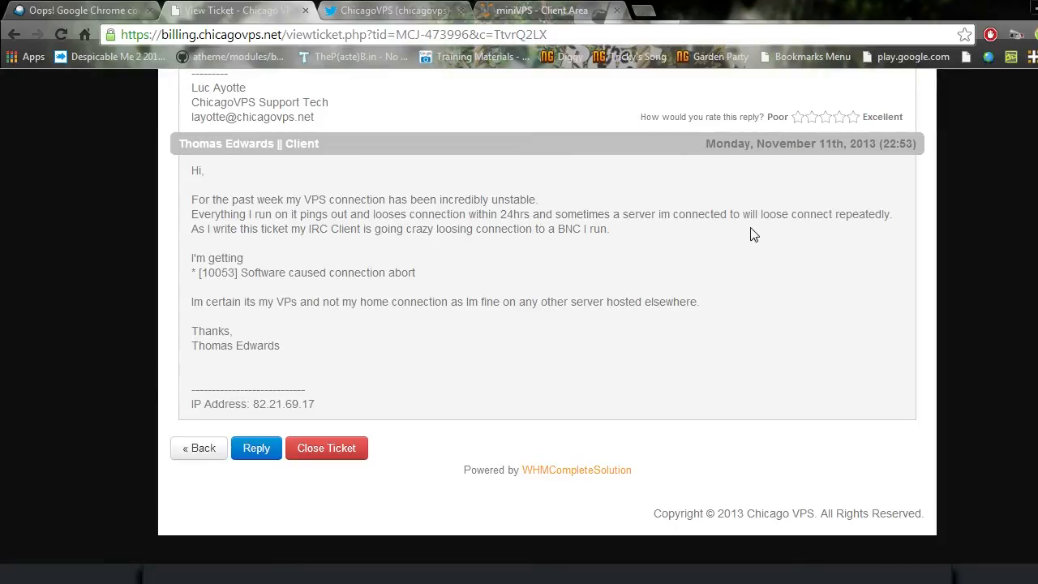
mouse_move(730, 211)
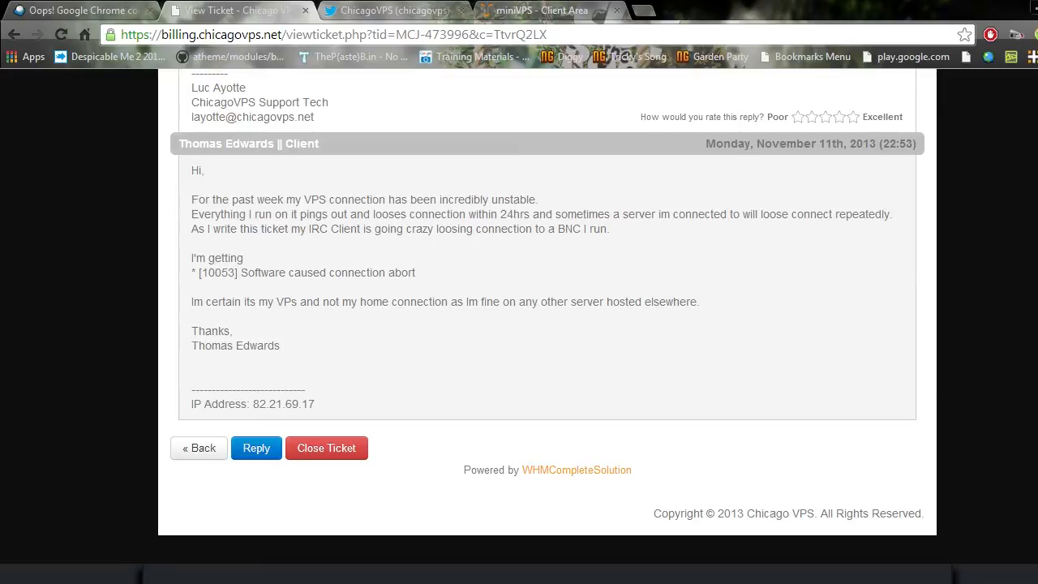
scroll("up", 3)
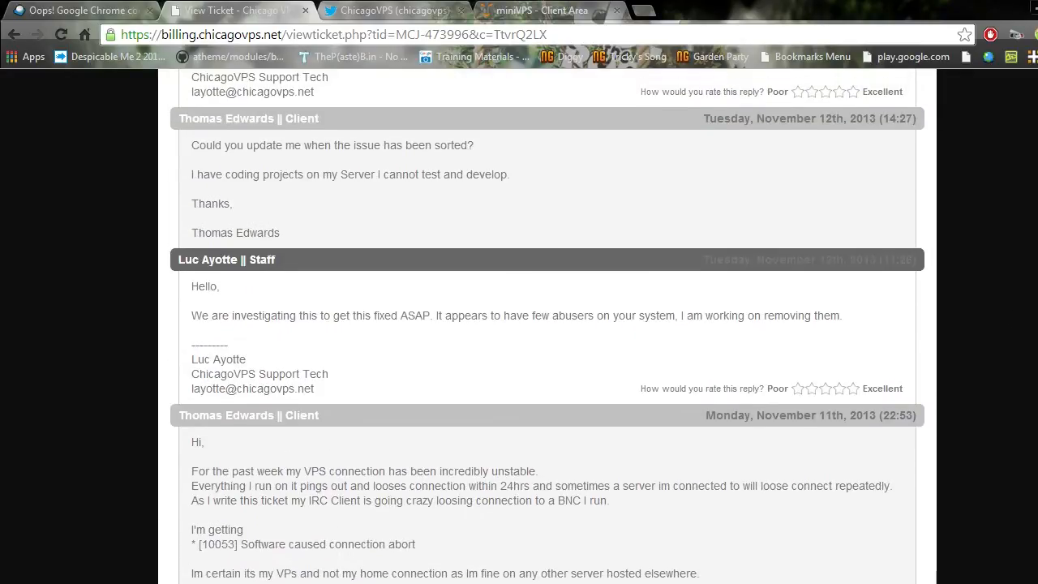
mouse_move(201, 315)
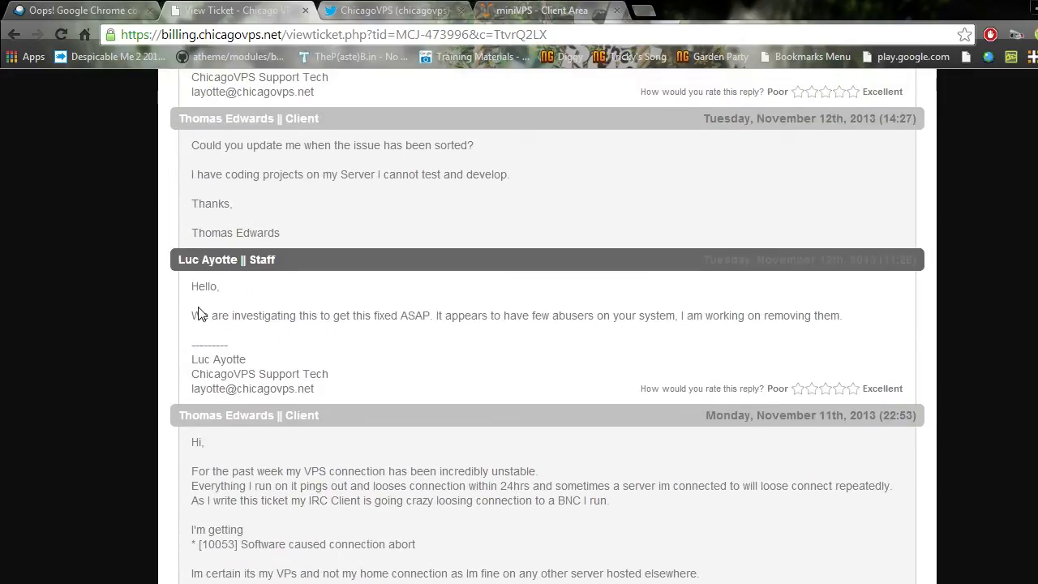
mouse_move(187, 324)
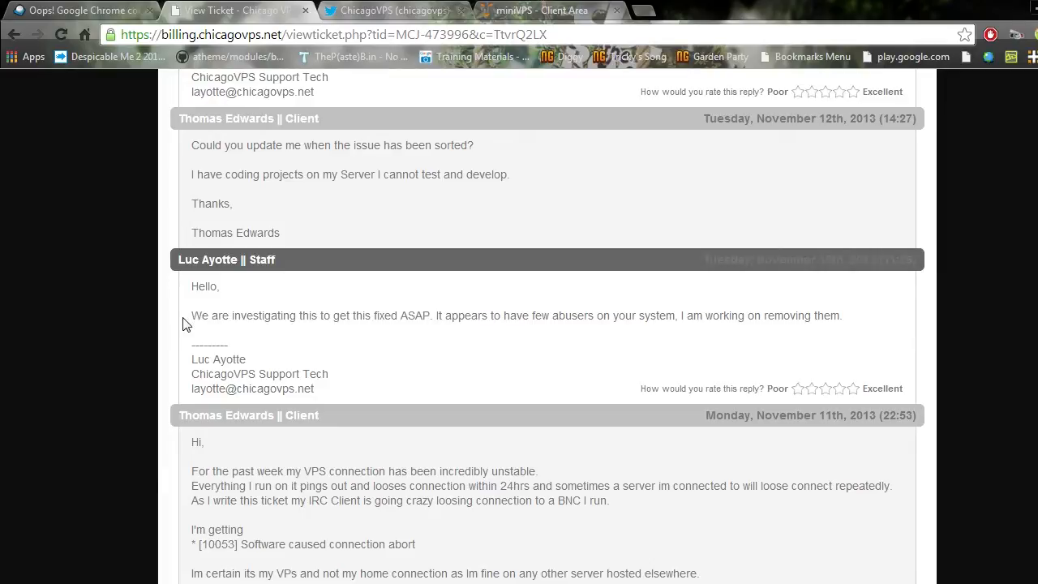
mouse_move(212, 282)
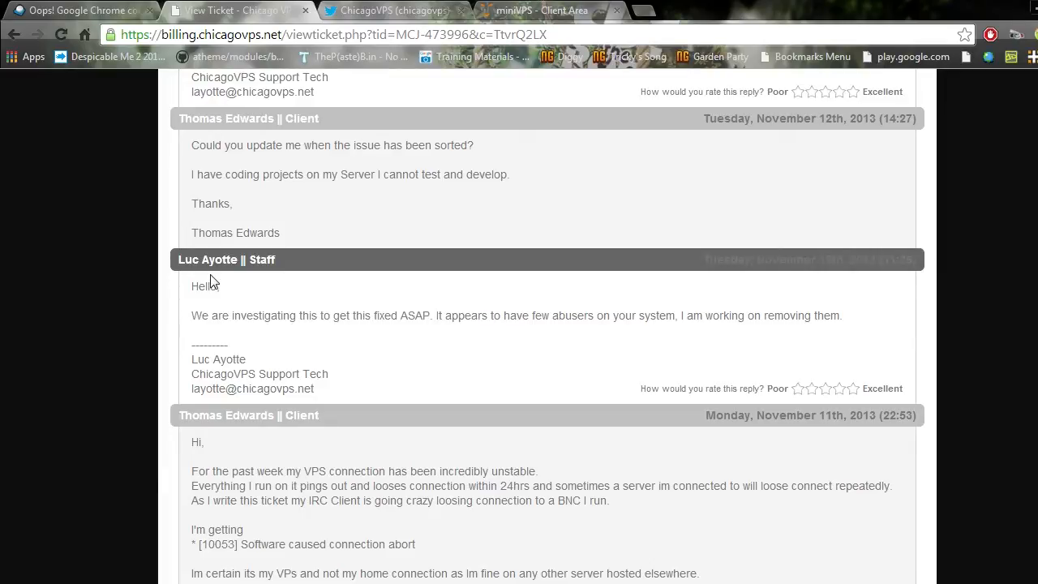
mouse_move(211, 289)
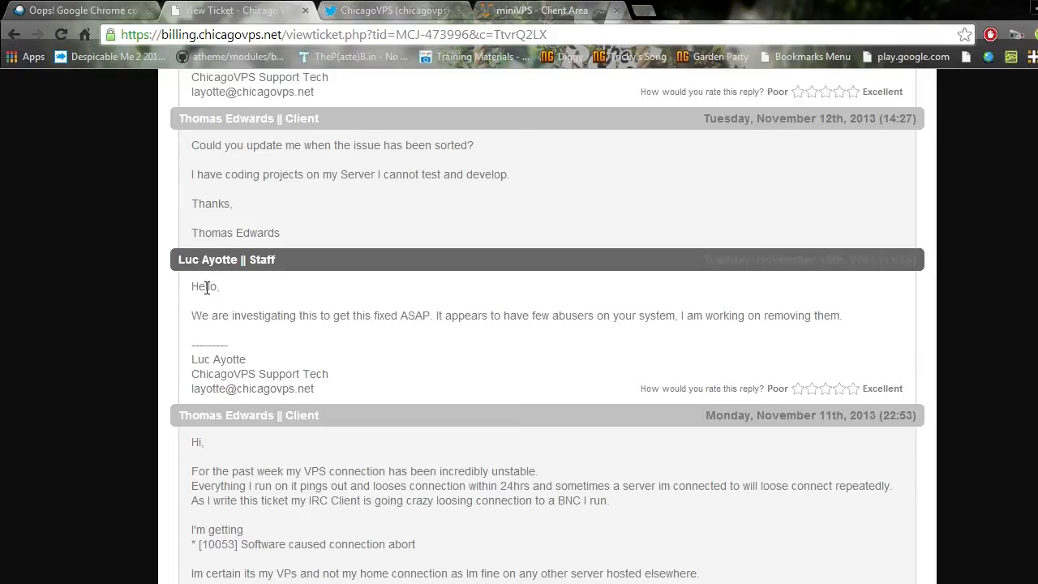
mouse_move(364, 335)
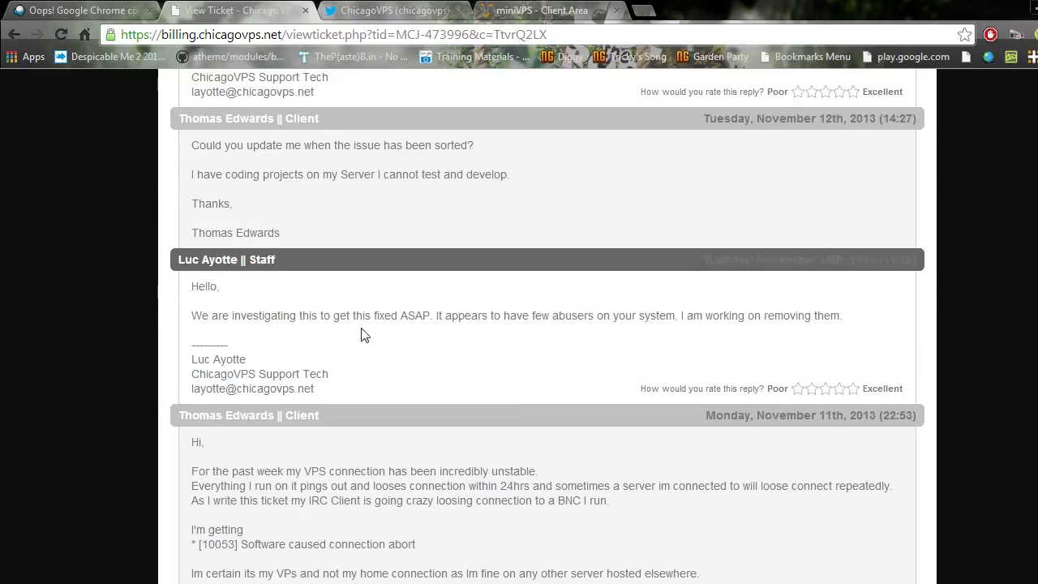
double_click(463, 315)
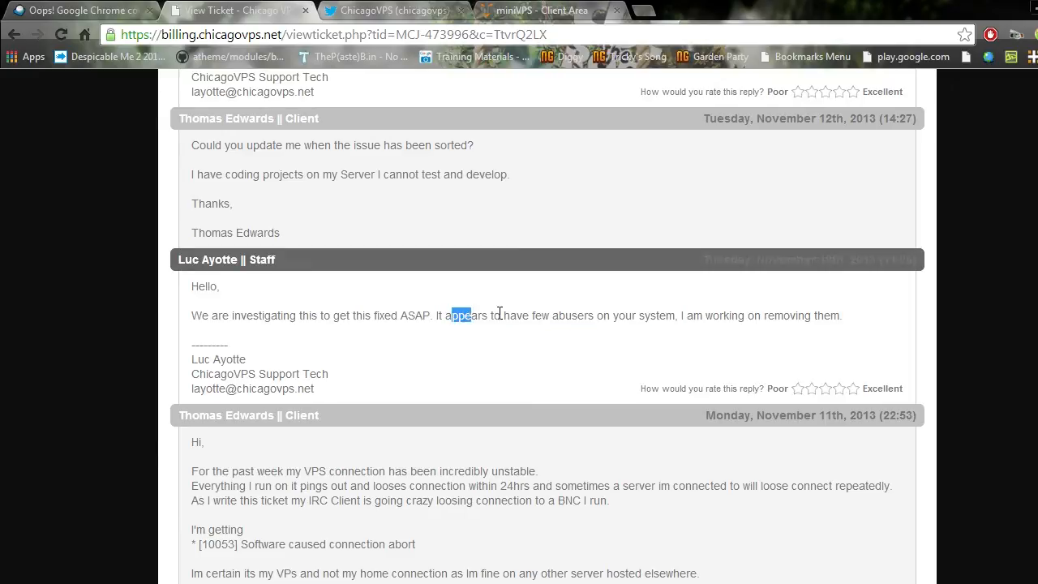
left_click_drag(451, 315, 787, 315)
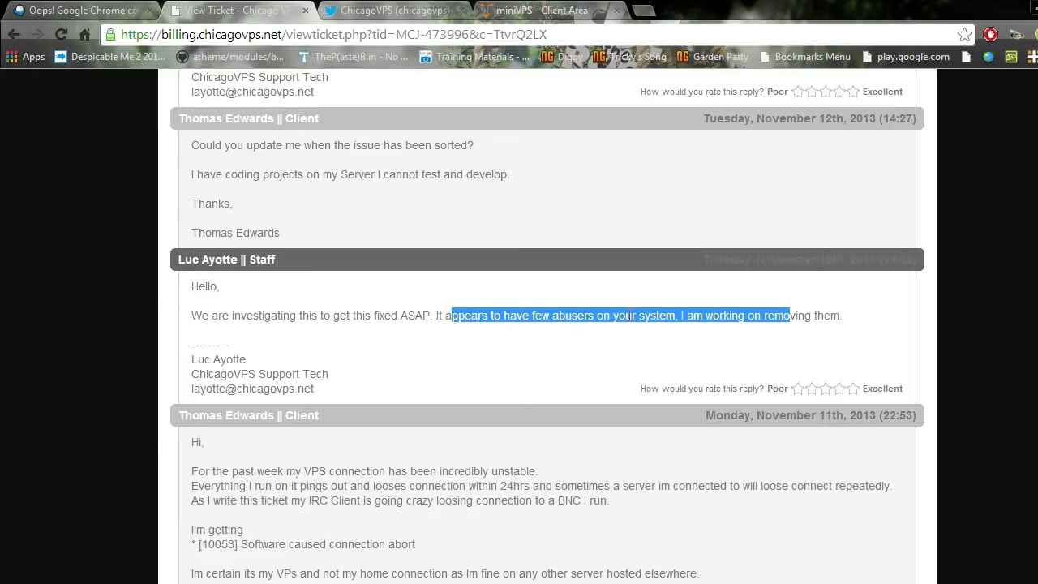
left_click(613, 315)
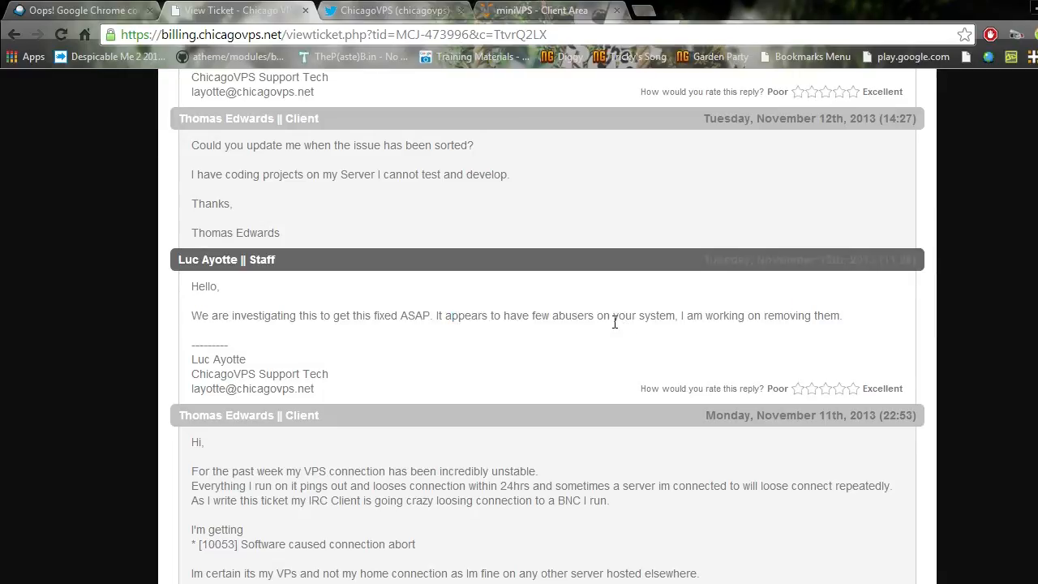
left_click_drag(613, 314, 843, 315)
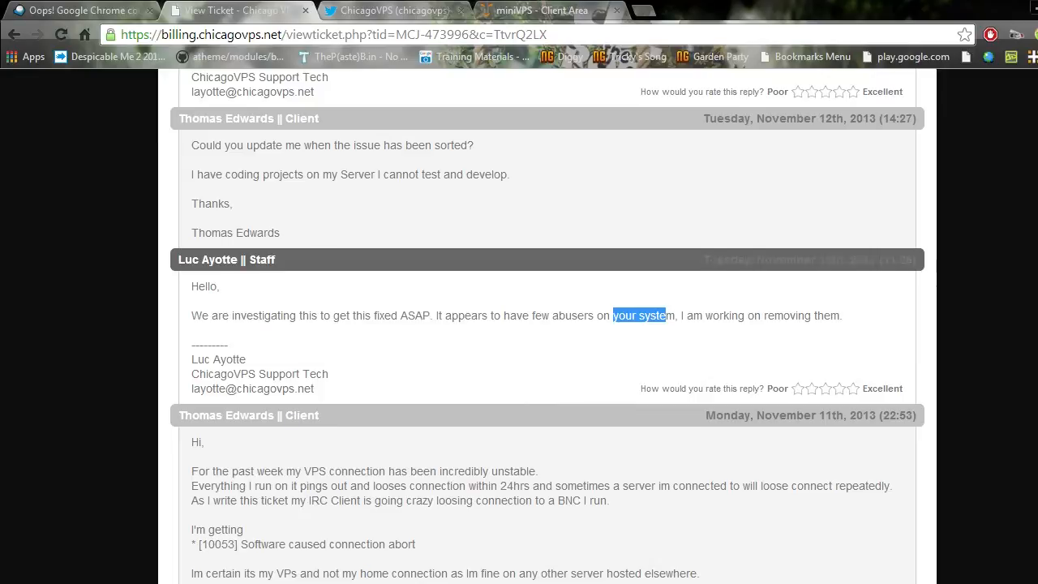
Scroll up the thread to the staff reply 'This should be all fixed now' above the suspend-and-release explanation.
scroll("up", 3)
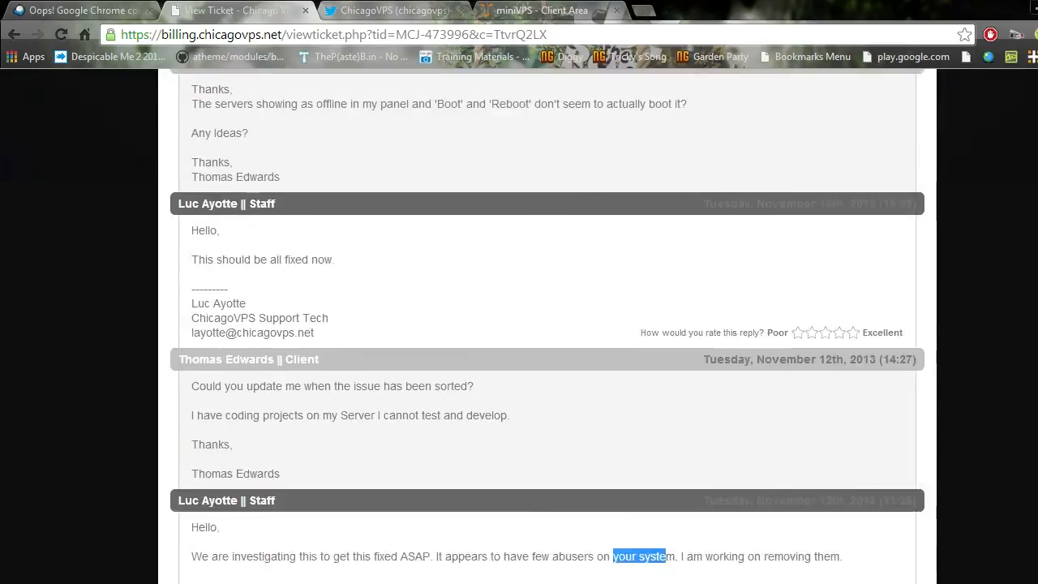
scroll("up", 3)
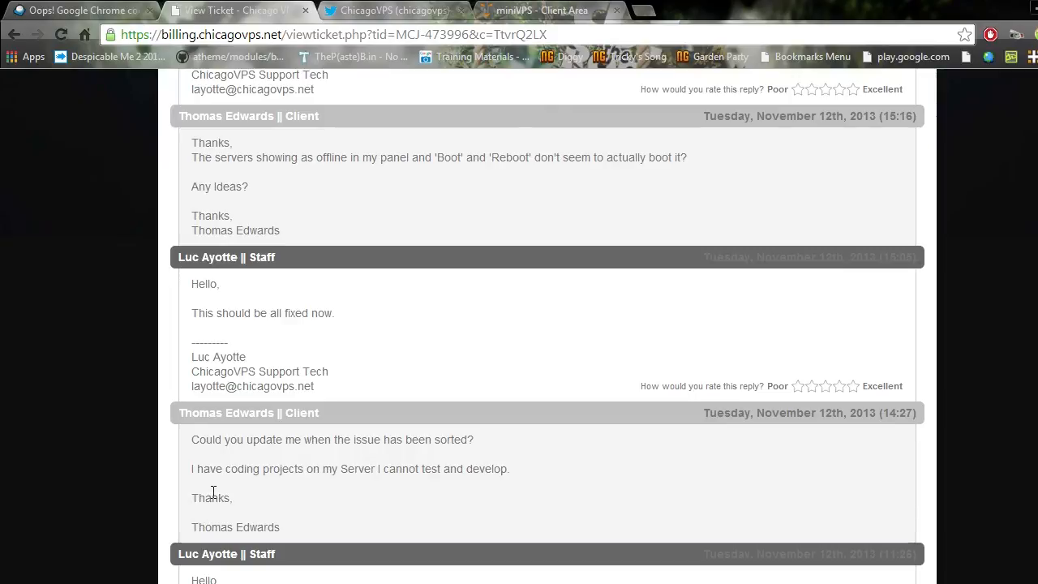
mouse_move(409, 422)
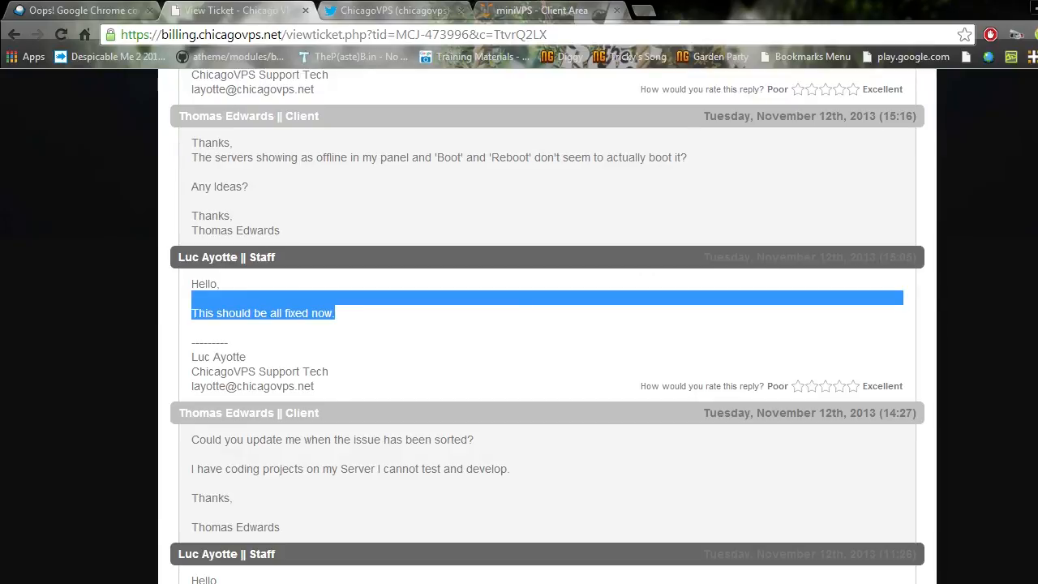
mouse_move(420, 227)
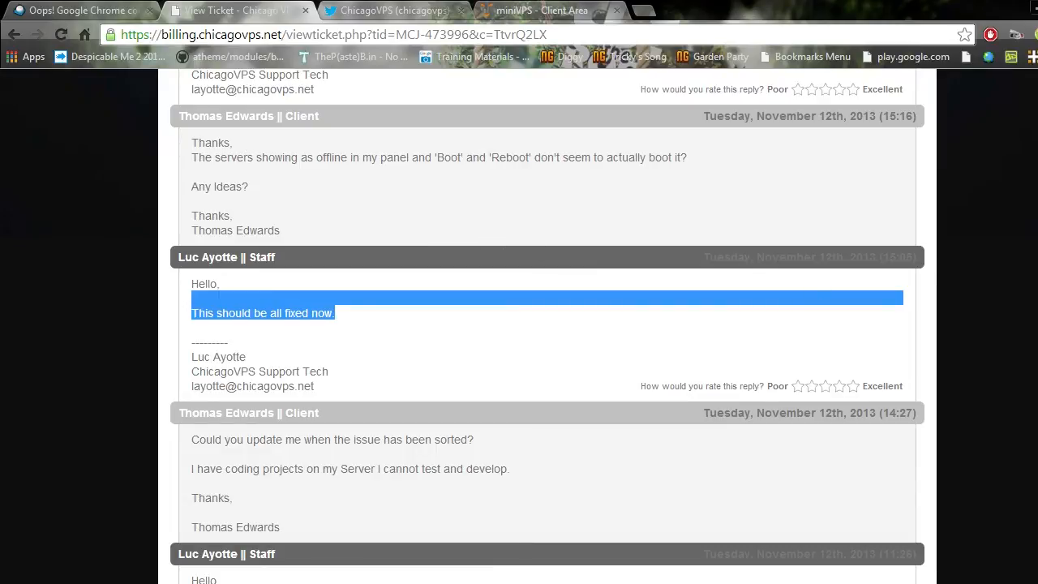
scroll("up", 3)
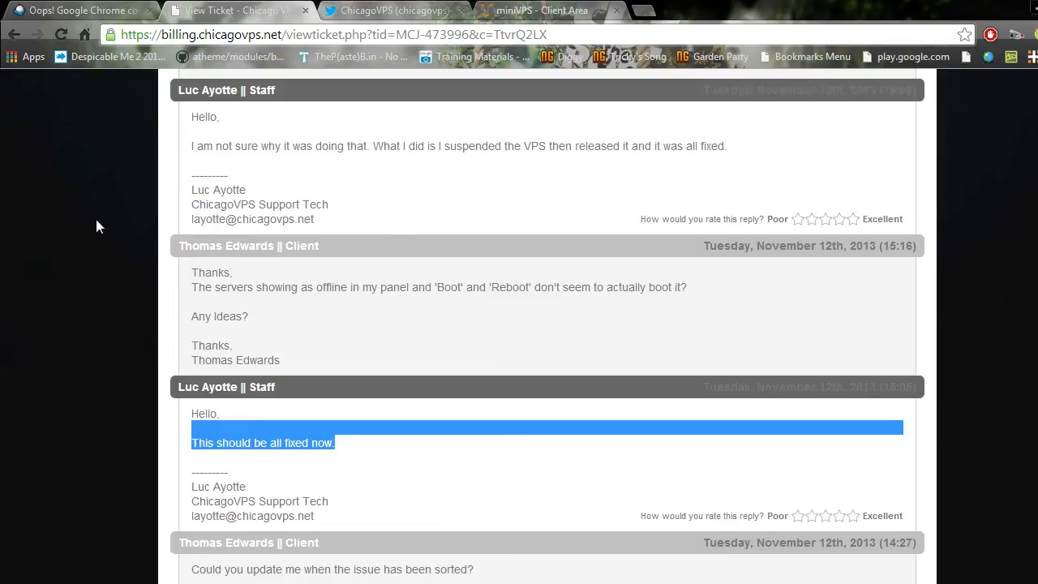
mouse_move(111, 224)
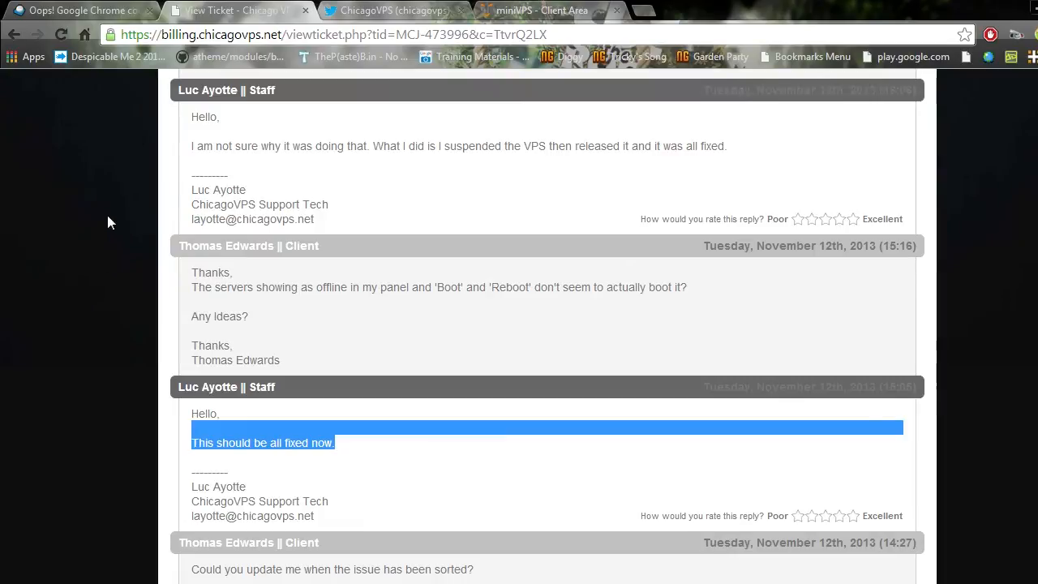
mouse_move(138, 299)
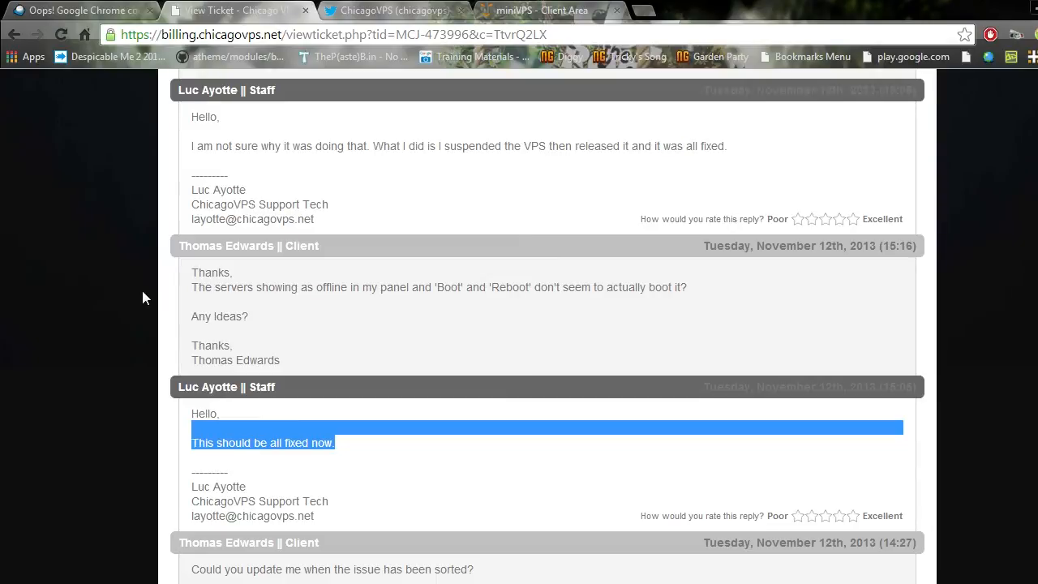
mouse_move(571, 269)
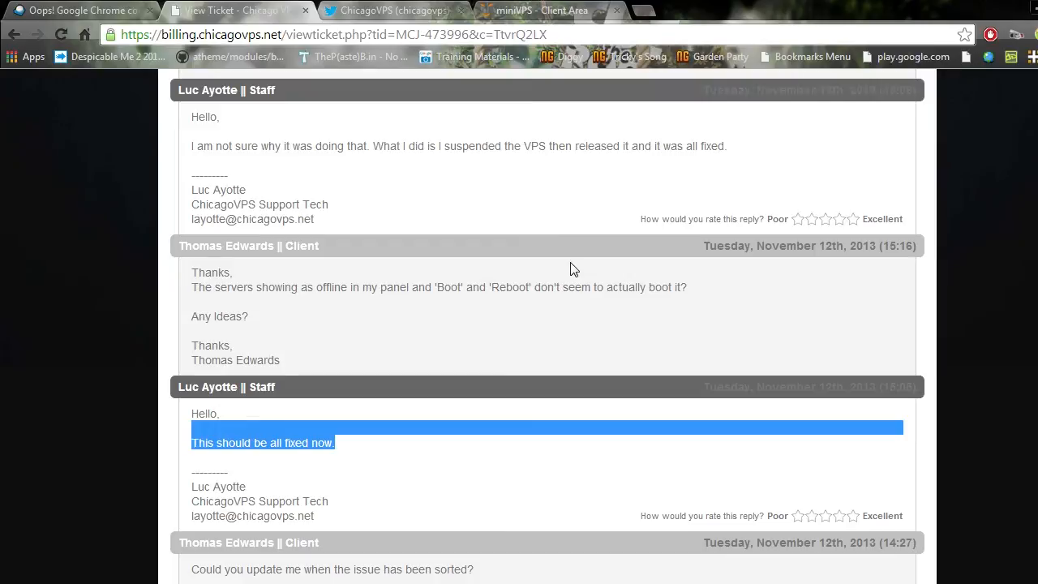
mouse_move(555, 216)
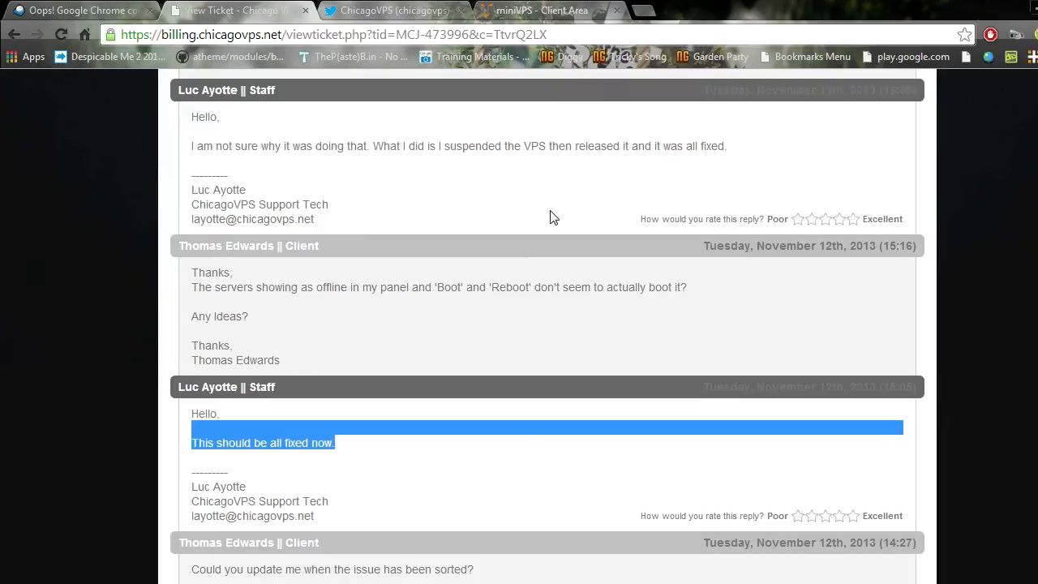
mouse_move(632, 123)
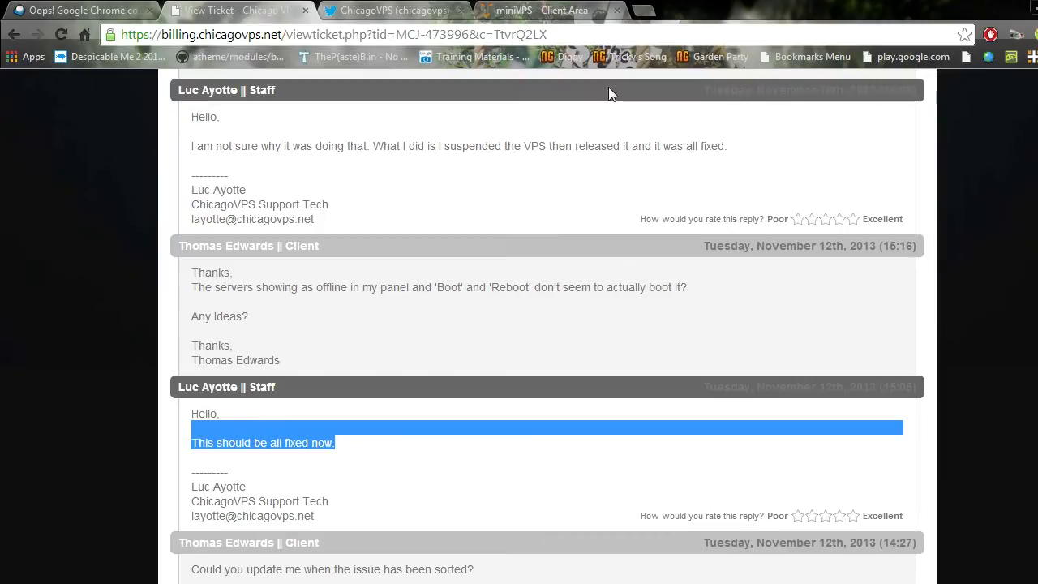
scroll("up", 3)
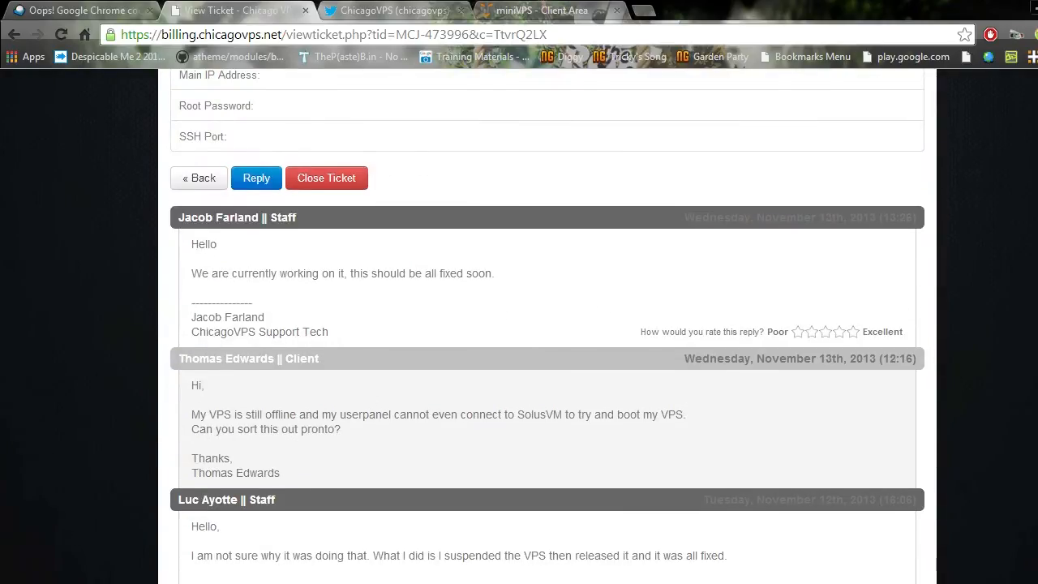
scroll("down", 3)
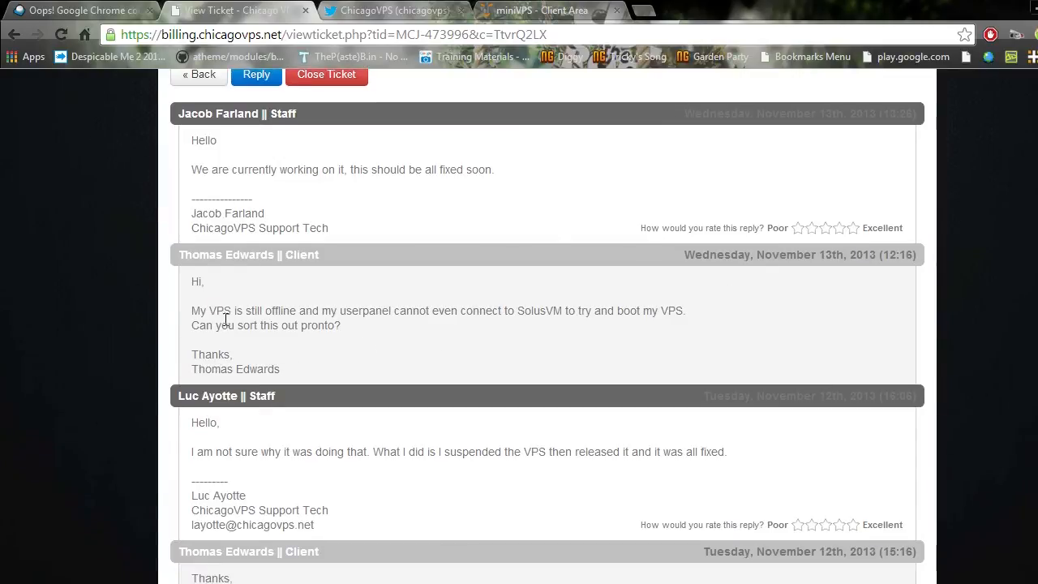
mouse_move(456, 325)
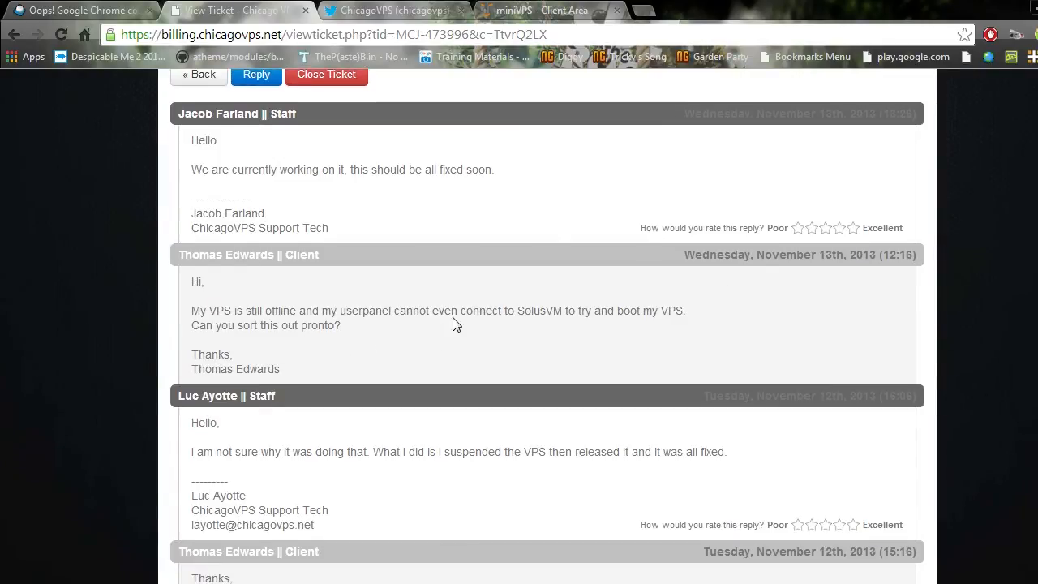
mouse_move(623, 340)
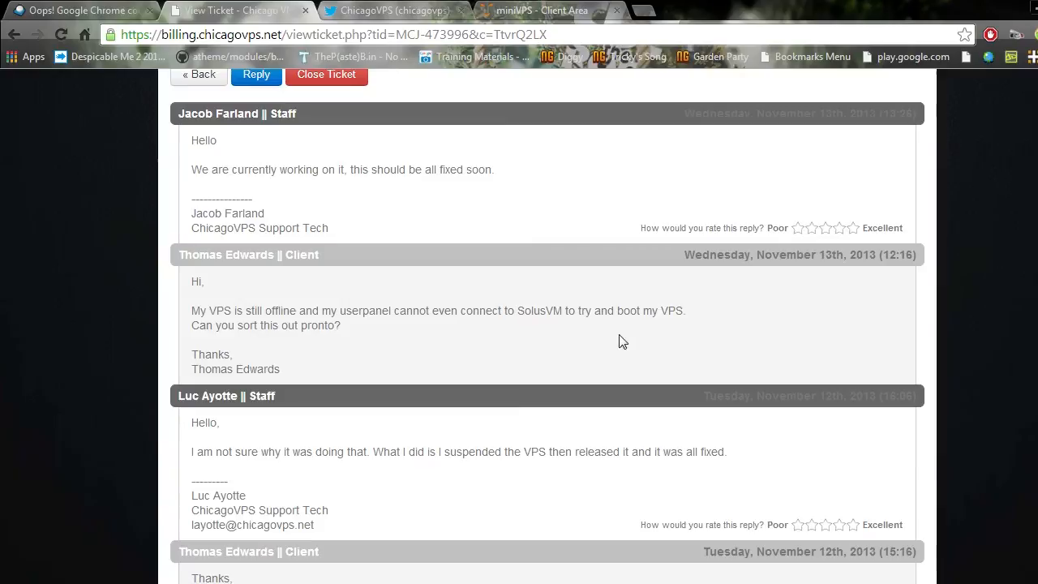
mouse_move(224, 293)
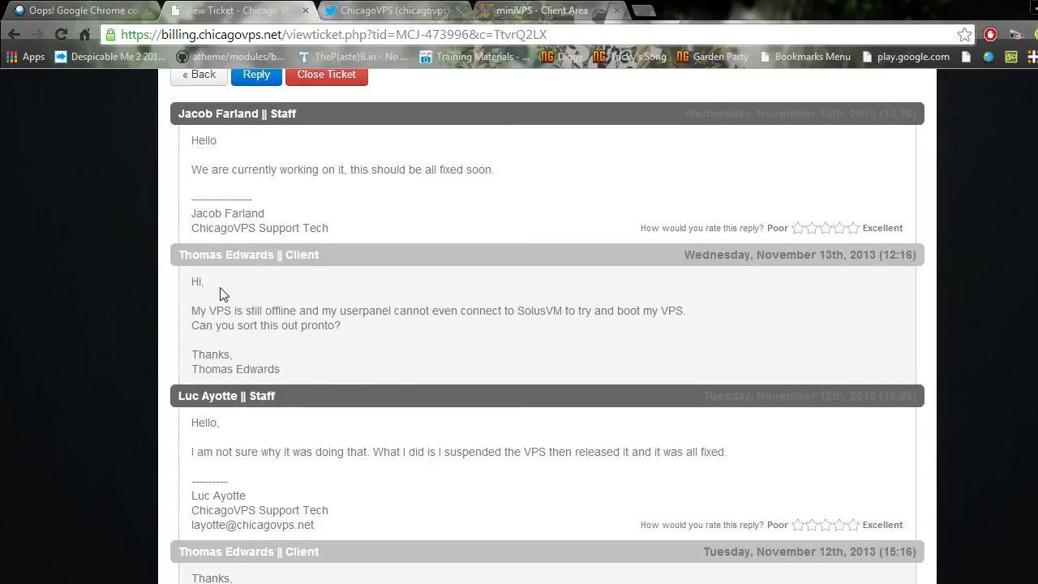
mouse_move(524, 151)
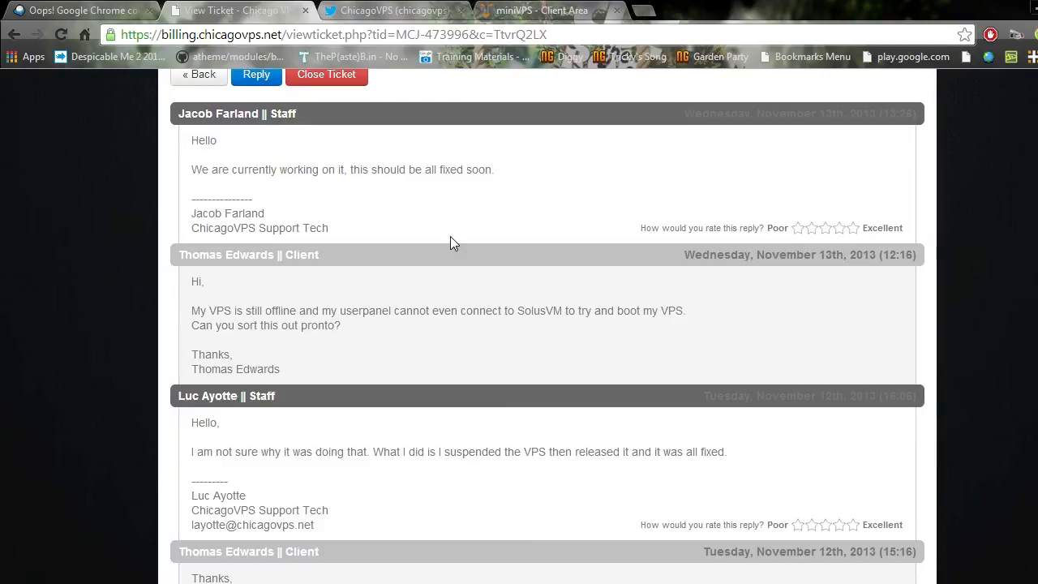
mouse_move(542, 279)
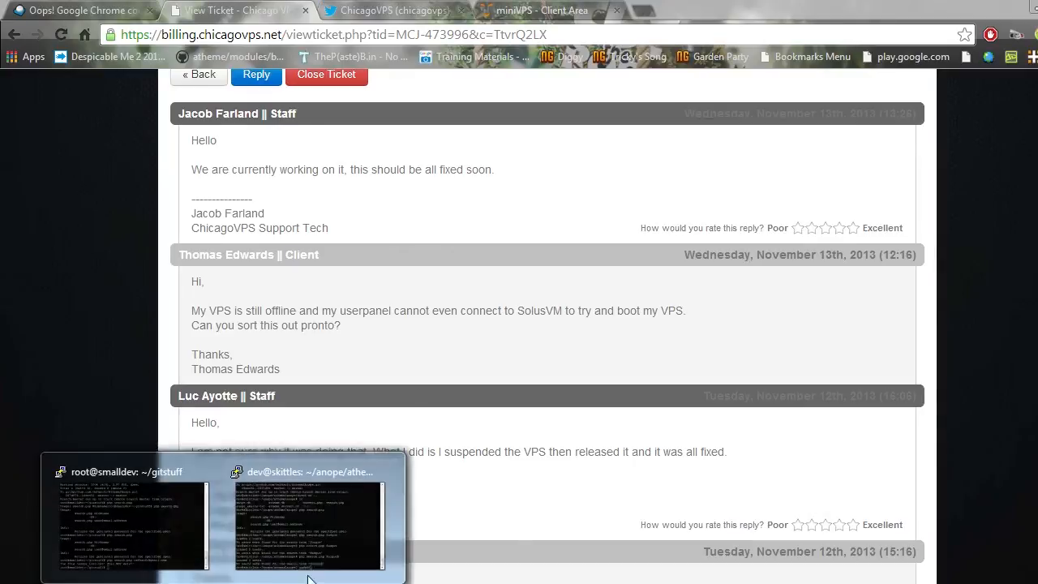
left_click(308, 522)
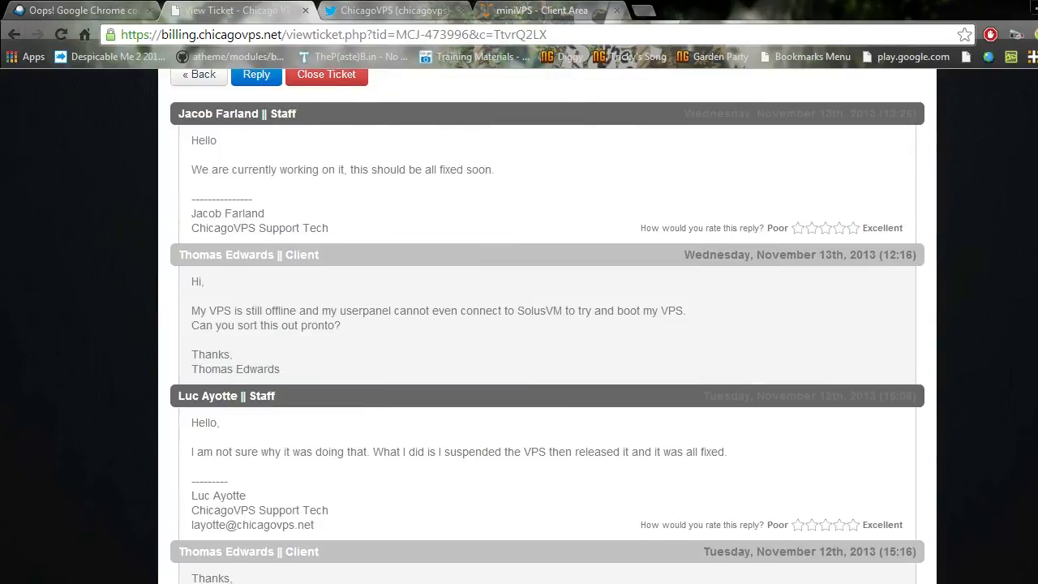
scroll("up", 3)
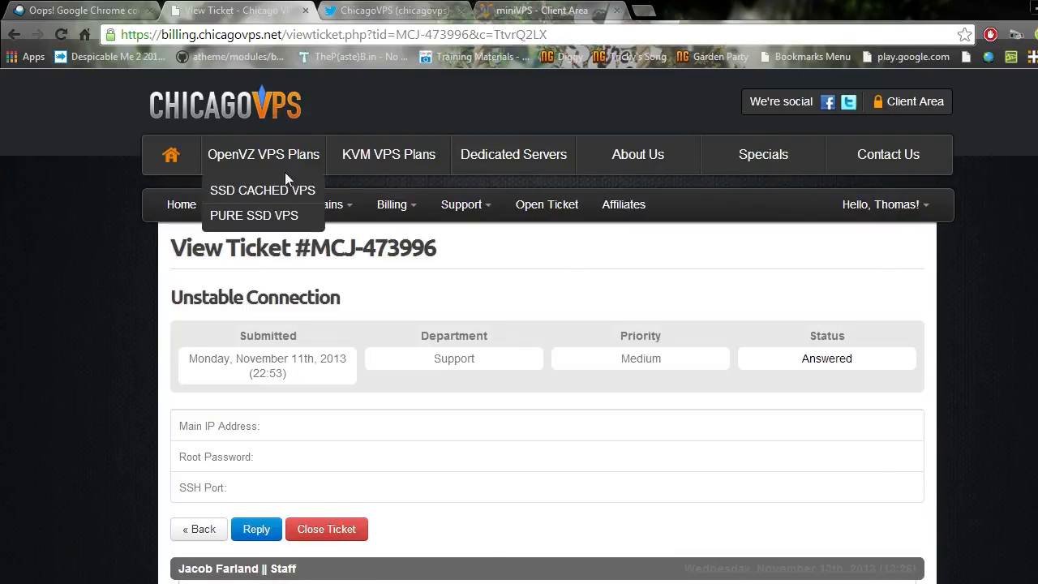
mouse_move(262, 190)
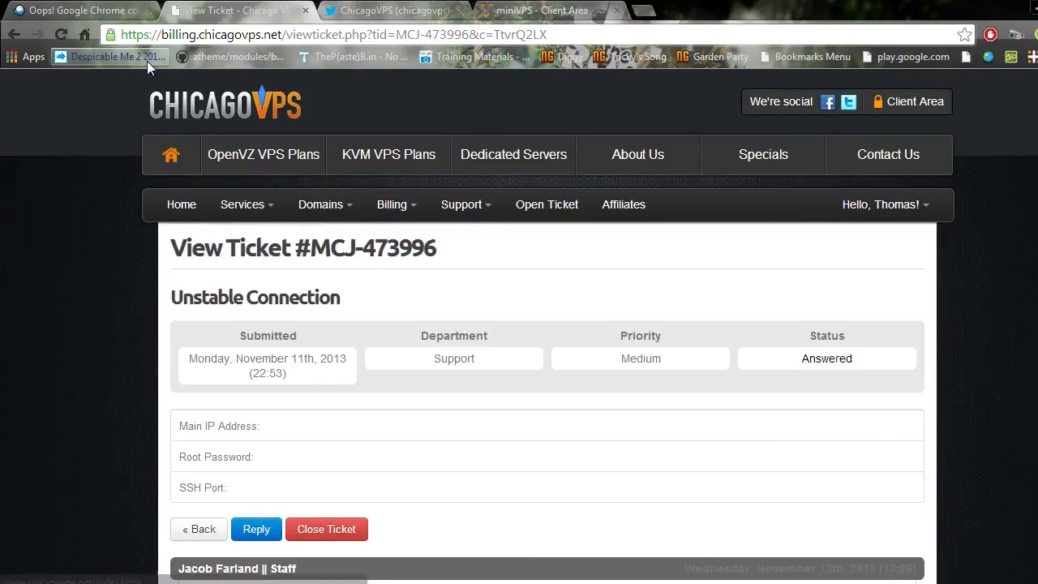
mouse_move(412, 99)
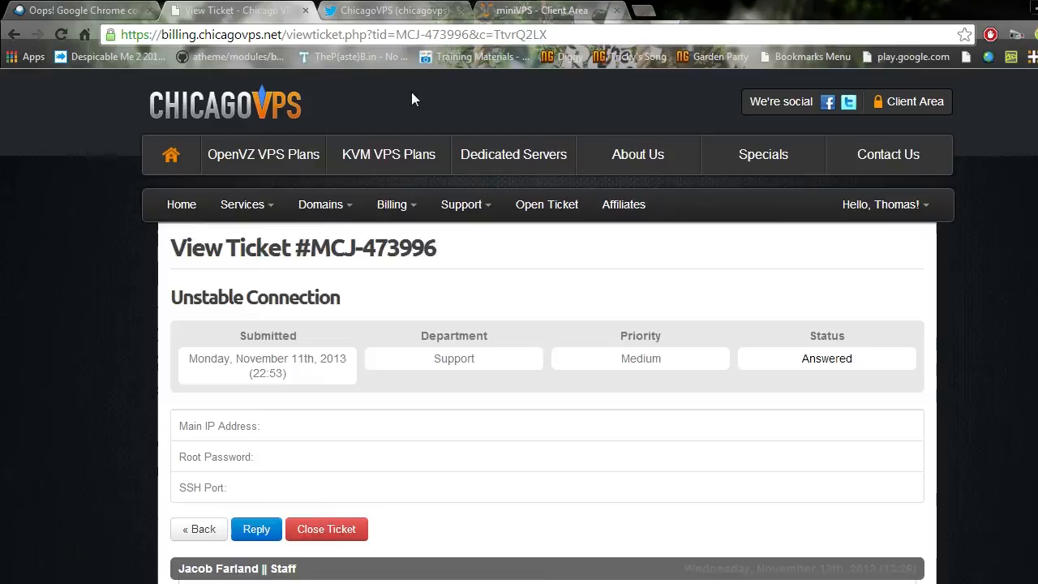
mouse_move(235, 130)
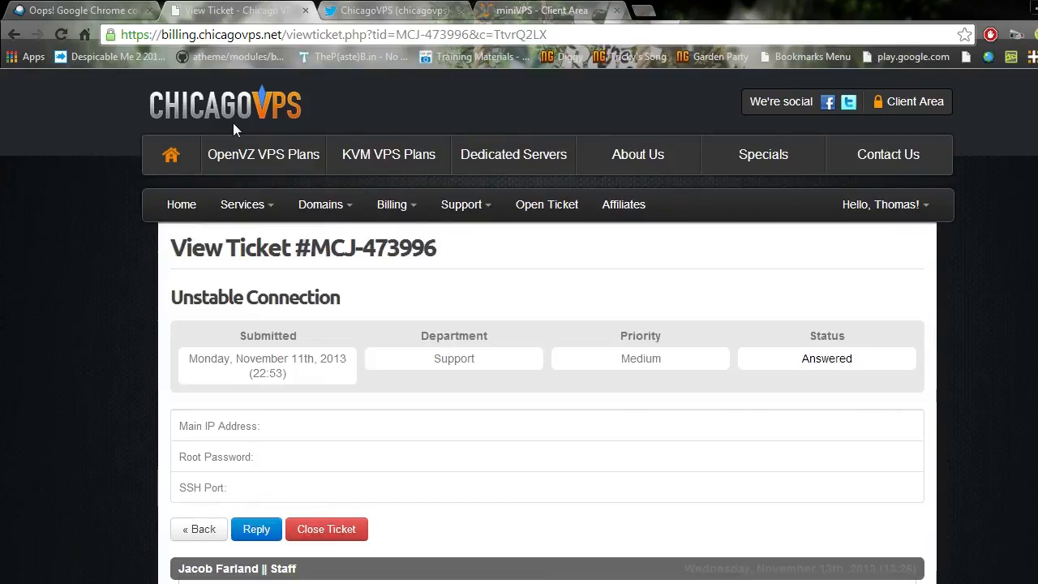
Go from the ticket to the chicagovps.net homepage showing OpenVZ, KVM and dedicated plan prices.
left_click(247, 113)
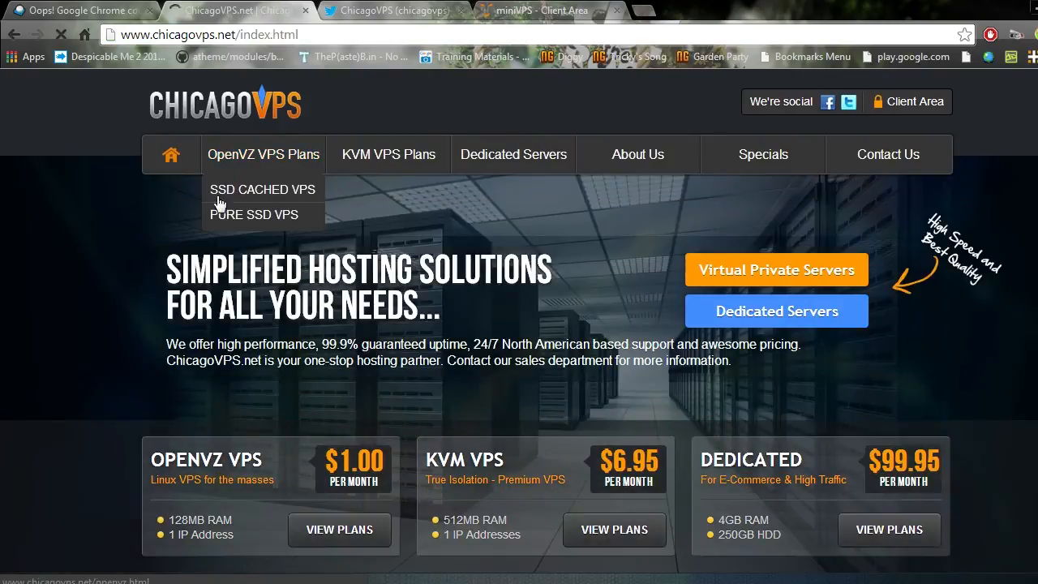
mouse_move(422, 377)
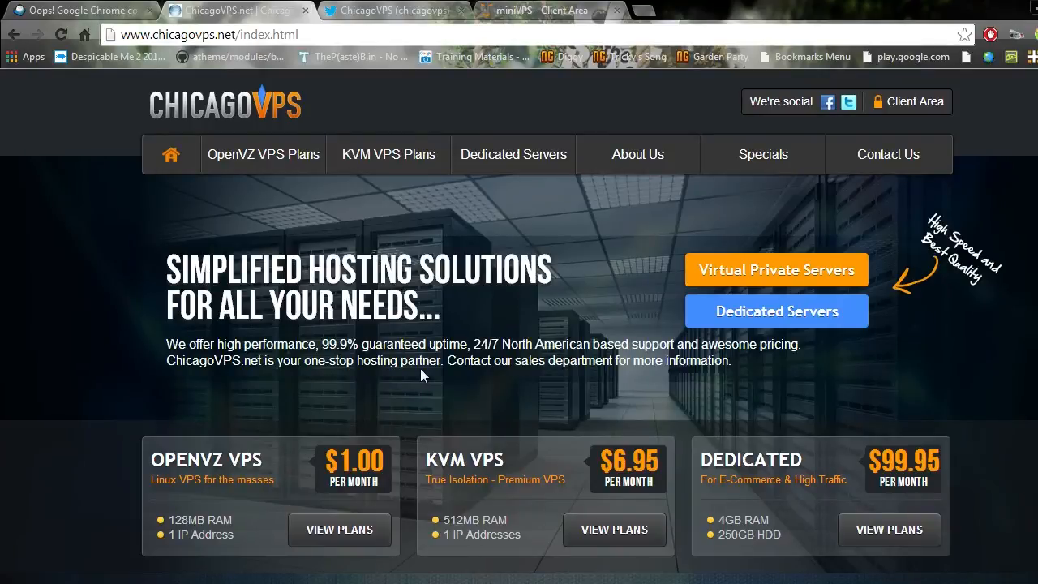
mouse_move(745, 389)
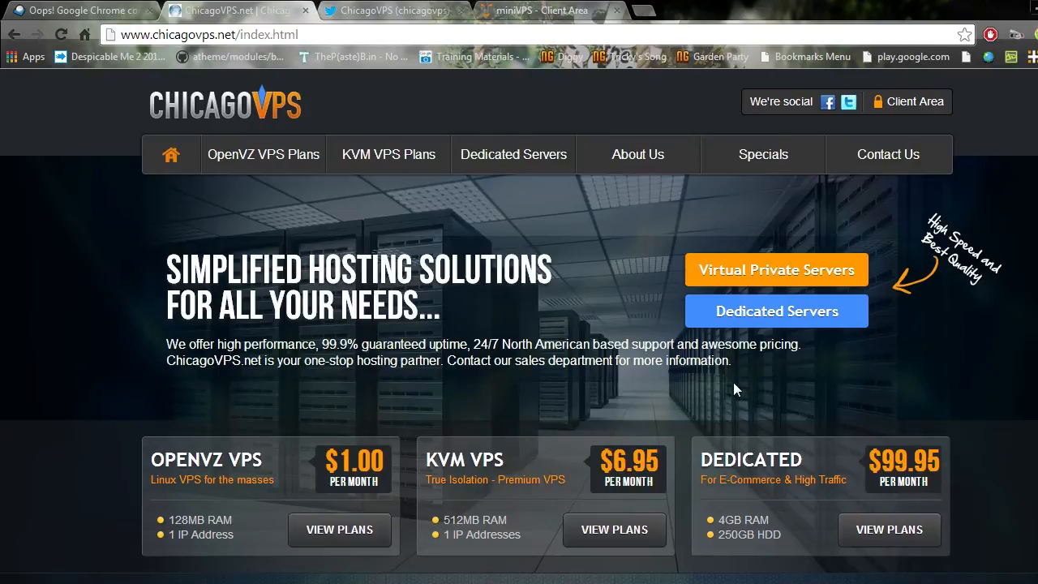
mouse_move(851, 100)
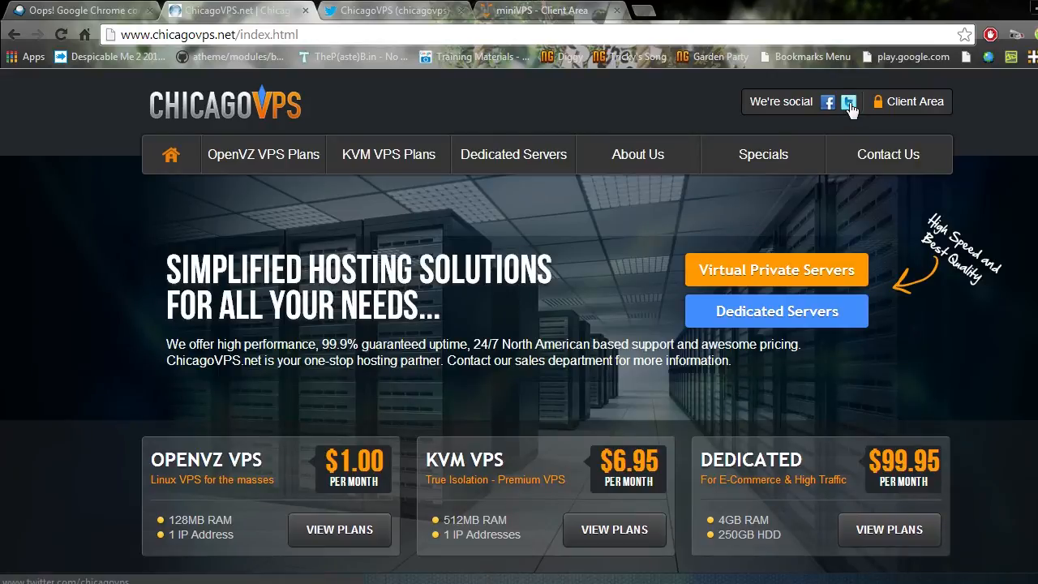
Show the ChicagoVPS Twitter profile with its egg avatar, 262 tweets, 660 followers and server announcements.
left_click(392, 9)
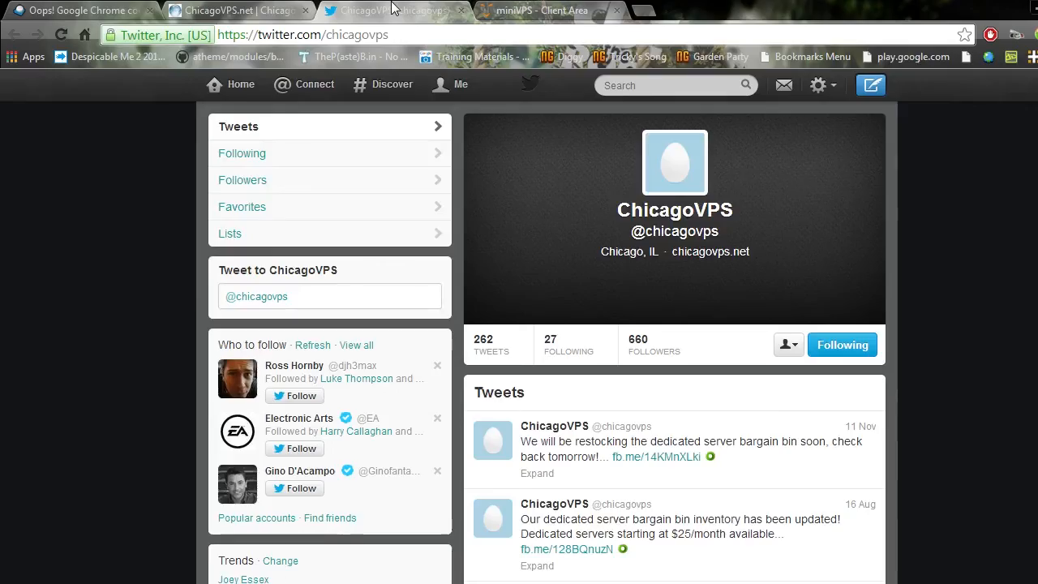
mouse_move(675, 162)
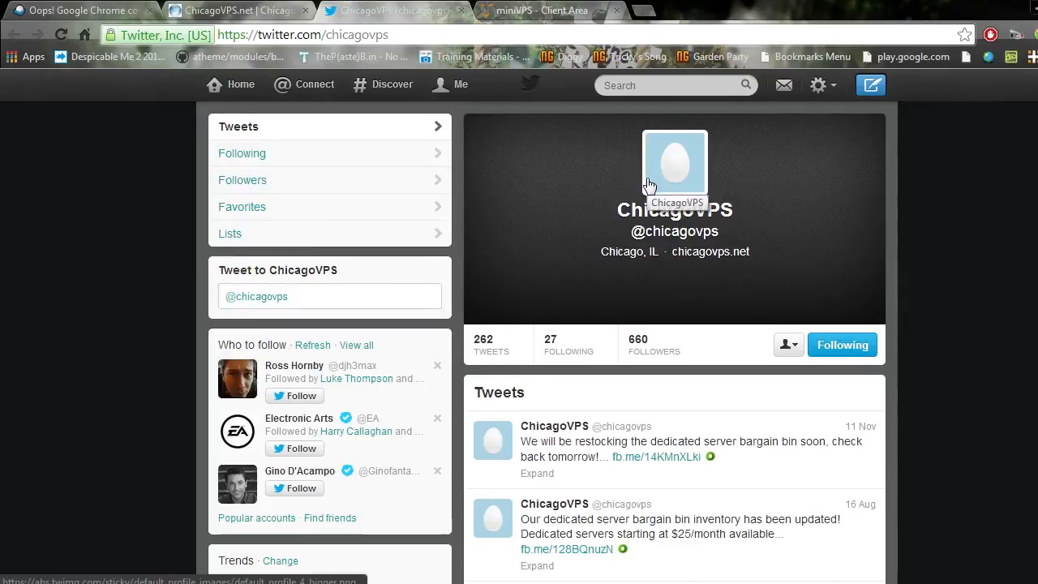
mouse_move(711, 195)
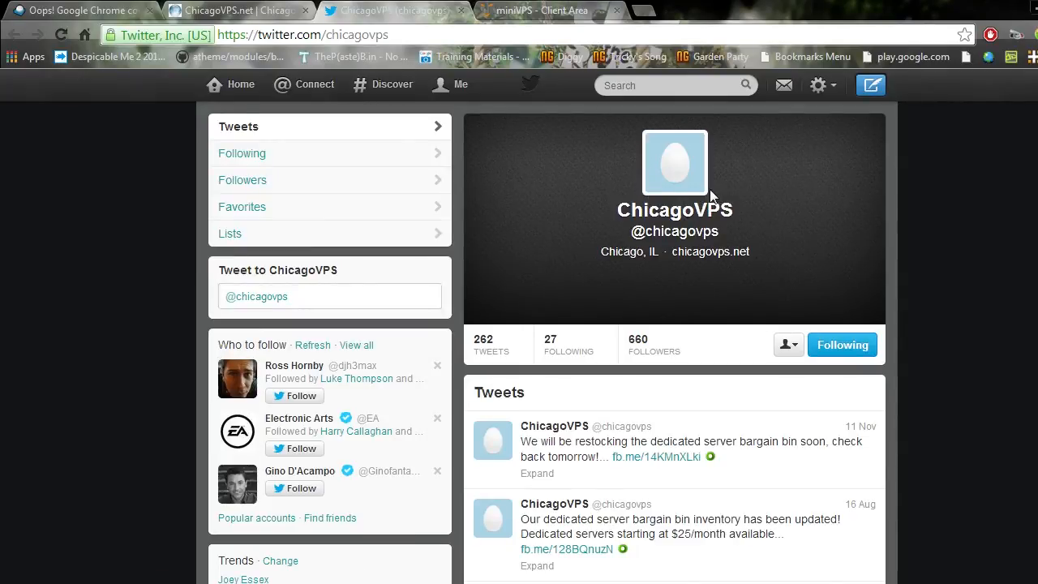
mouse_move(711, 198)
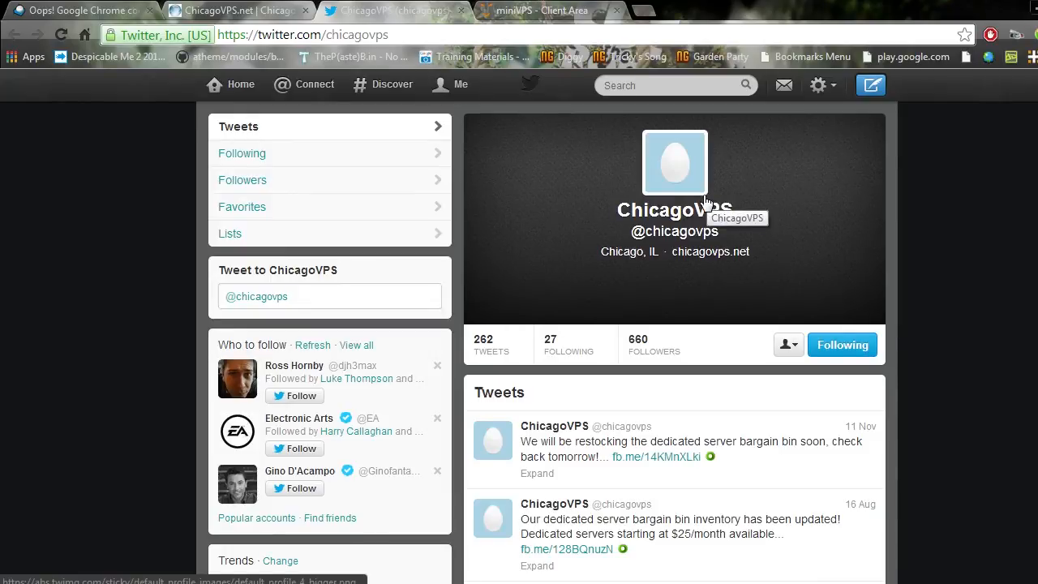
mouse_move(704, 201)
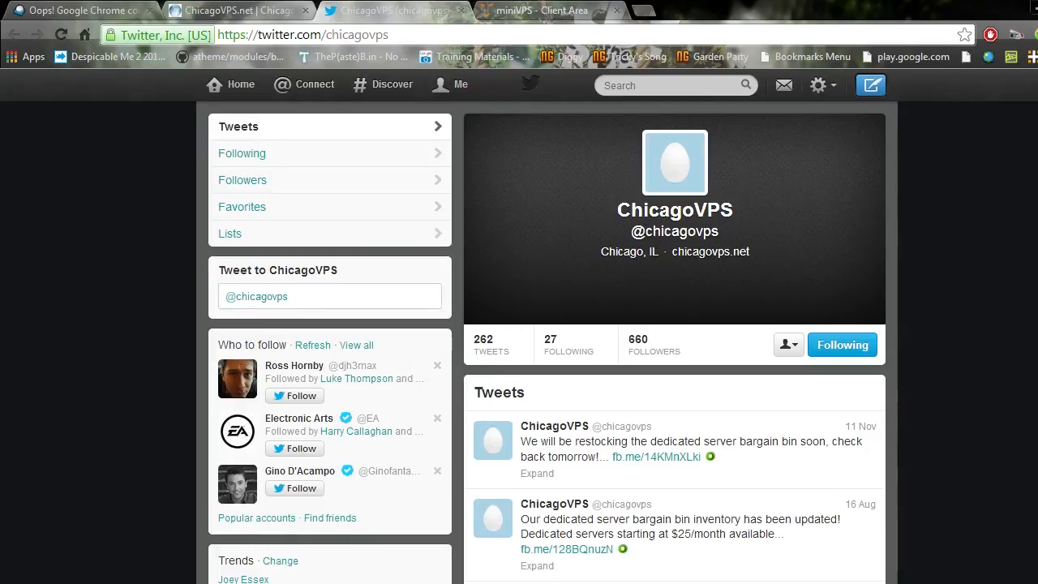
scroll("down", 3)
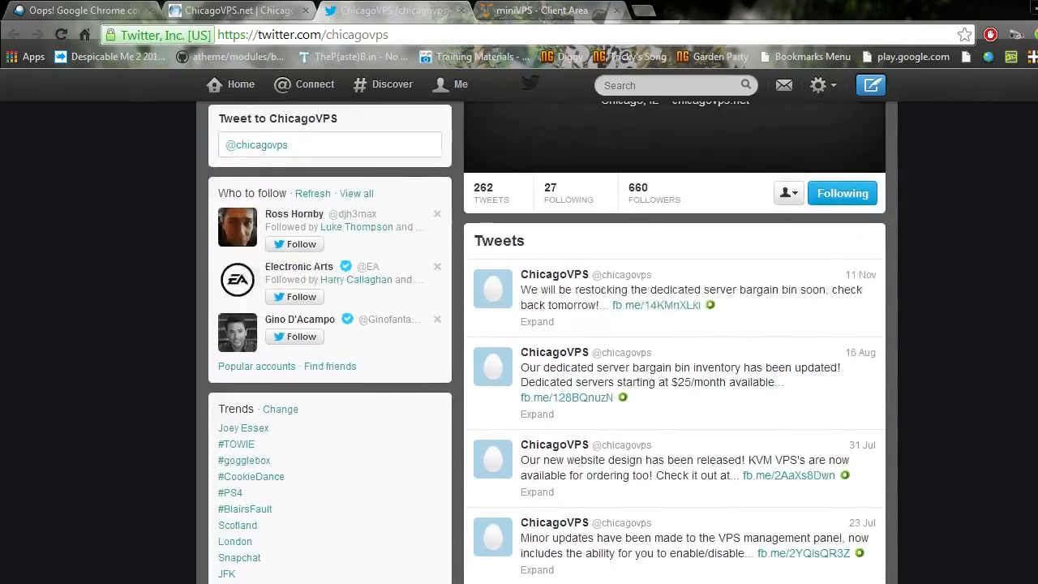
mouse_move(631, 273)
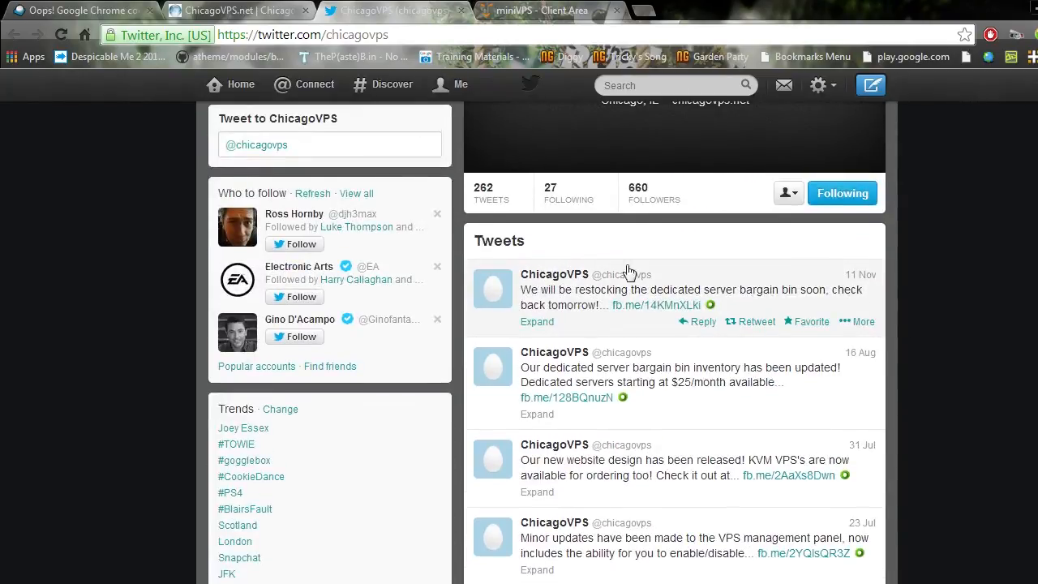
Return to the ChicagoVPS homepage and check the Twitter social icon's link options without following it.
left_click(236, 10)
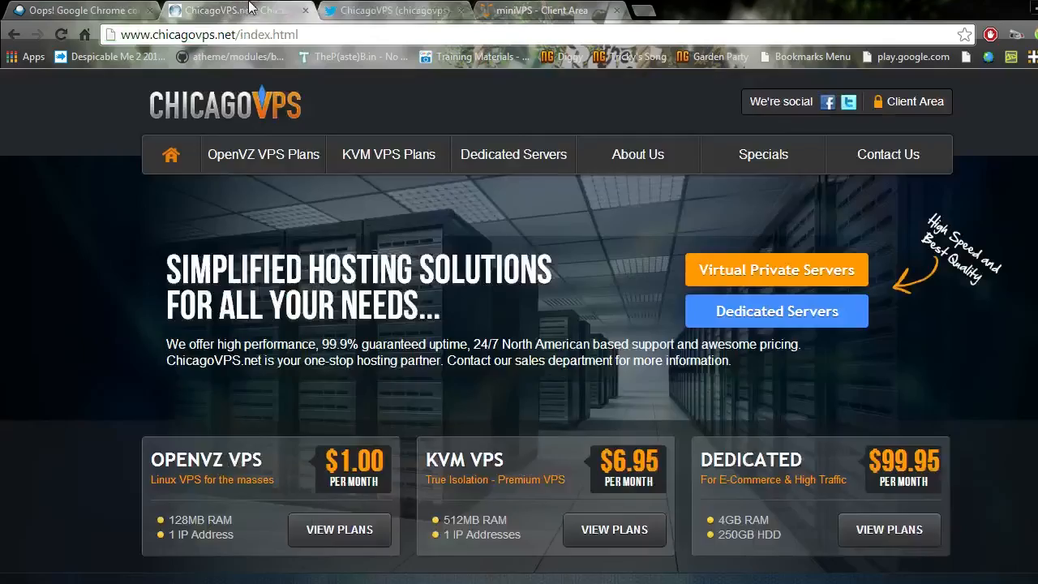
right_click(827, 101)
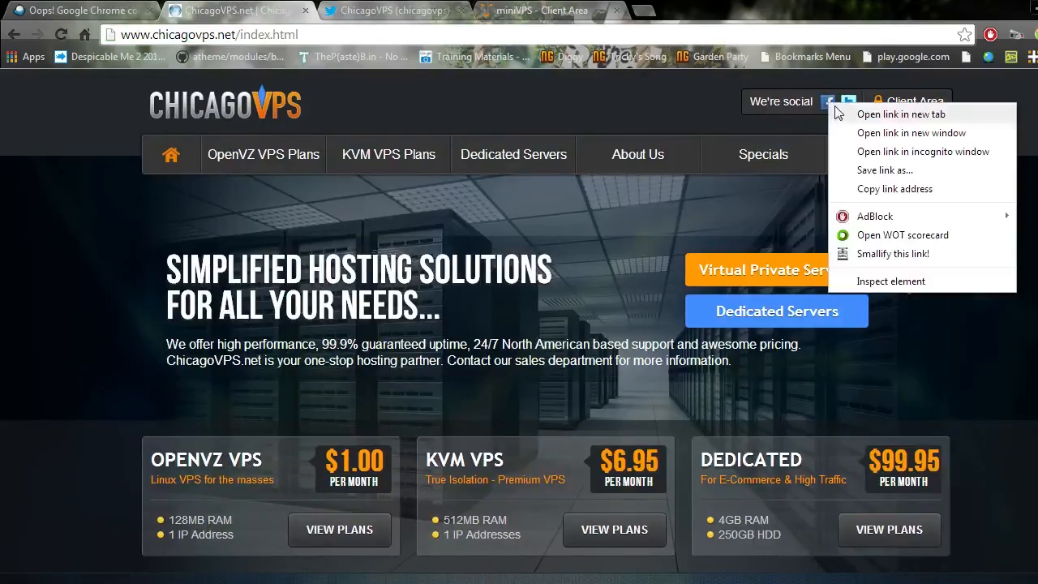
left_click(901, 114)
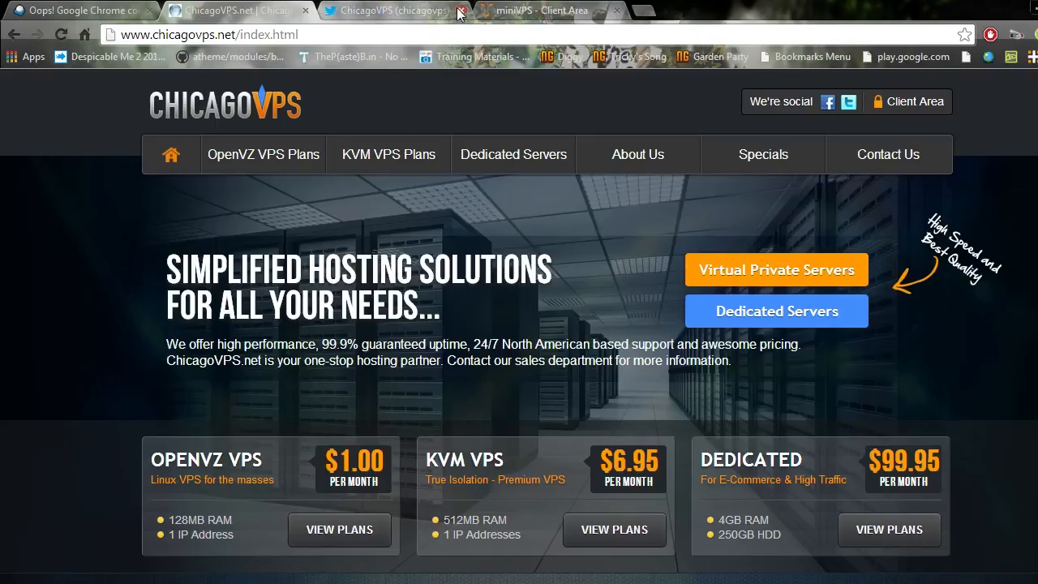
mouse_move(826, 276)
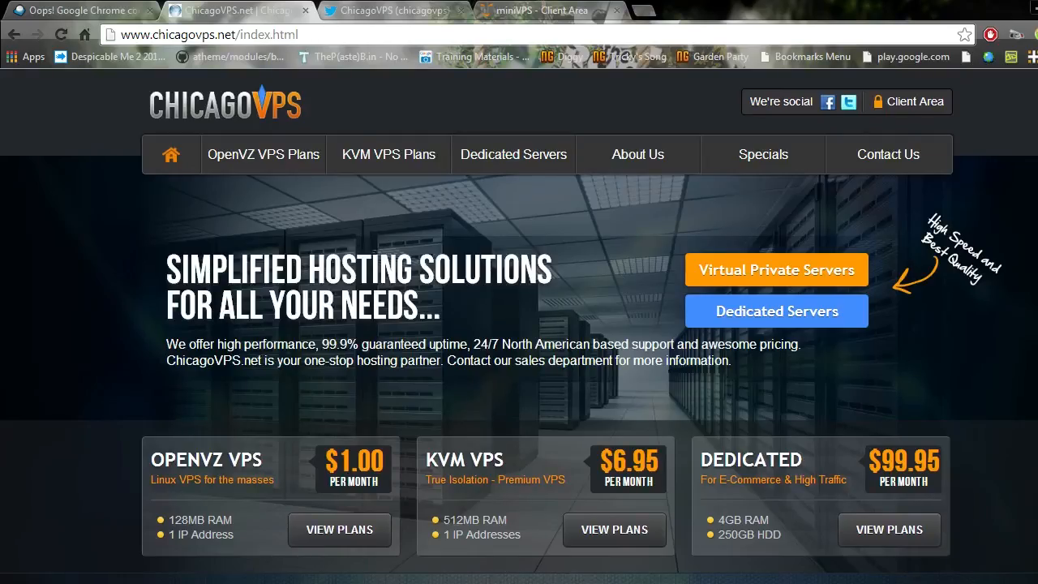
mouse_move(112, 552)
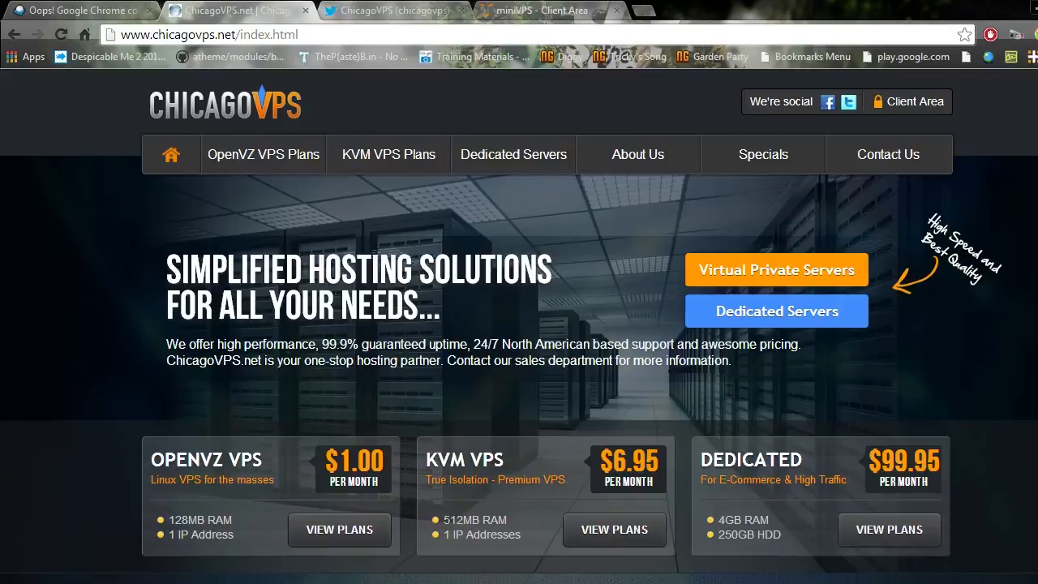
Review the VPS plan features, highlight the 24/7 Support heading, and reach the datacenter map and footer links.
scroll("down", 3)
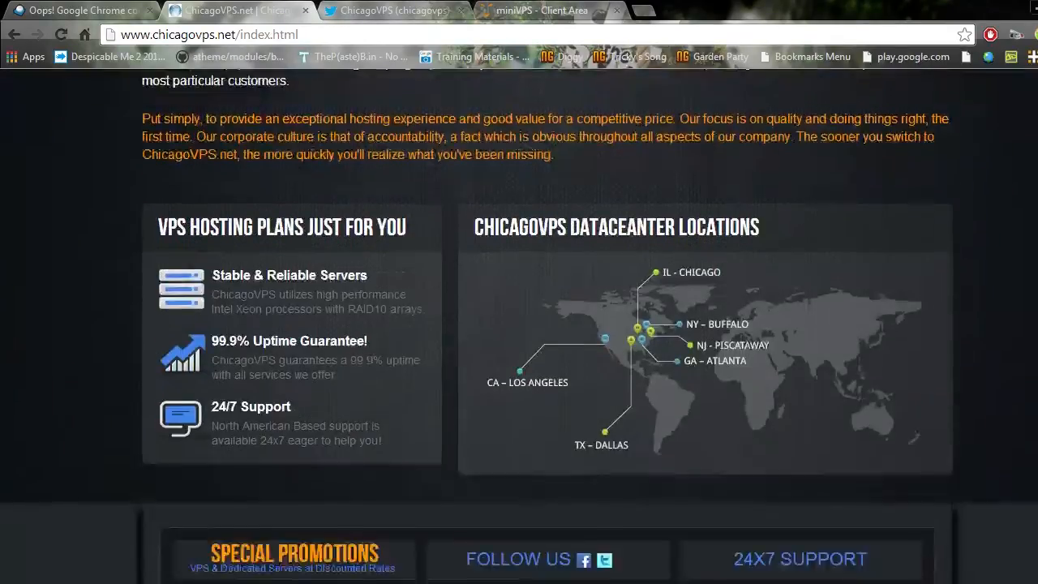
scroll("down", 3)
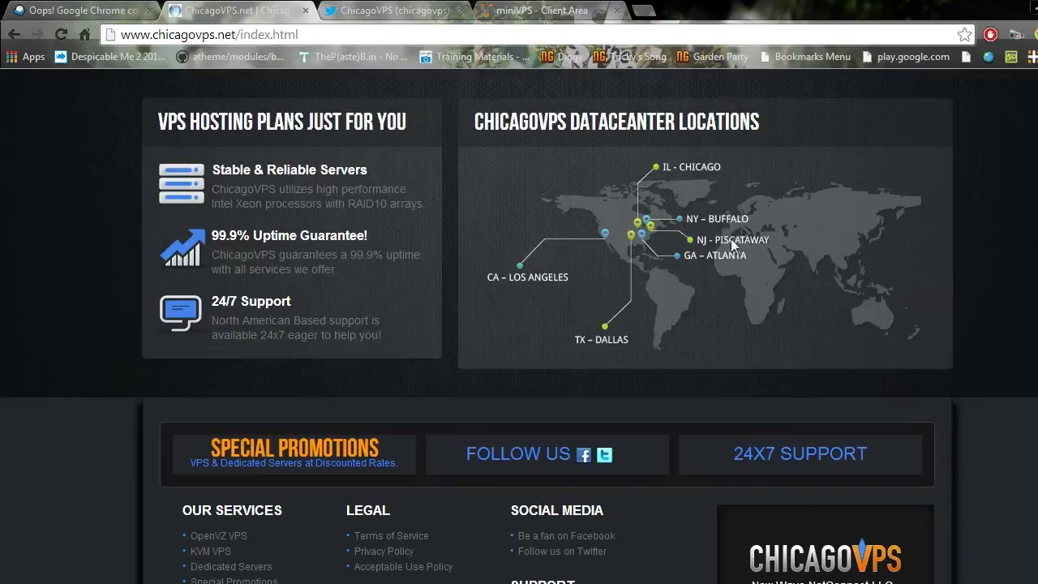
scroll("up", 3)
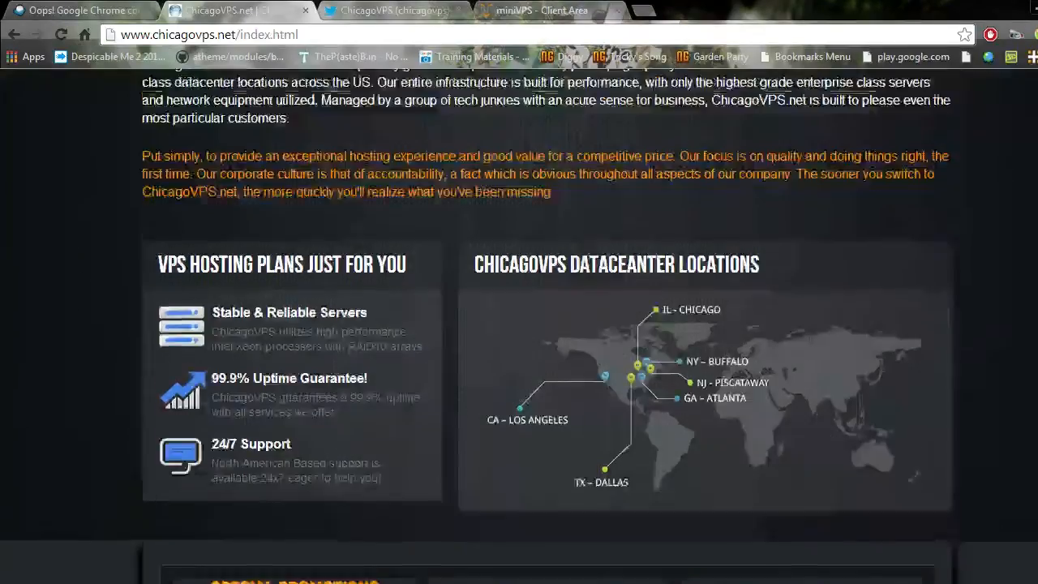
scroll("down", 3)
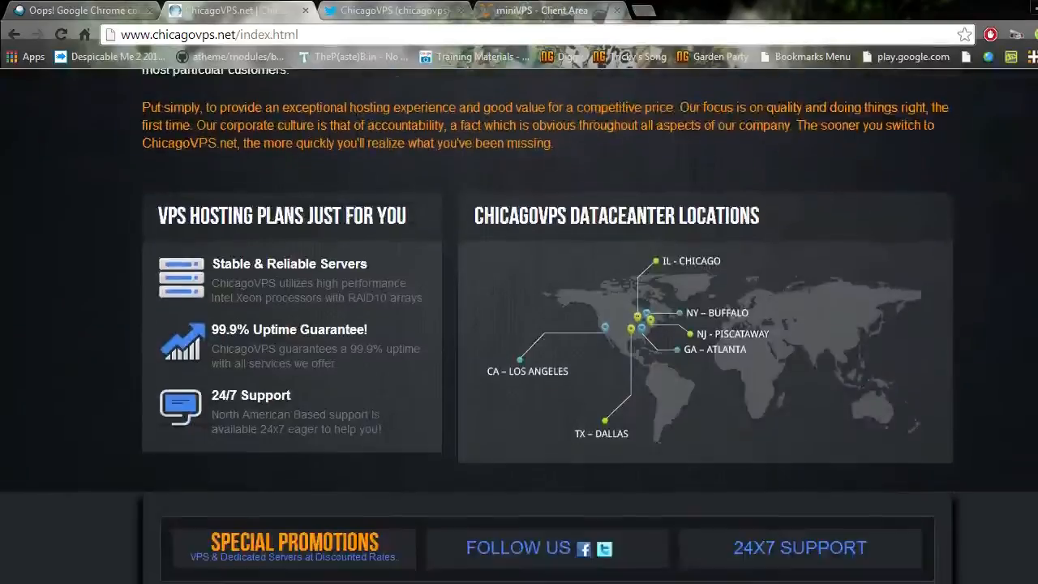
scroll("down", 3)
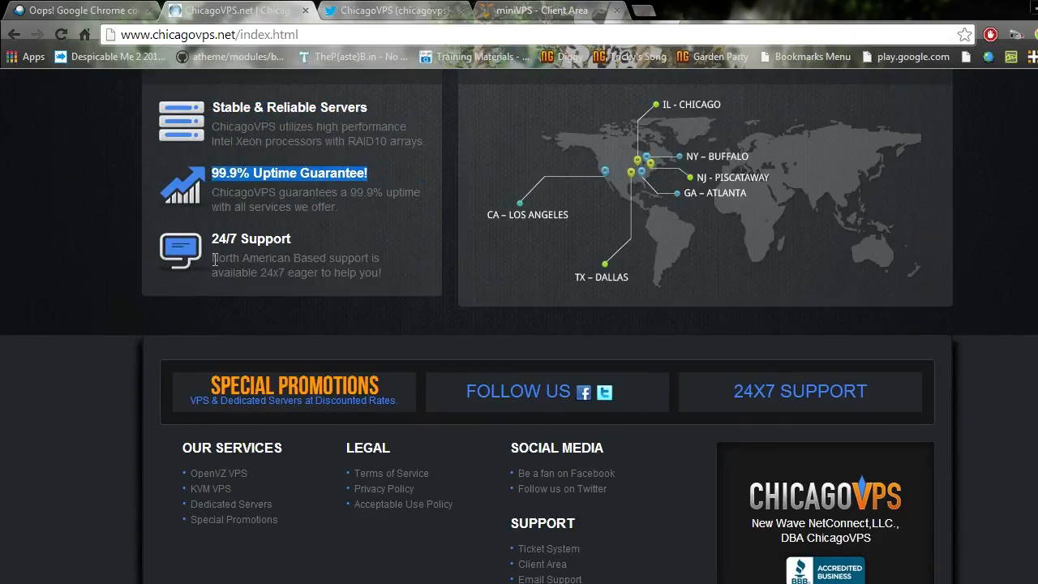
double_click(250, 238)
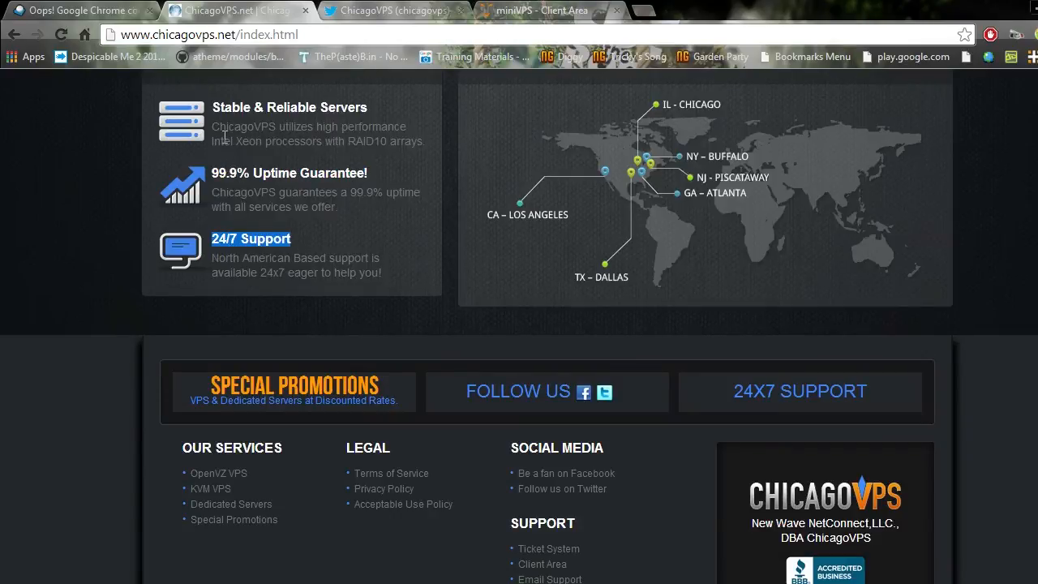
mouse_move(227, 128)
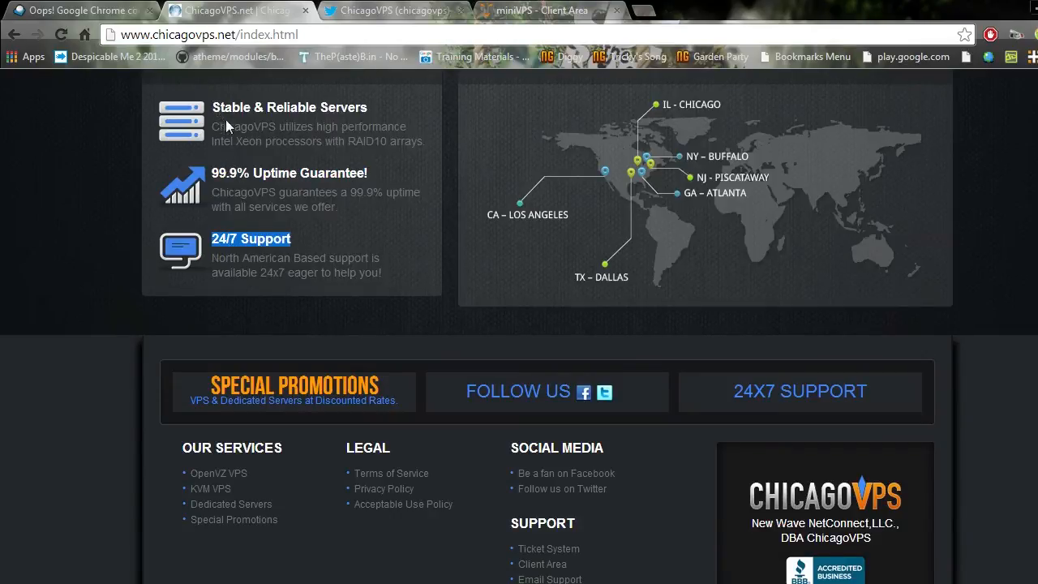
scroll("up", 3)
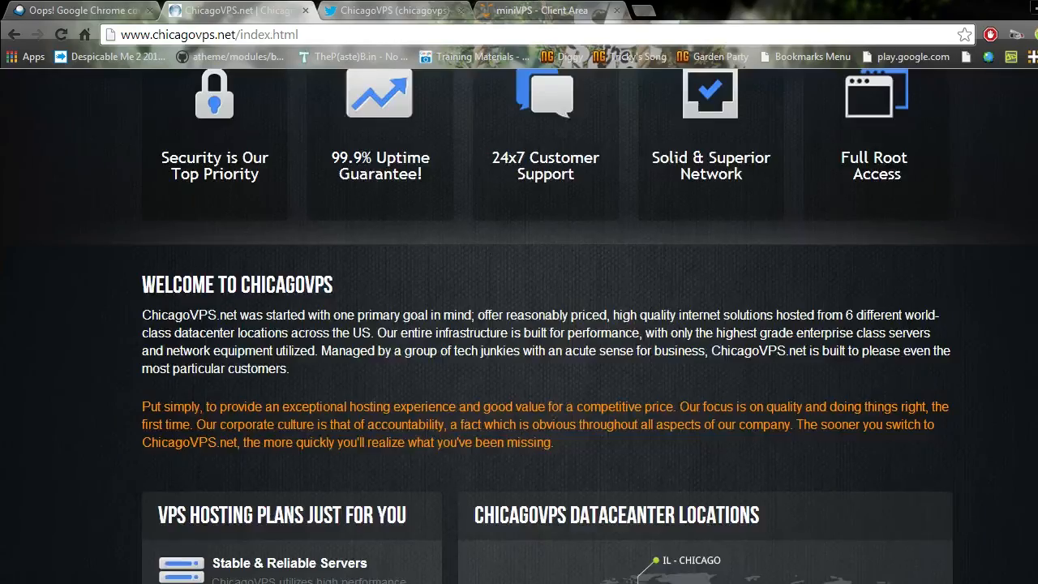
scroll("down", 3)
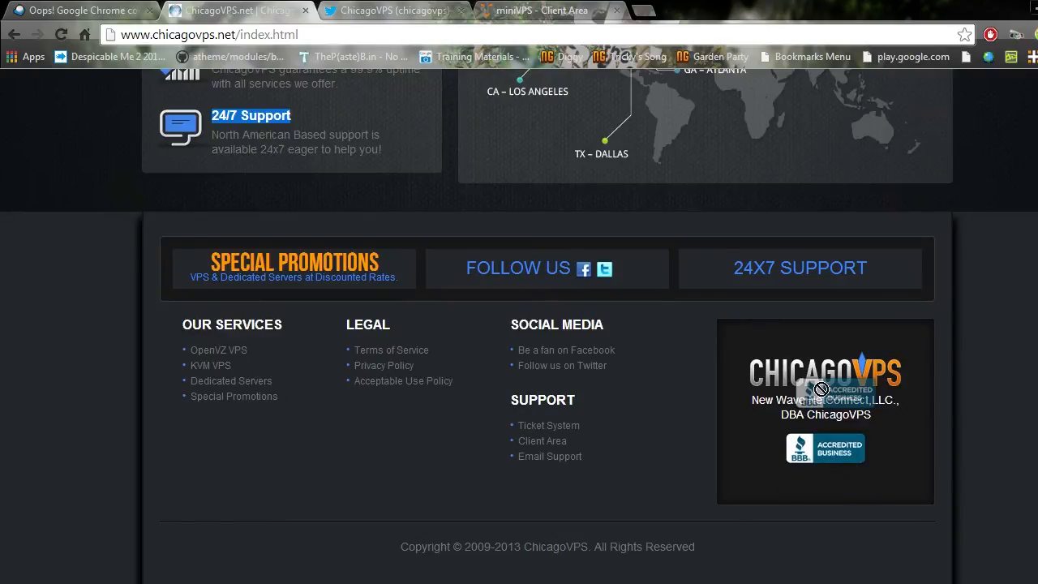
mouse_move(539, 359)
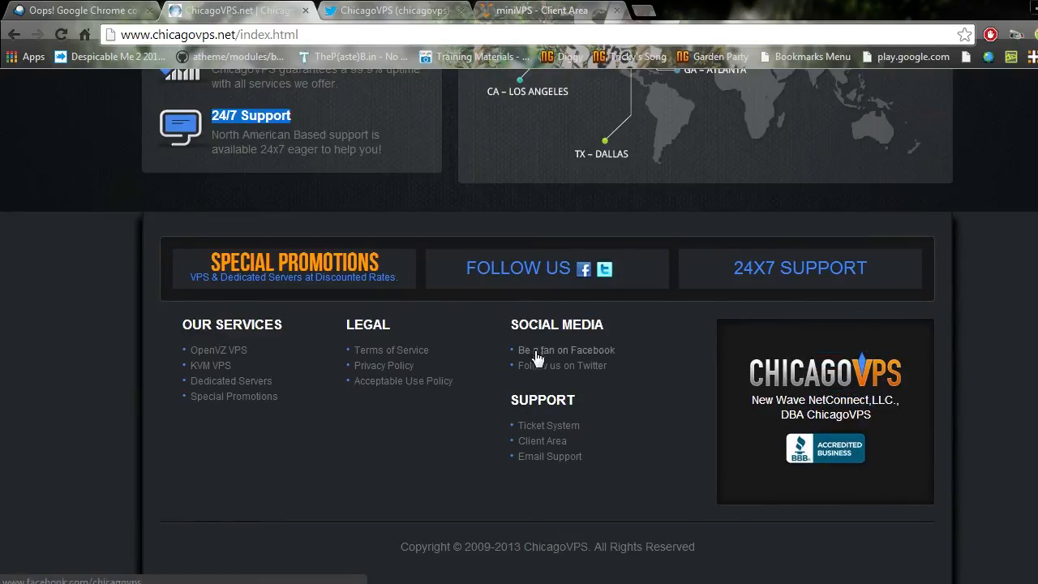
mouse_move(587, 365)
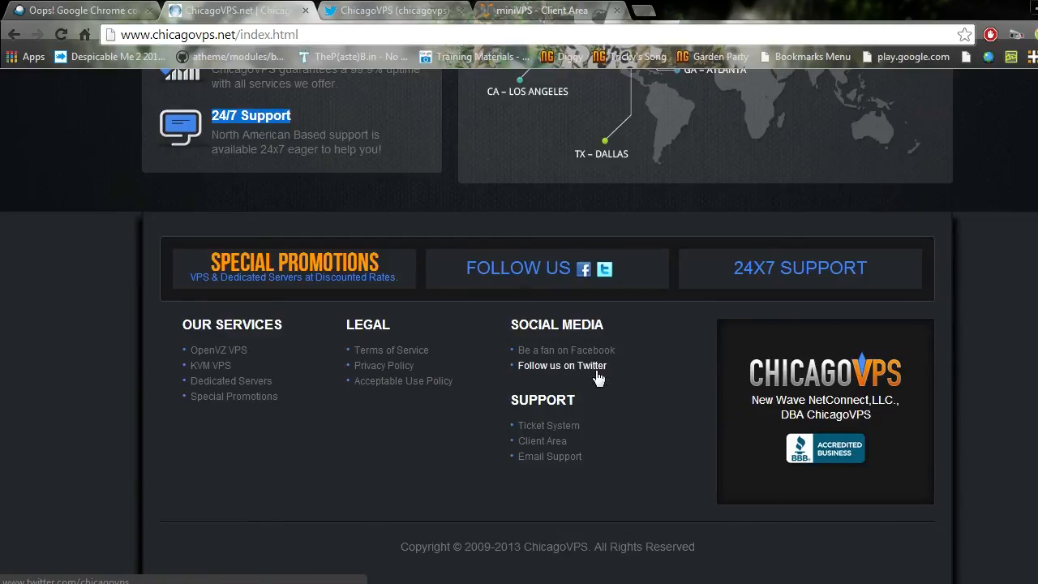
mouse_move(474, 445)
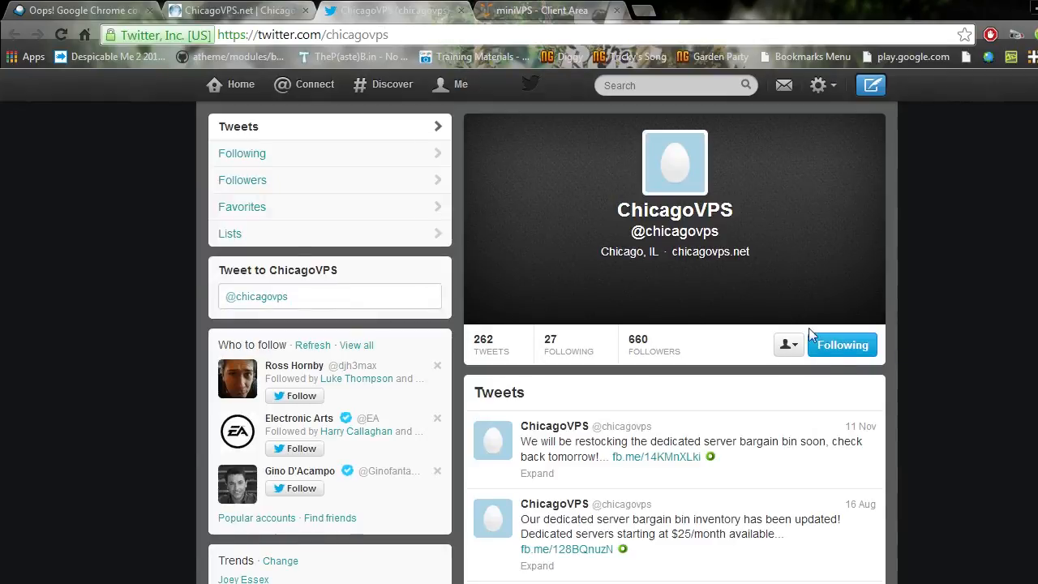
Switch back from Twitter to the ChicagoVPS homepage footer with its social media and support links.
left_click(235, 10)
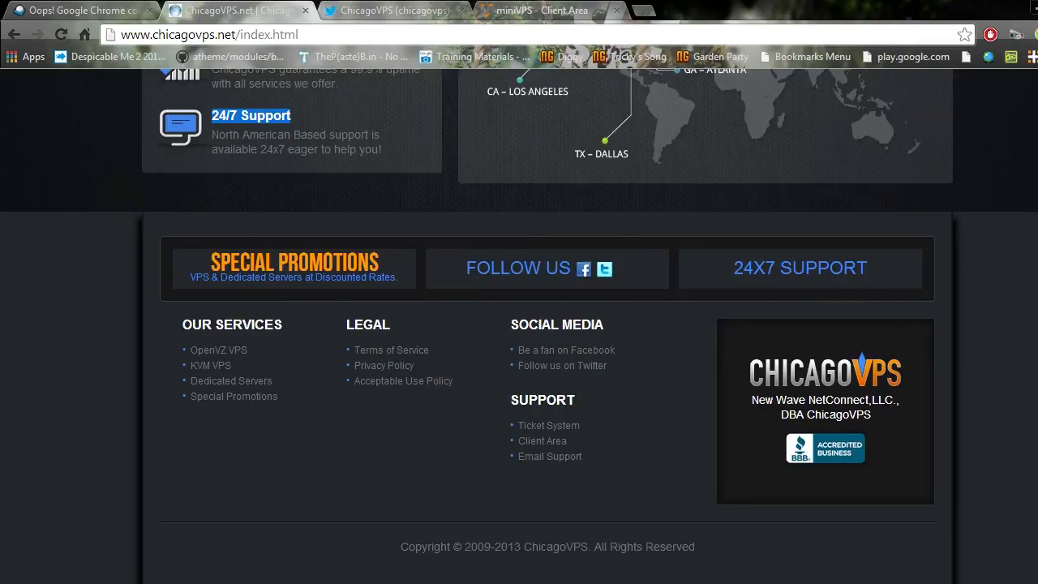
Show the ChicagoVPS homepage full screen with F11, then return to the normal window.
scroll("down", 3)
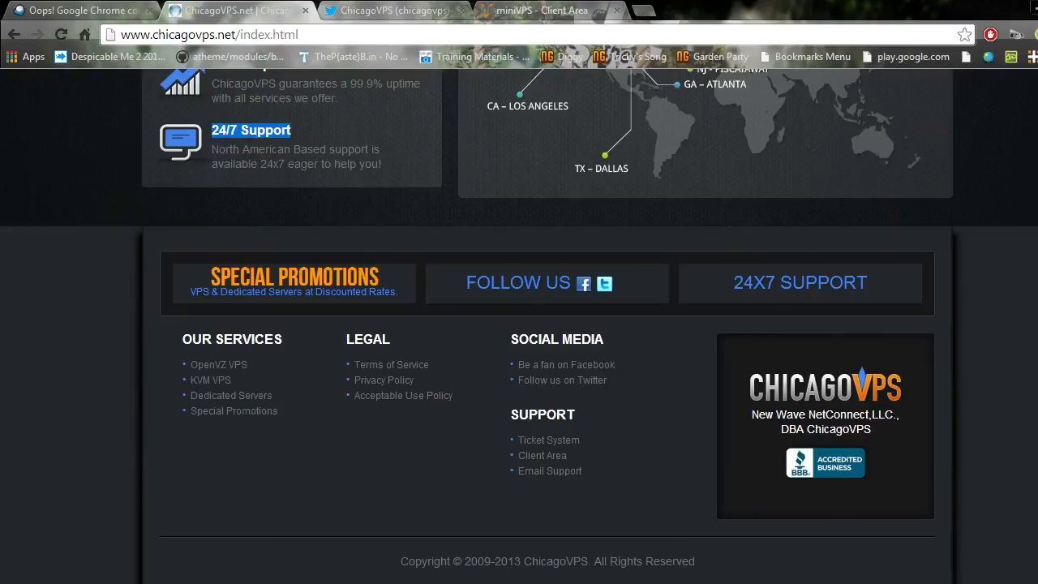
scroll("up", 3)
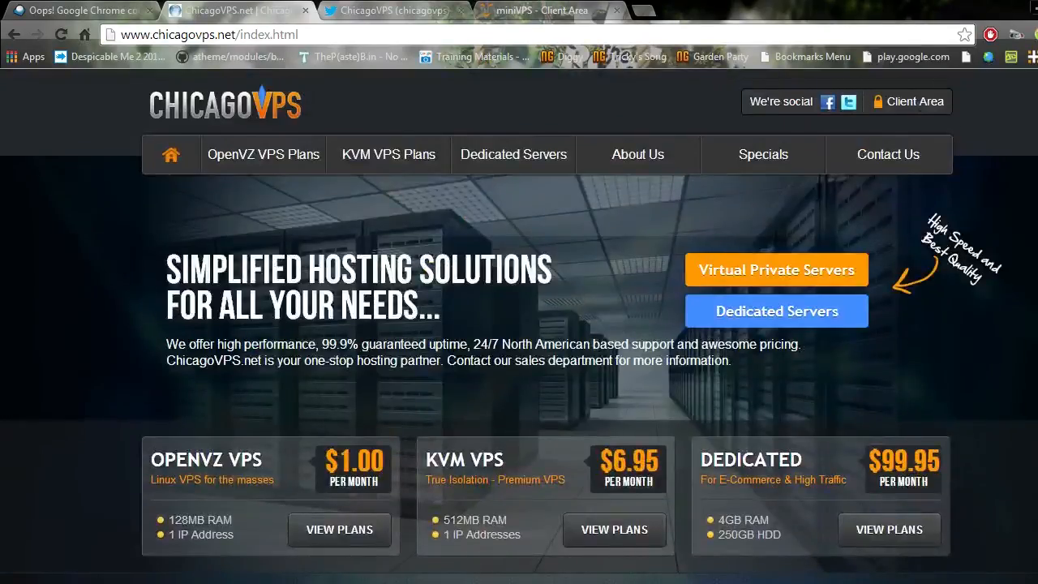
key("F11")
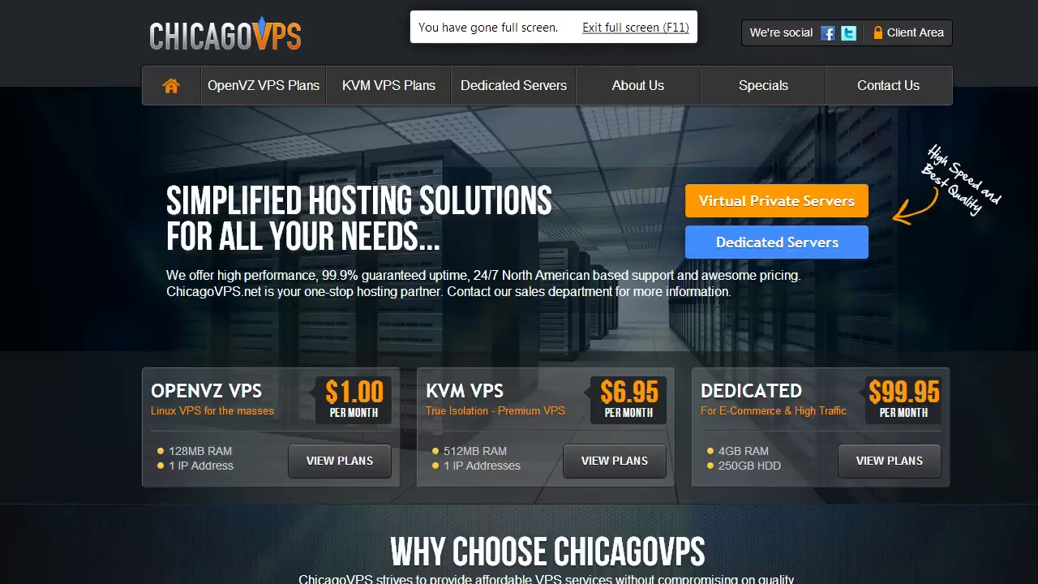
left_click(636, 26)
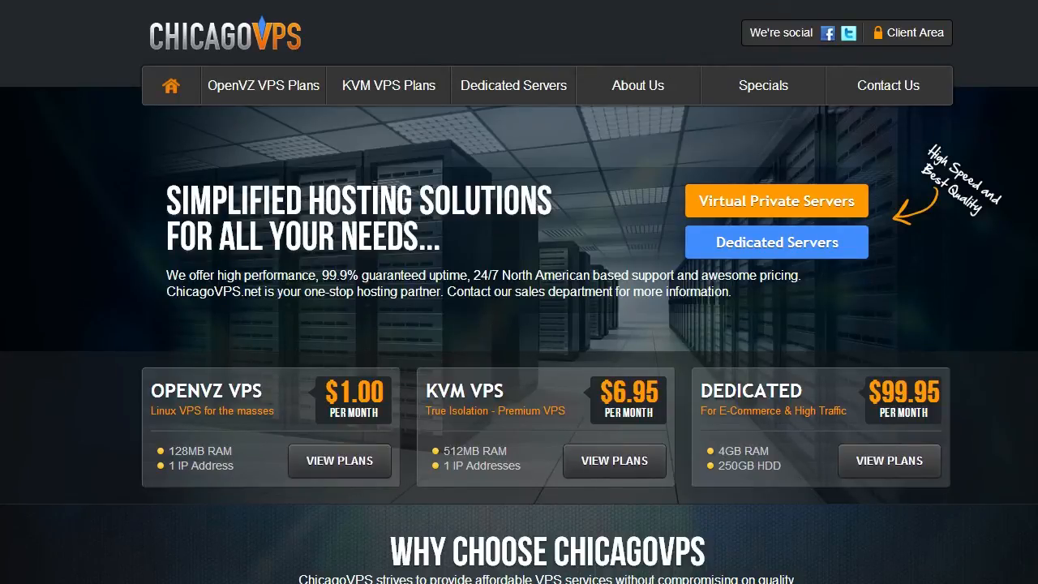
mouse_move(543, 62)
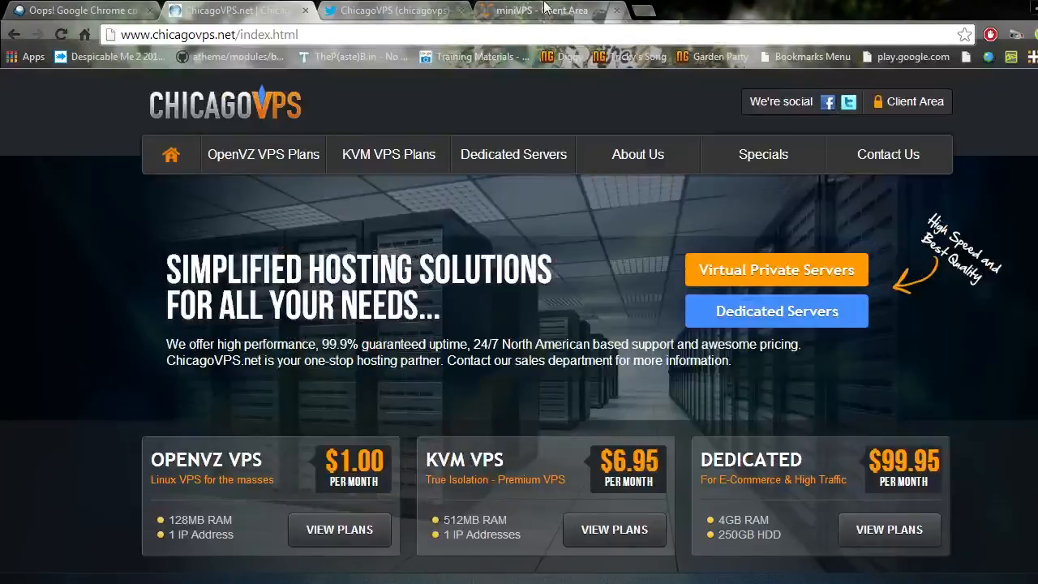
left_click(393, 10)
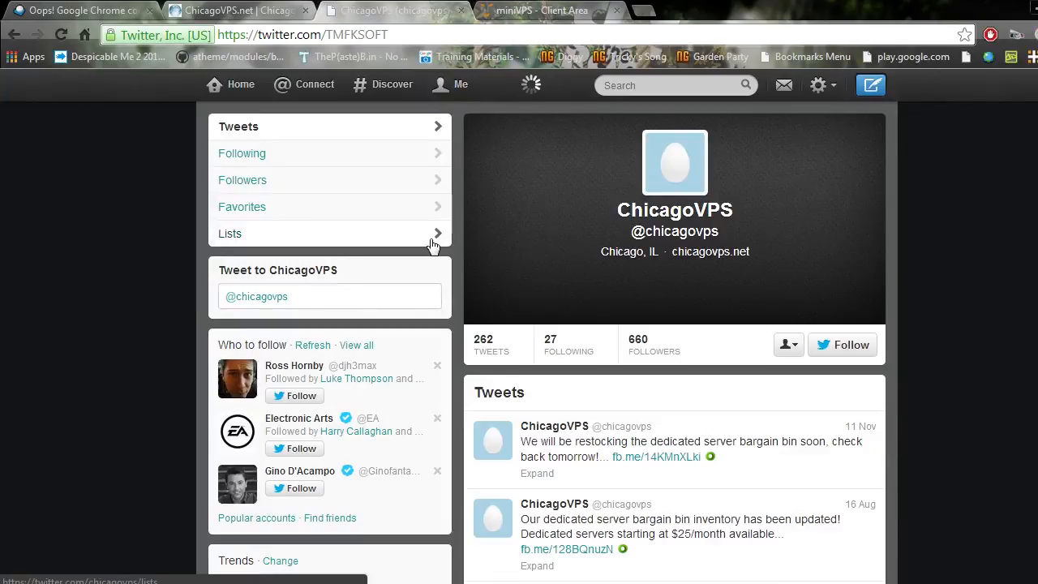
left_click(451, 84)
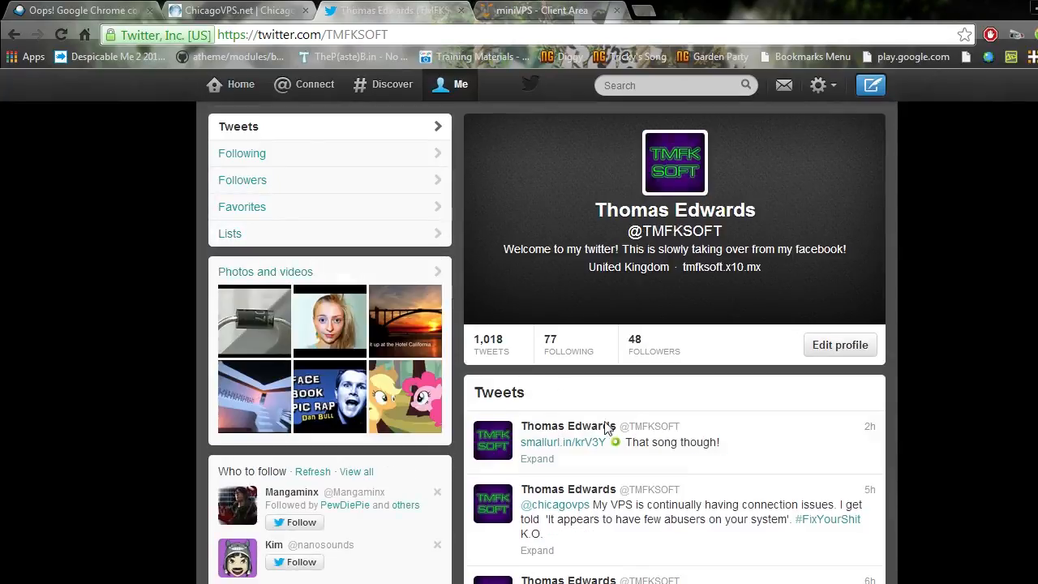
scroll("down", 3)
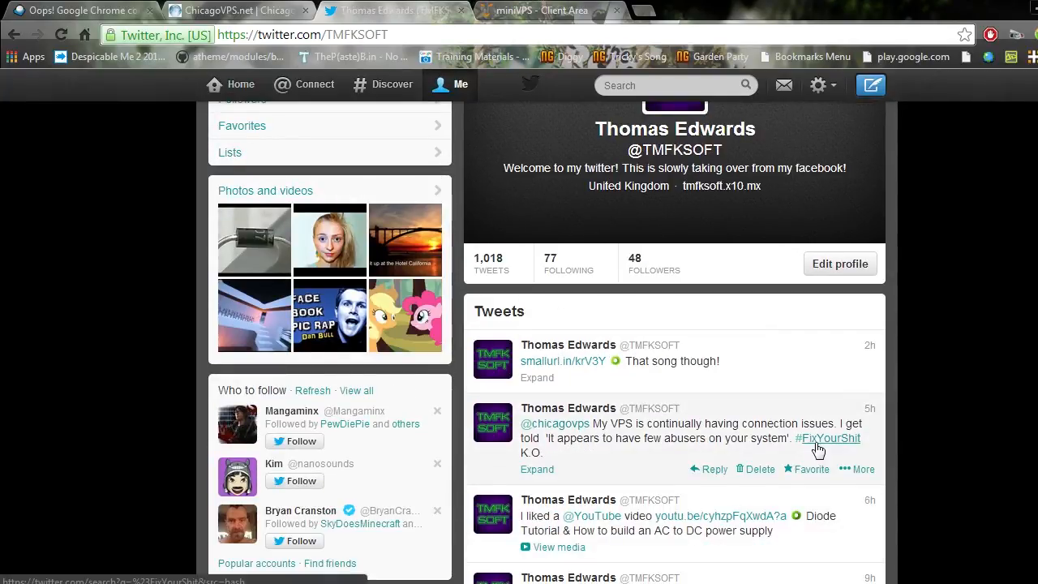